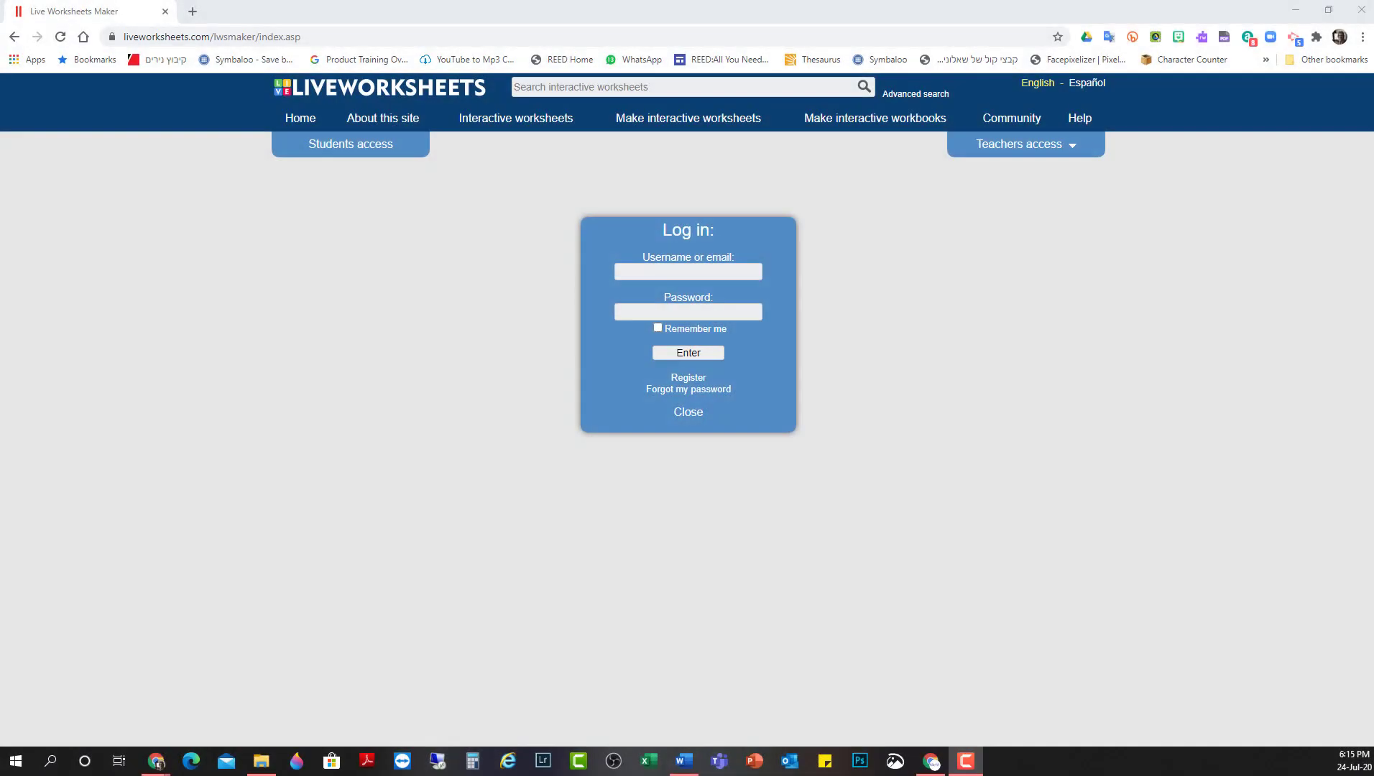
Step: Go from the Log in box to the new teacher account registration form
click(687, 377)
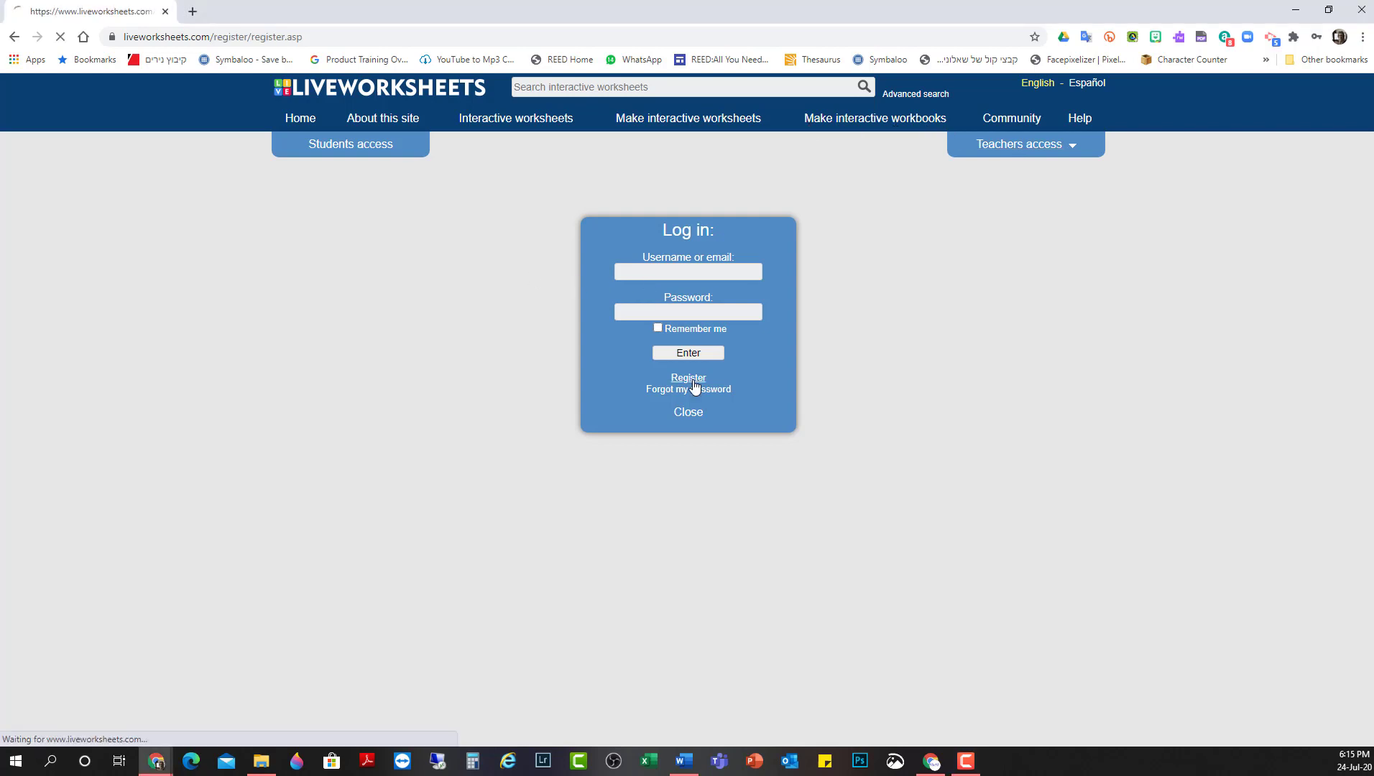
click(689, 379)
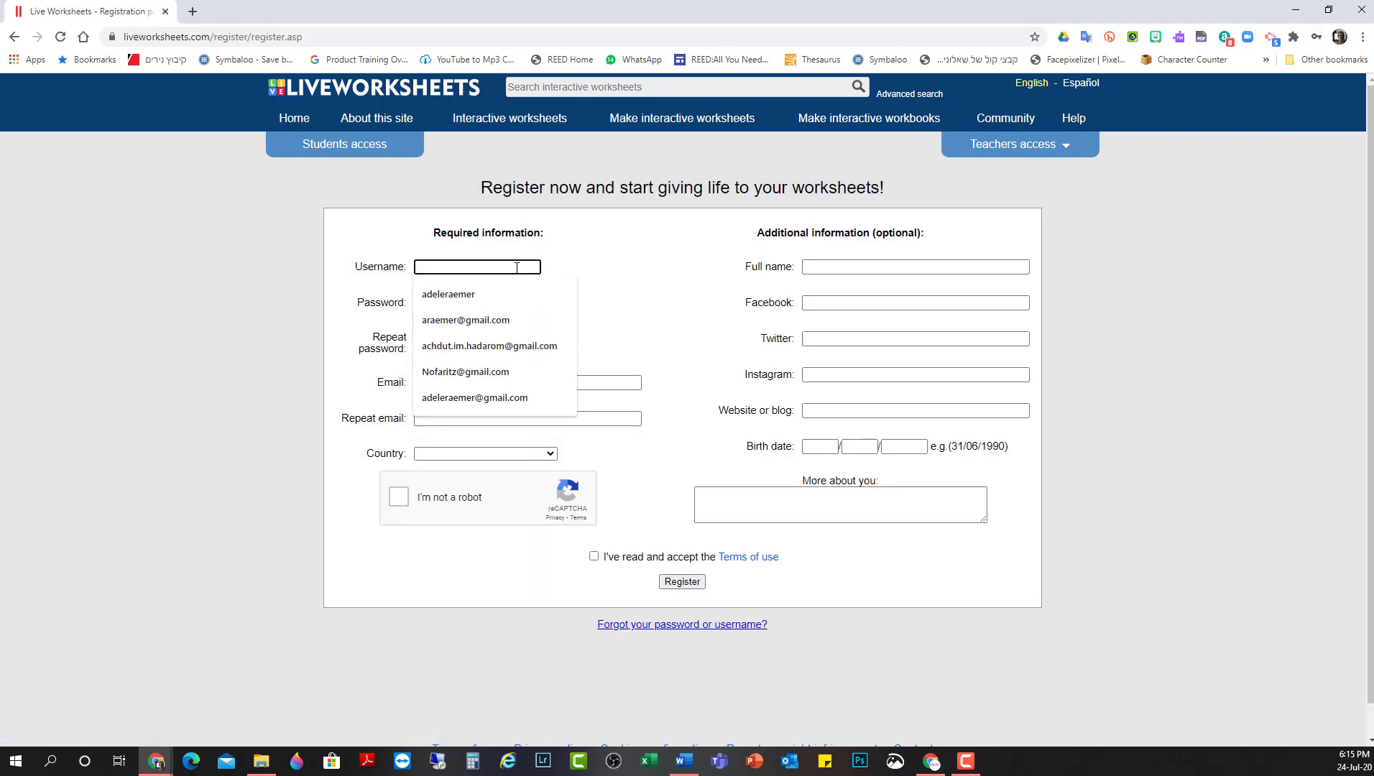
click(449, 293)
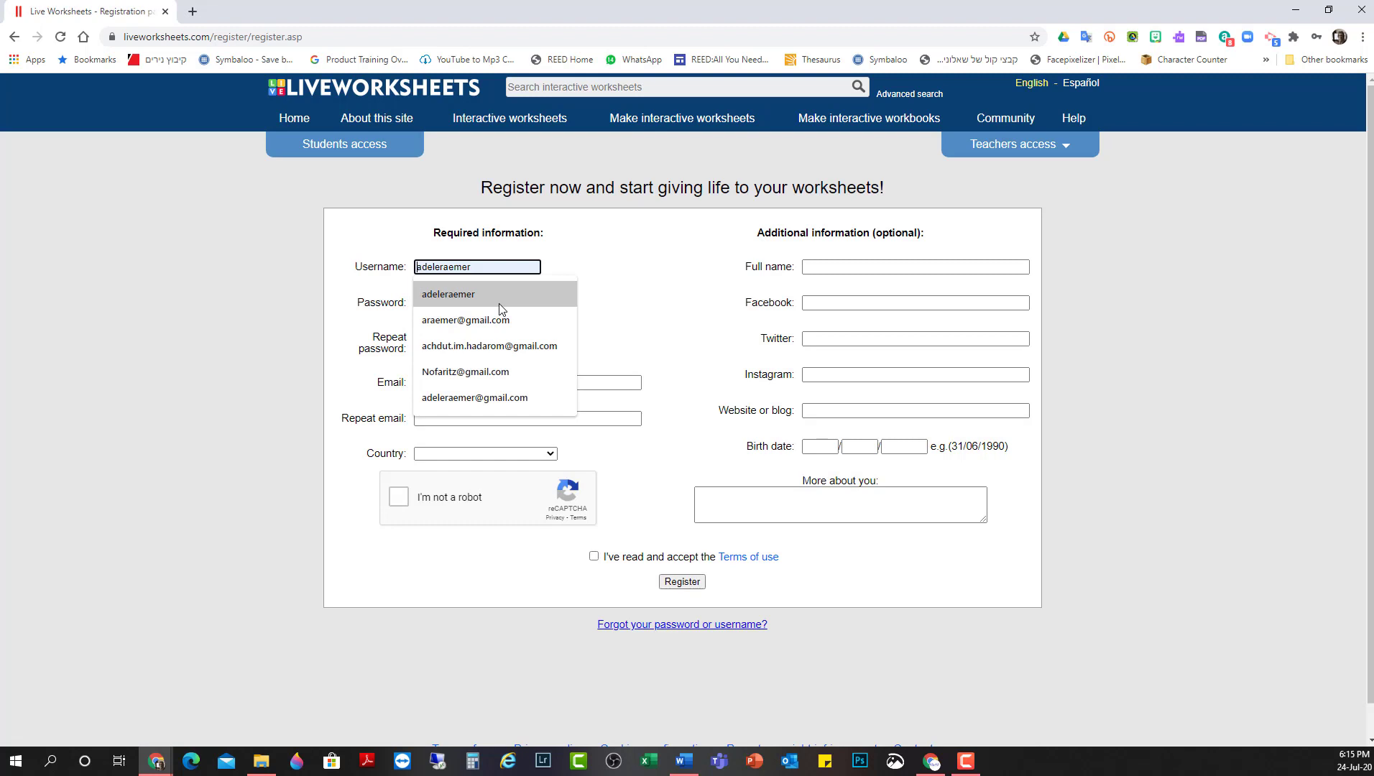
click(478, 303)
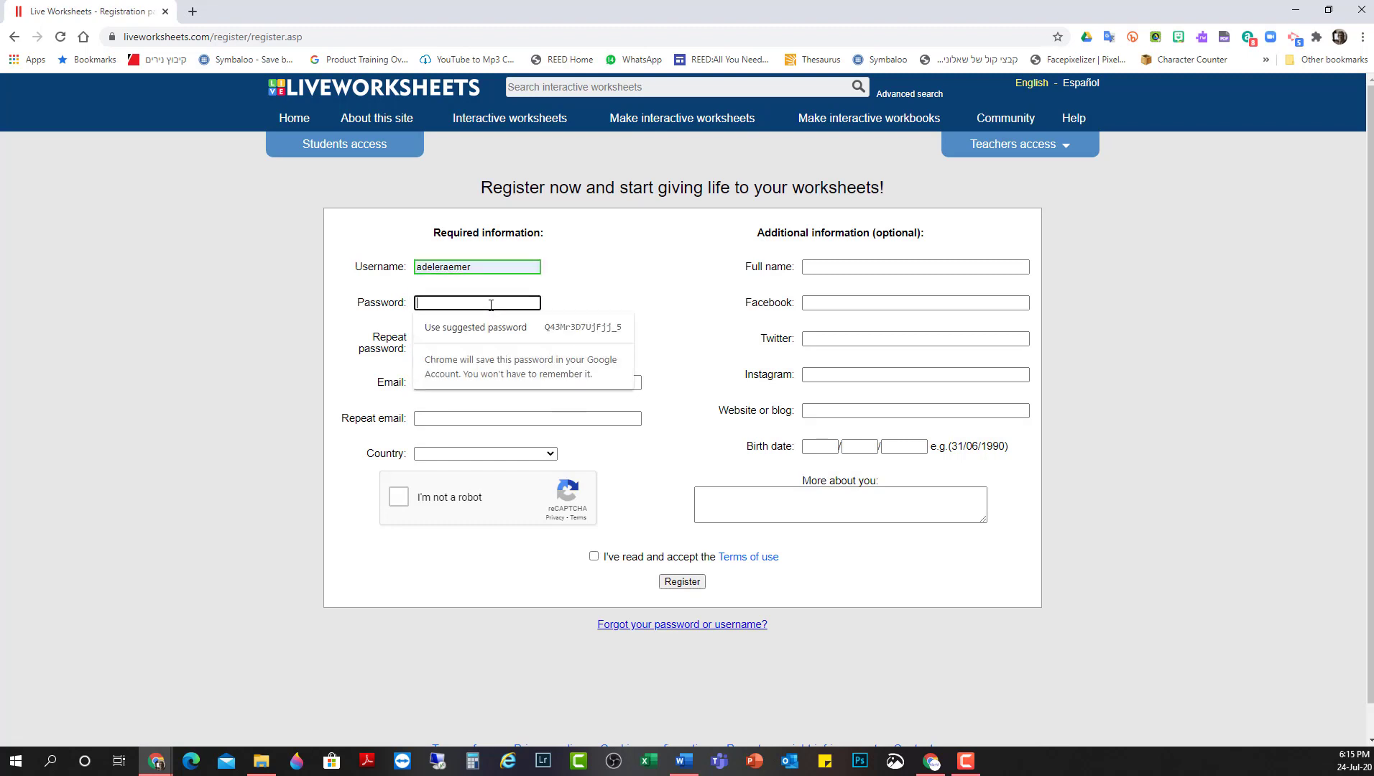
text(•)
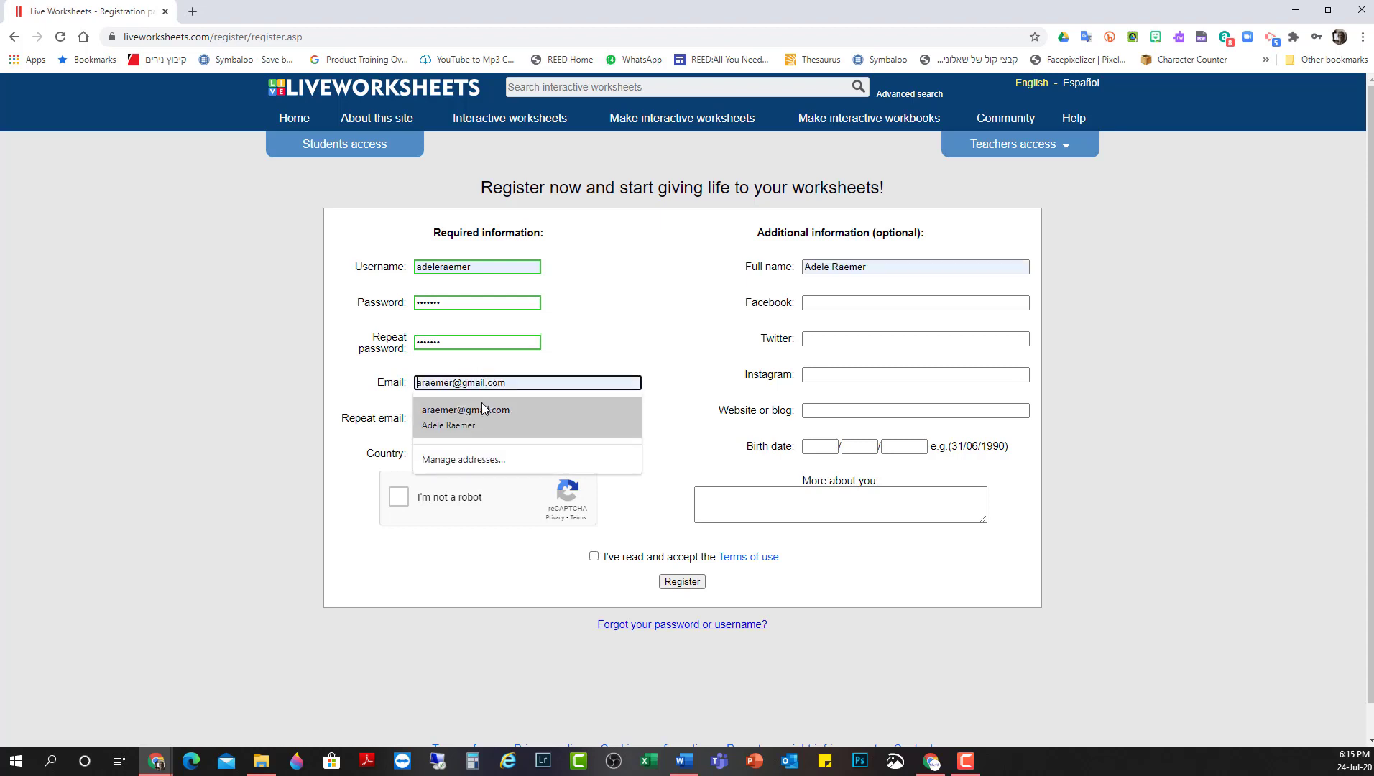
click(465, 409)
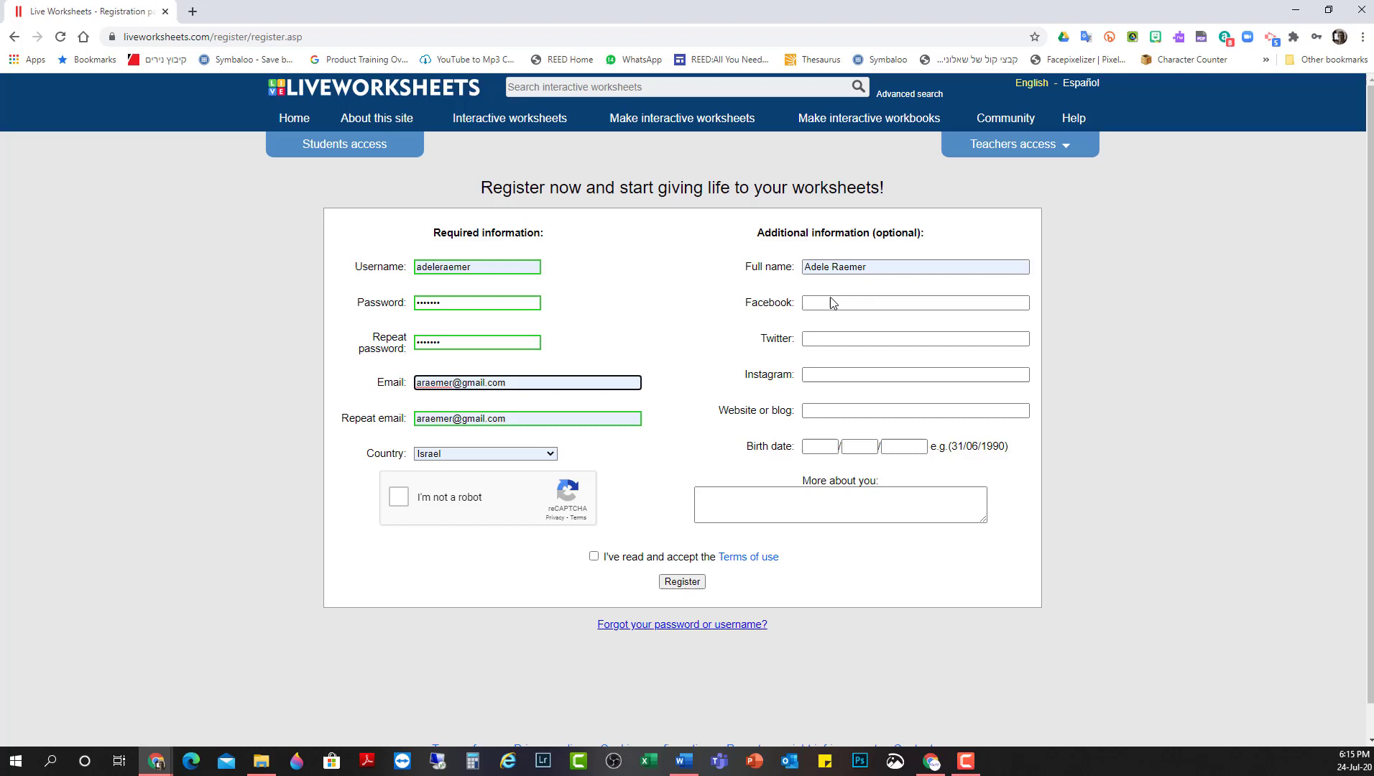
click(914, 302)
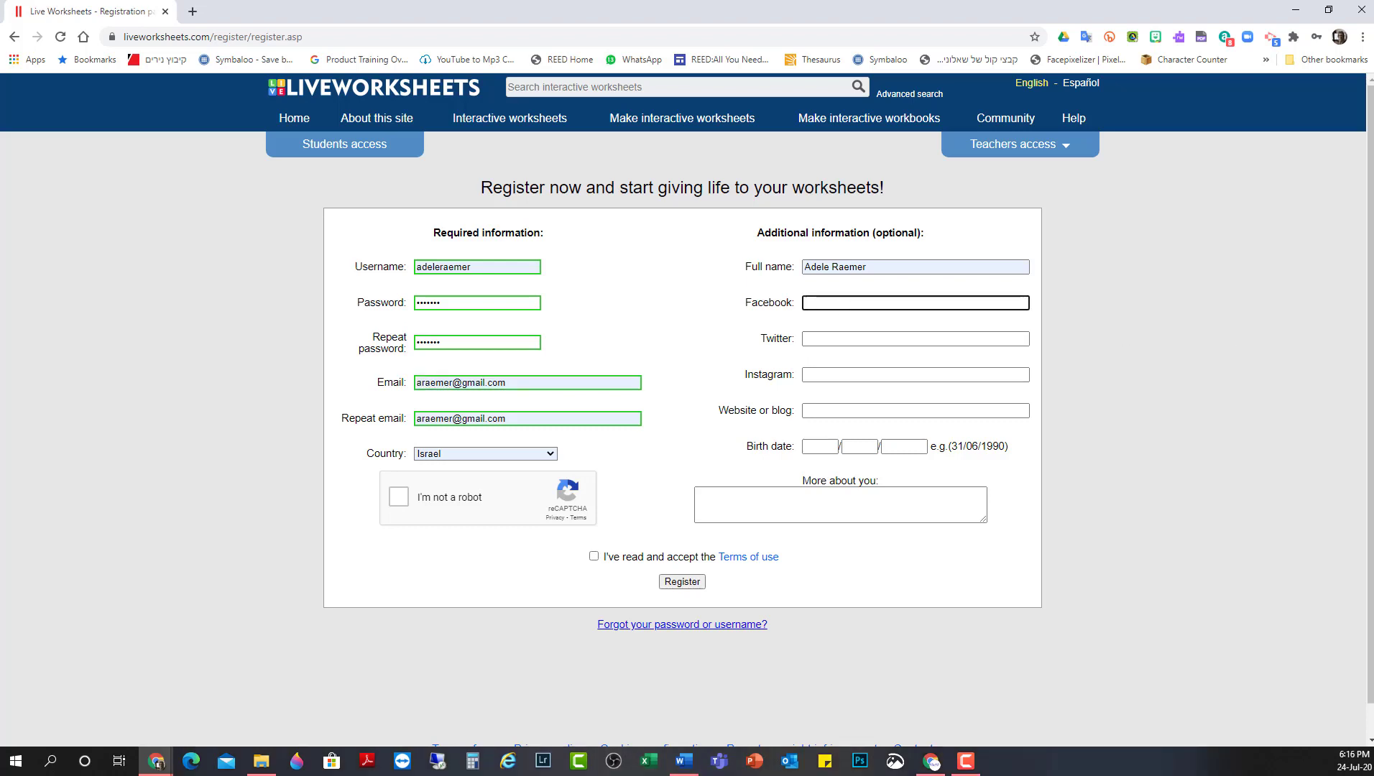
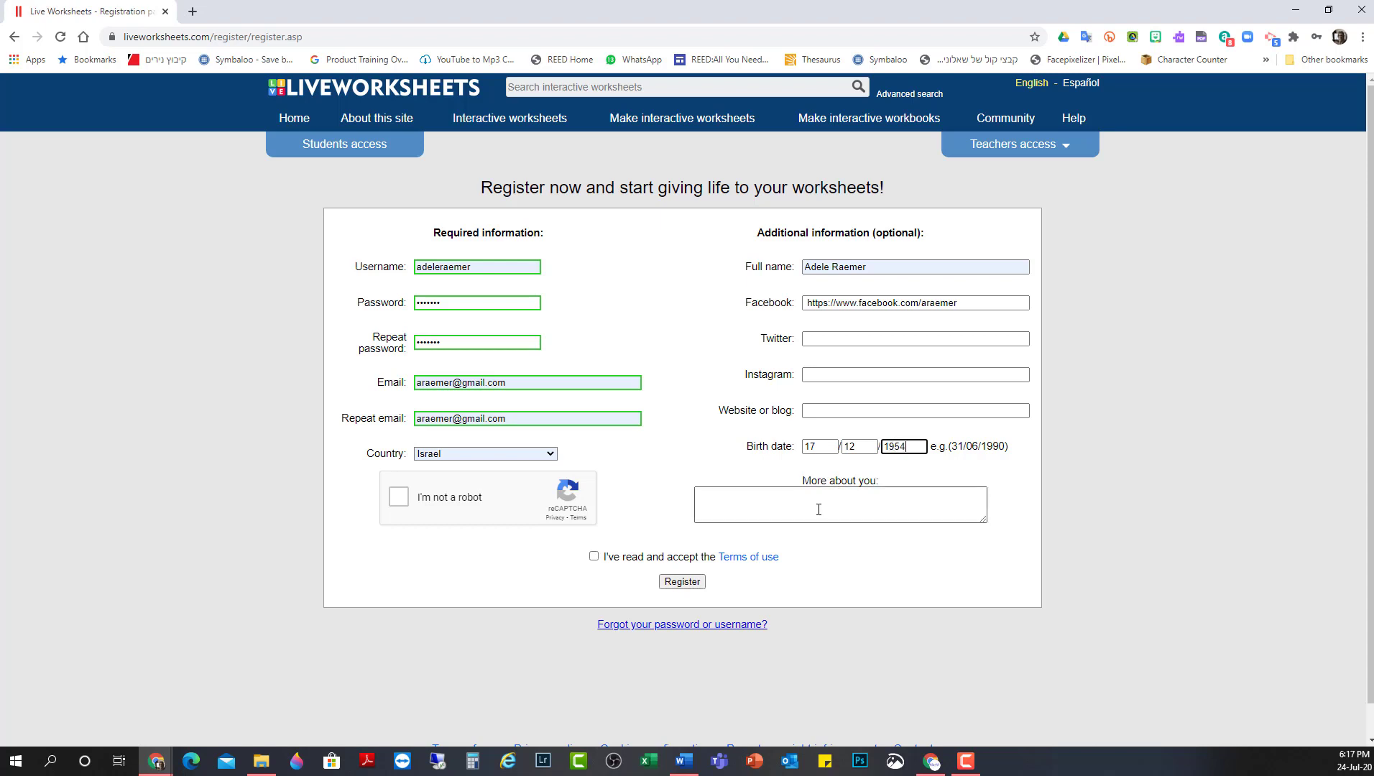
text(I am a)
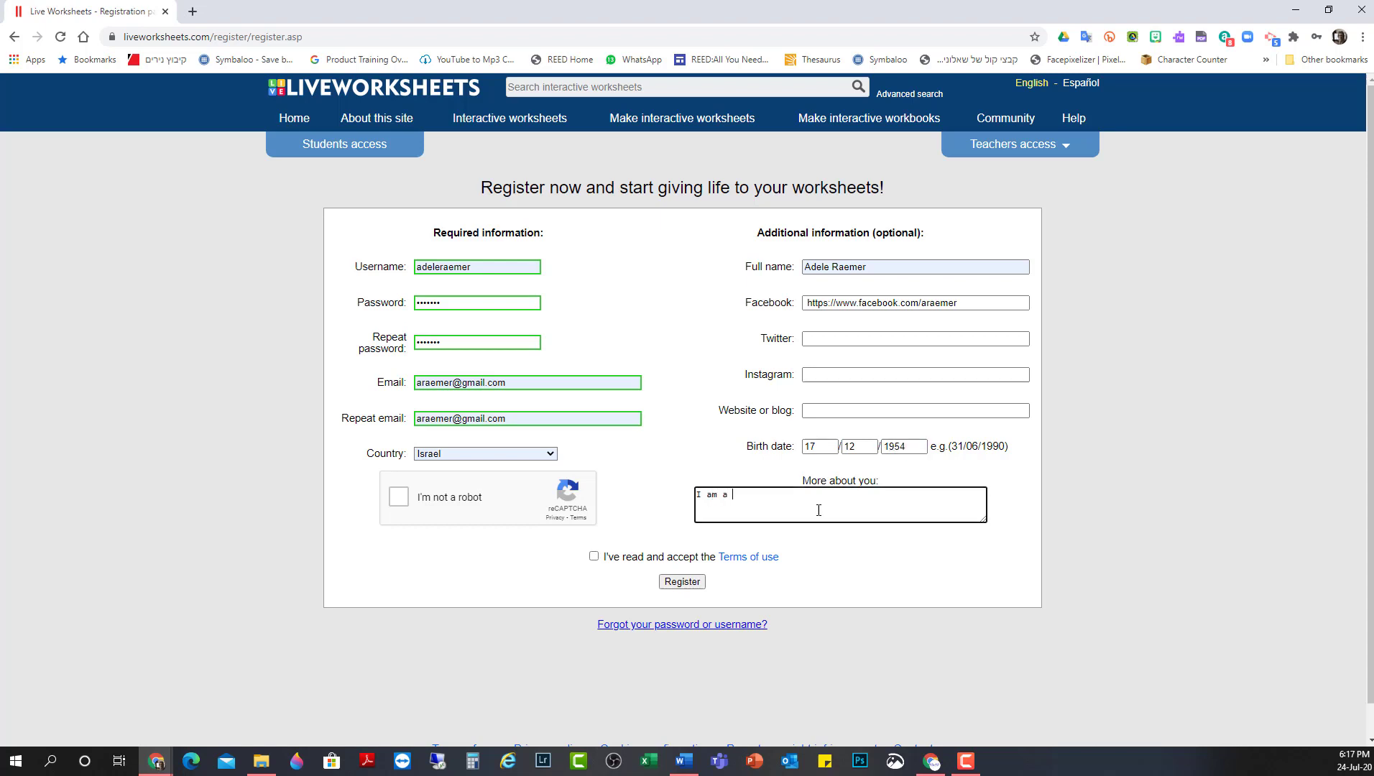
text(teacher and a)
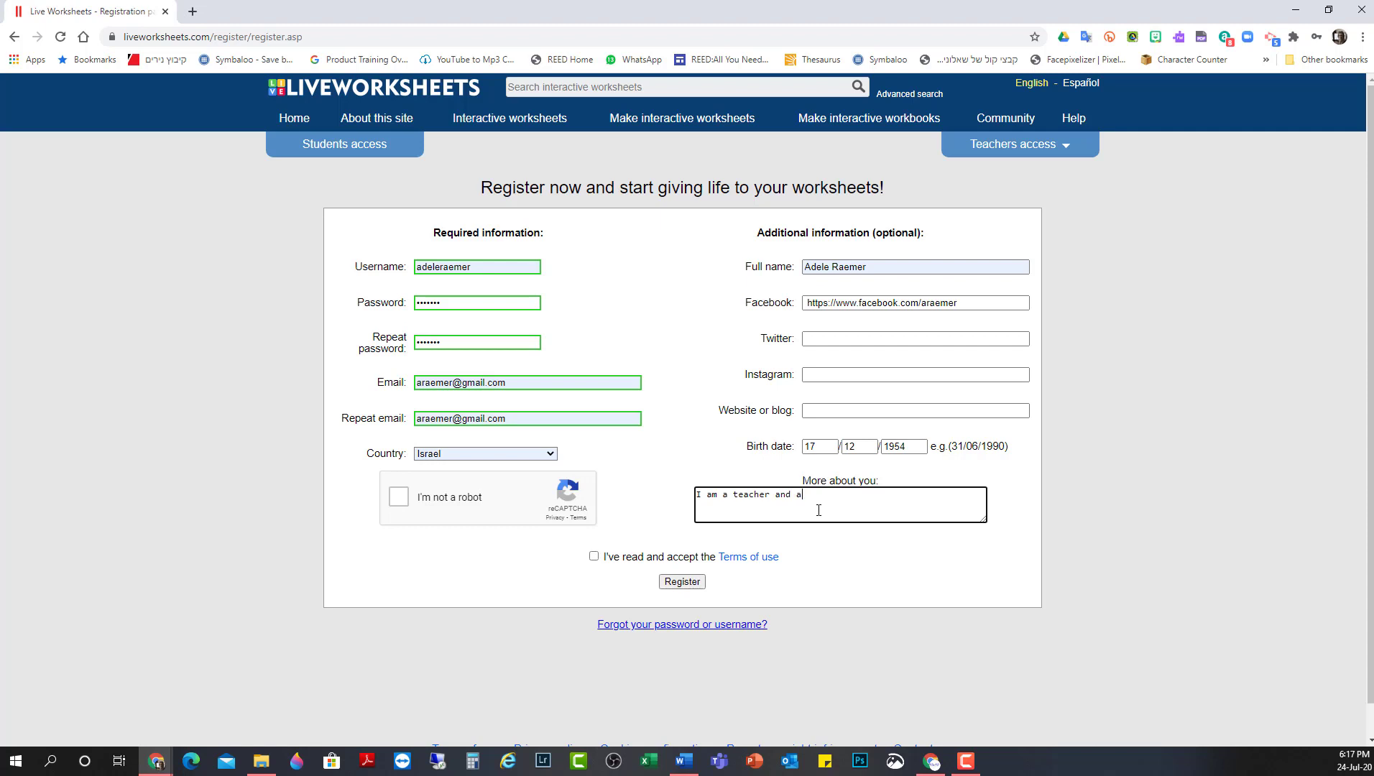
text(teacher trainer)
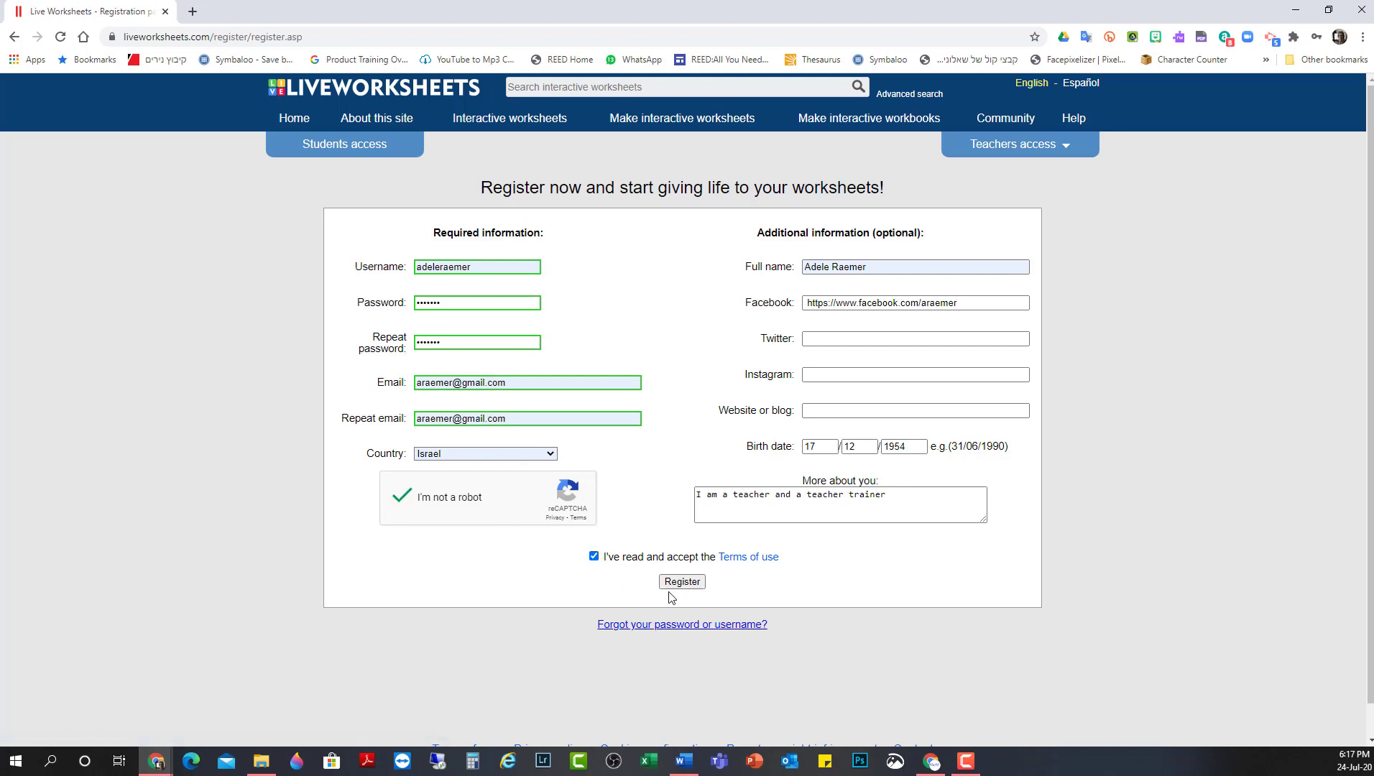
click(682, 582)
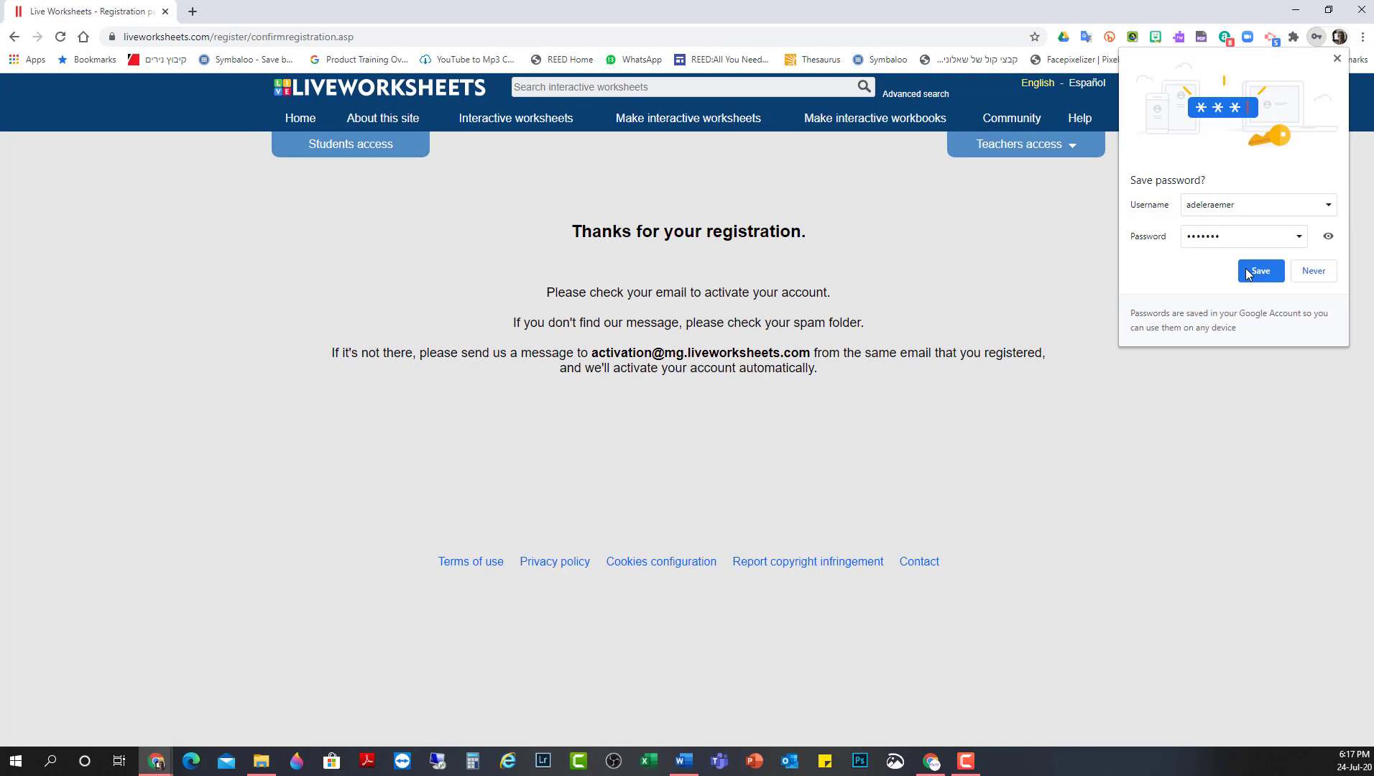
Step: Save the new Liveworksheets password in Chrome
click(1259, 272)
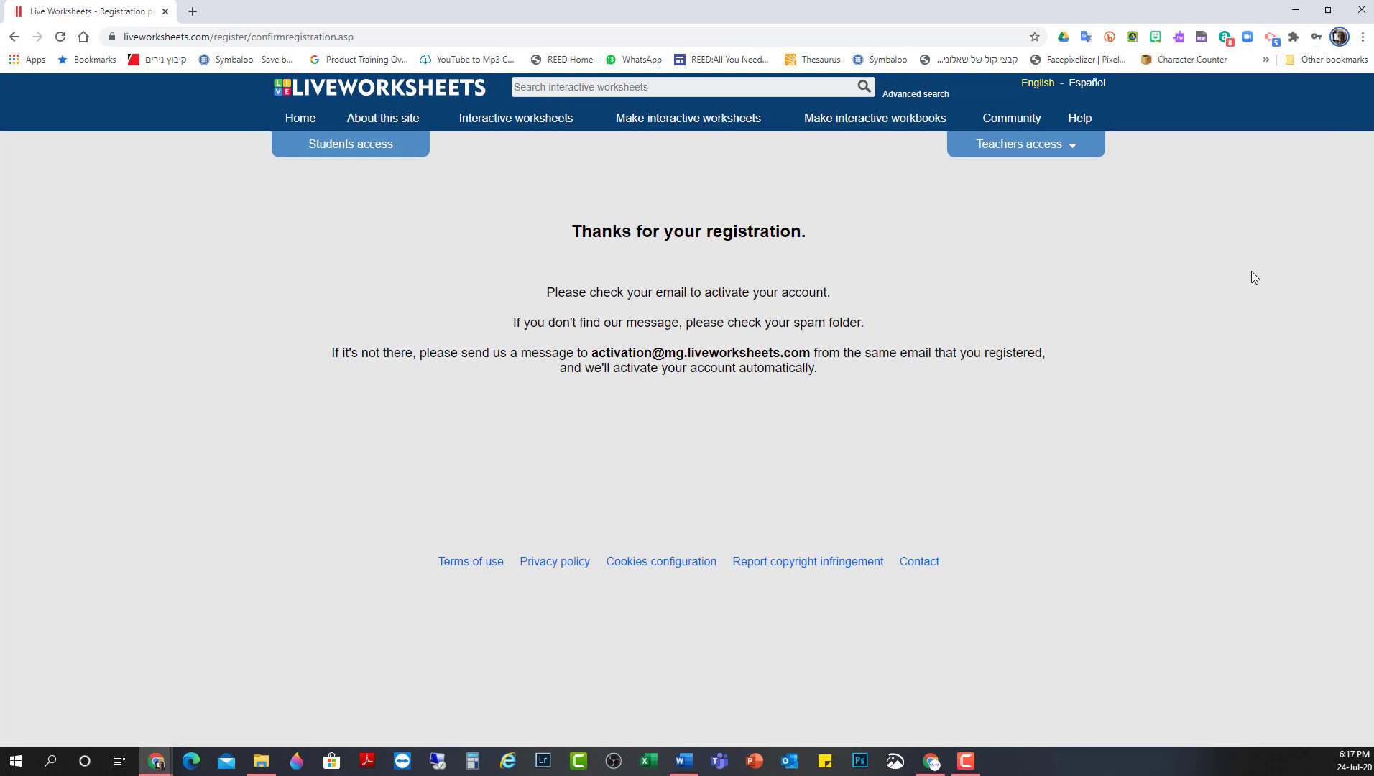
mouse_move(477, 58)
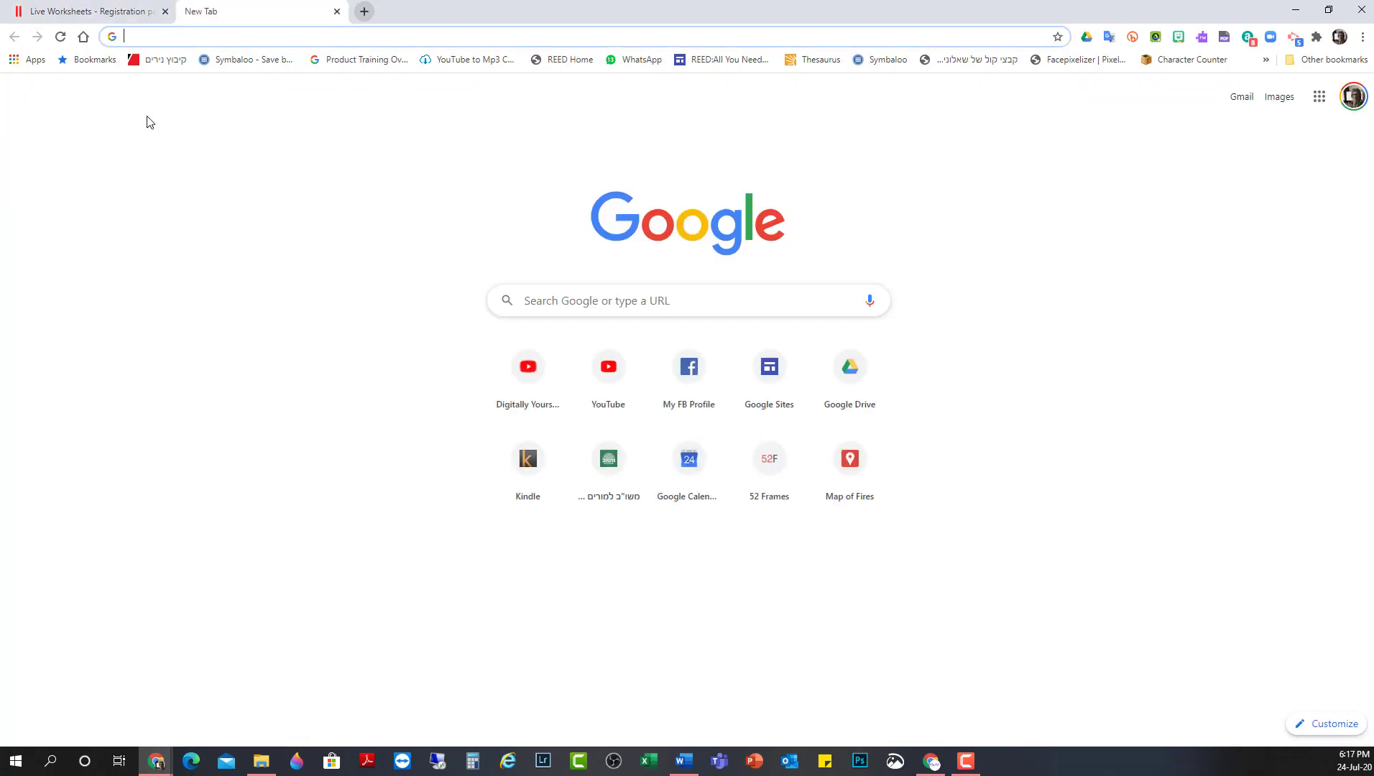
mouse_move(1240, 97)
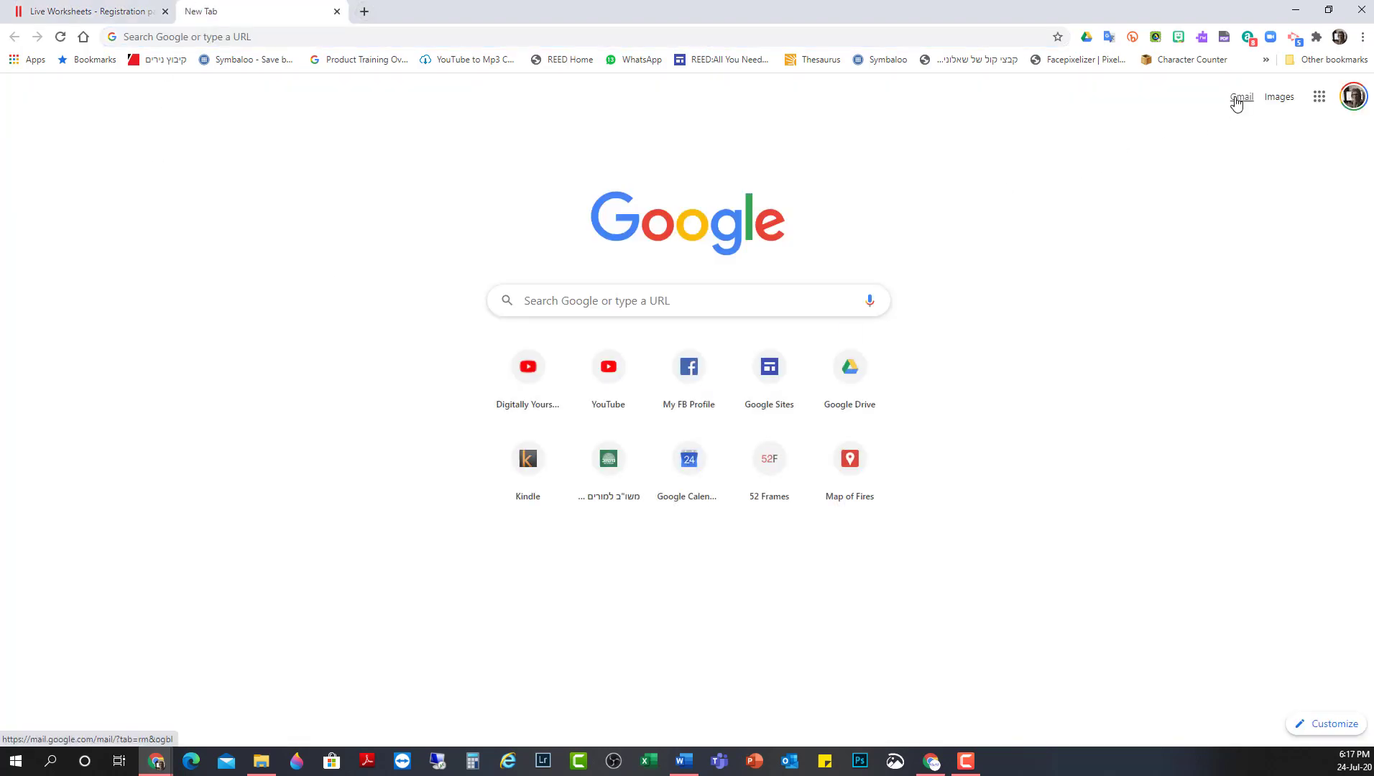
Step: Activate the account via the Gmail email link and log in with Remember me ticked
click(1240, 97)
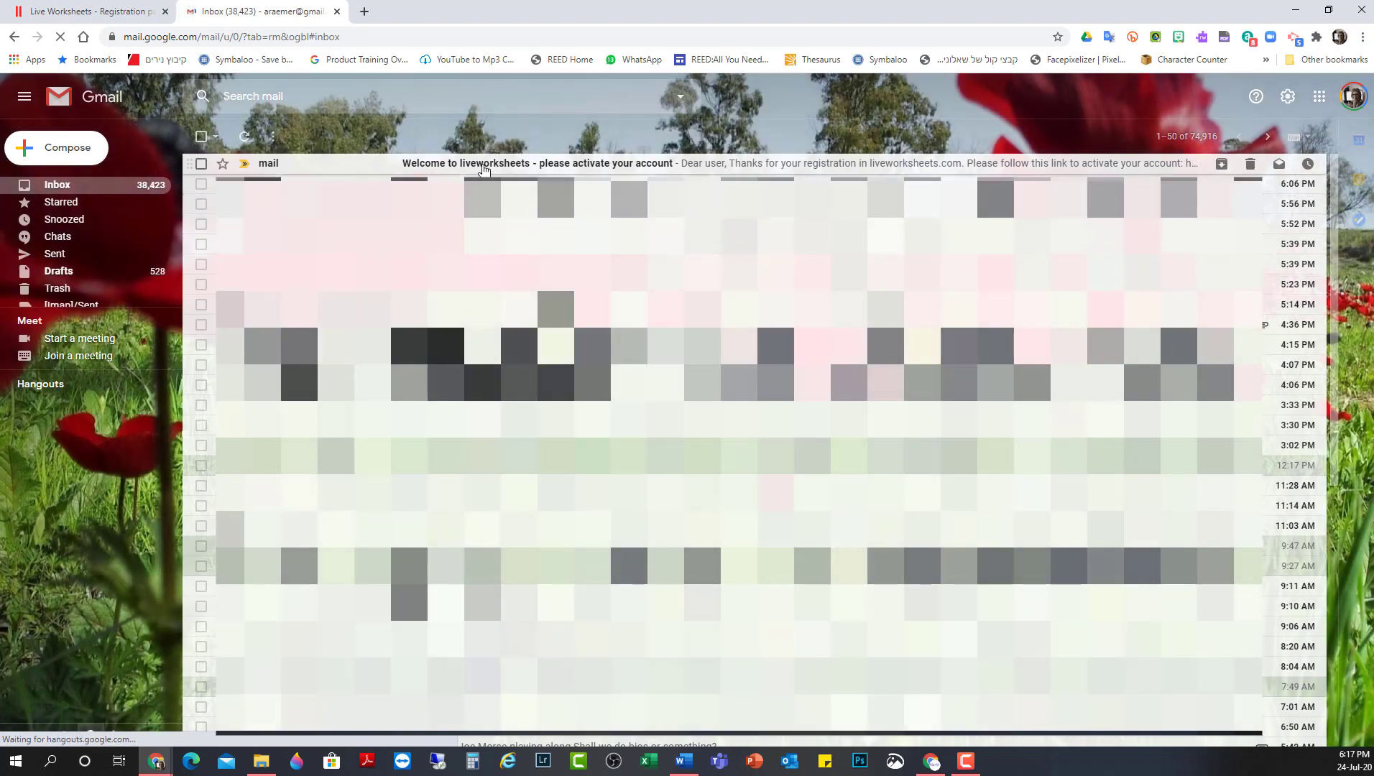
click(536, 163)
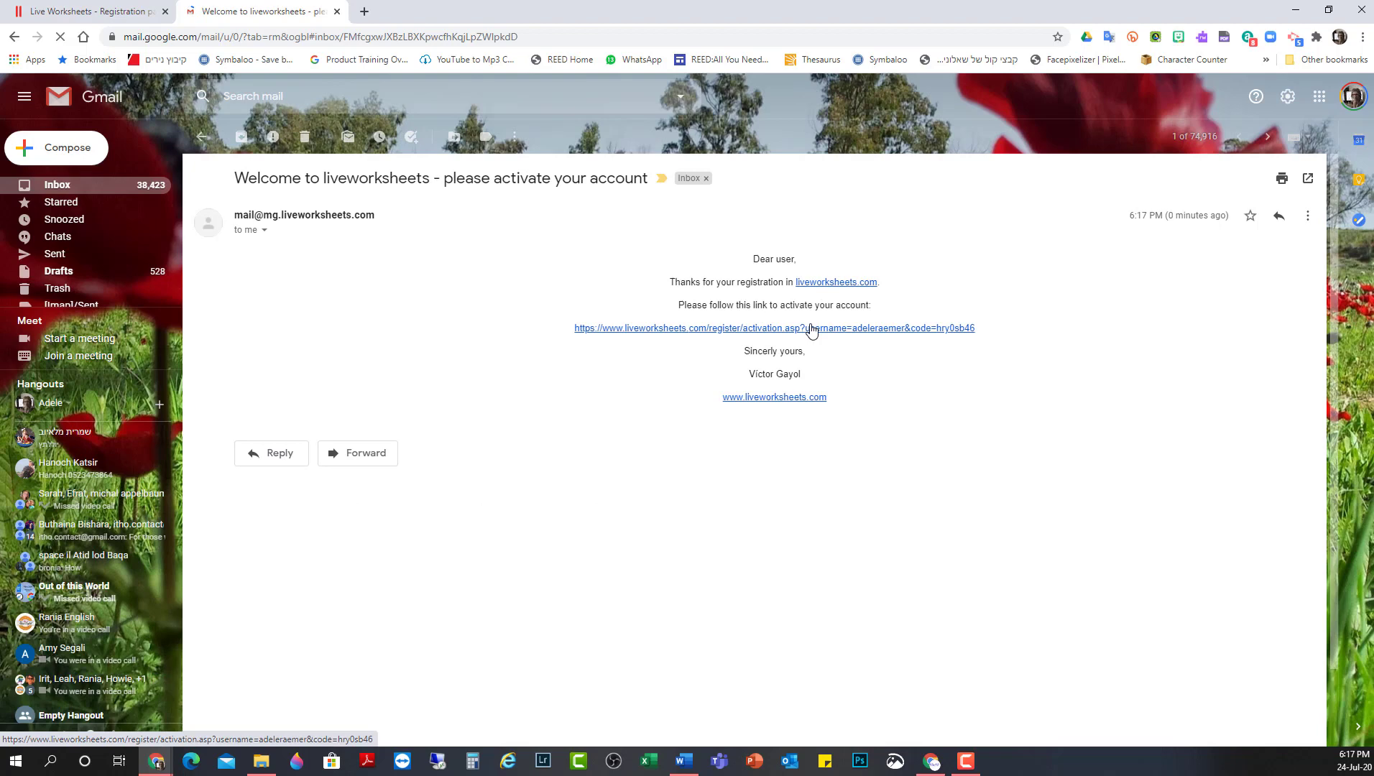
click(772, 328)
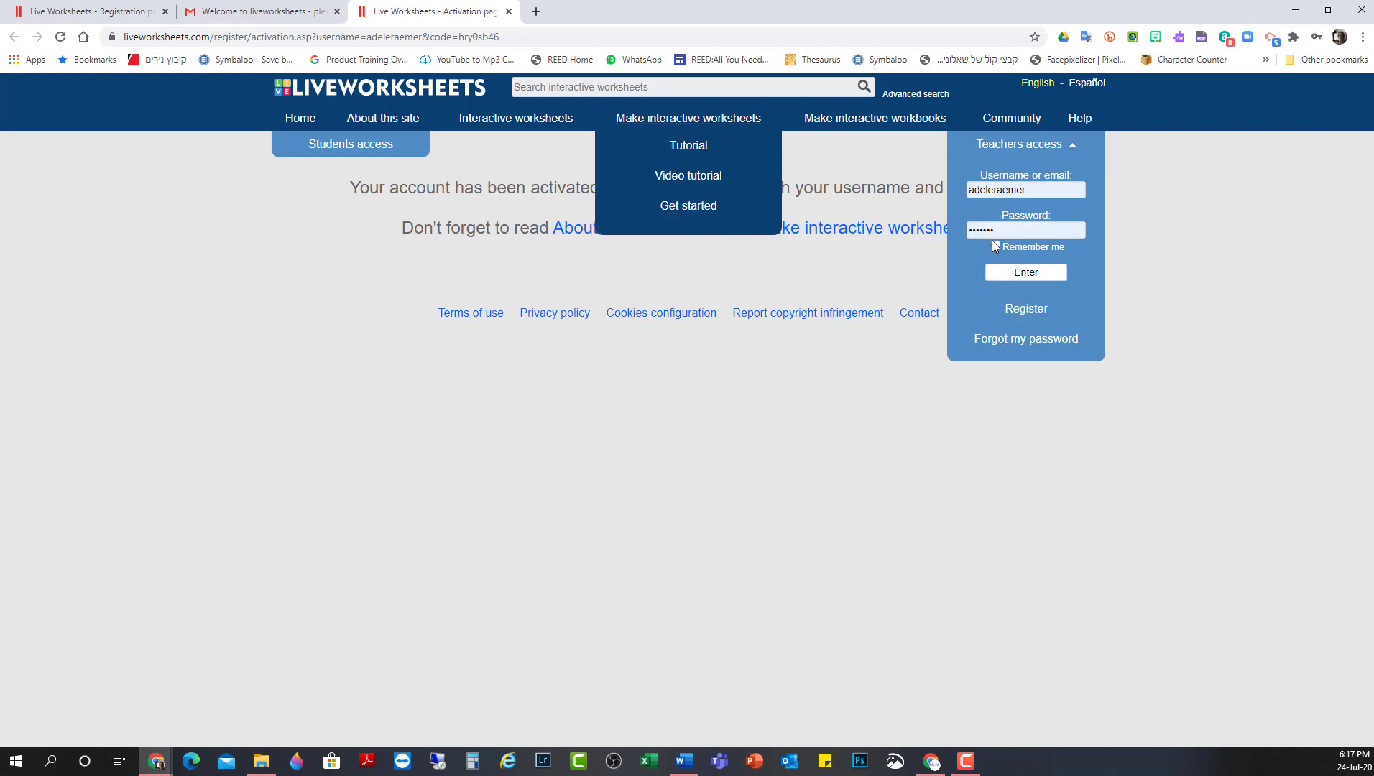
click(994, 247)
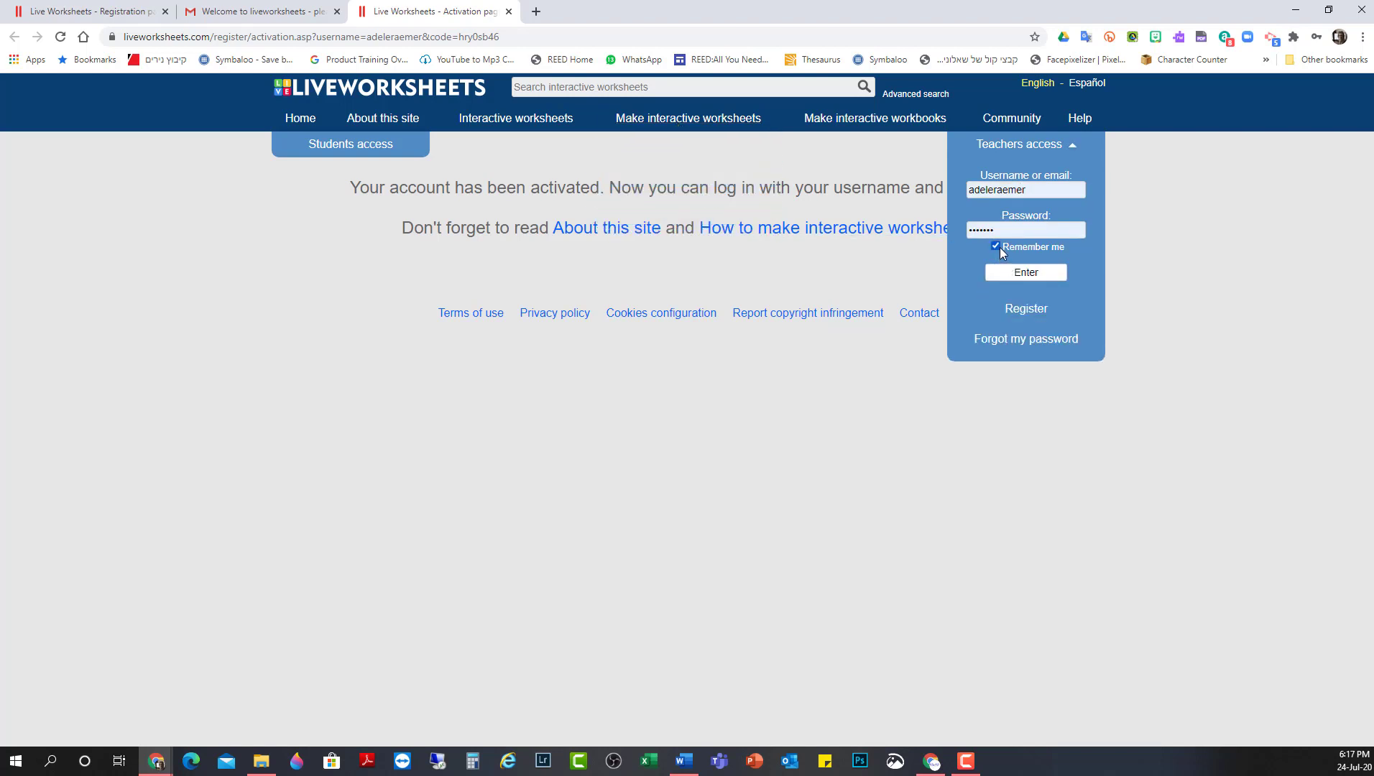
click(1024, 273)
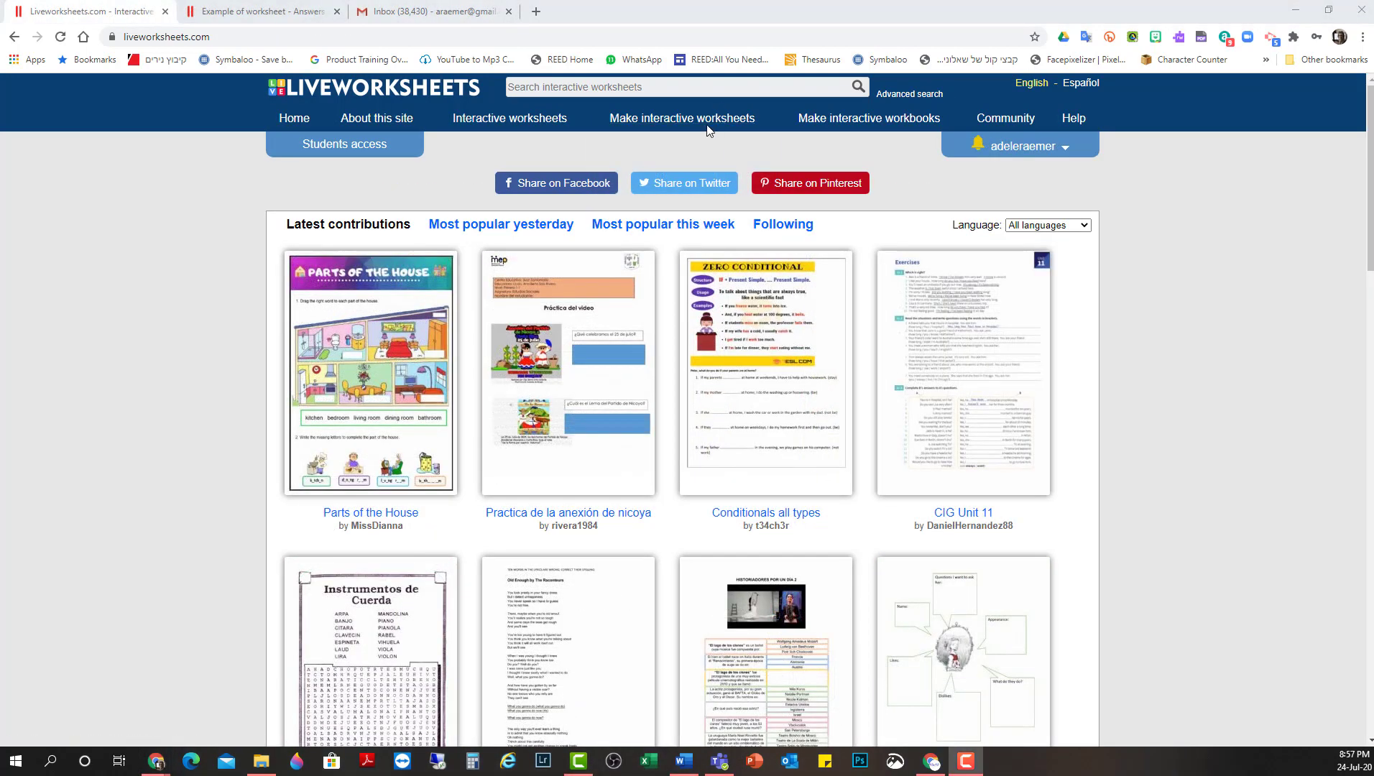
Step: Start a new interactive worksheet and bring up the upload file picker
click(680, 119)
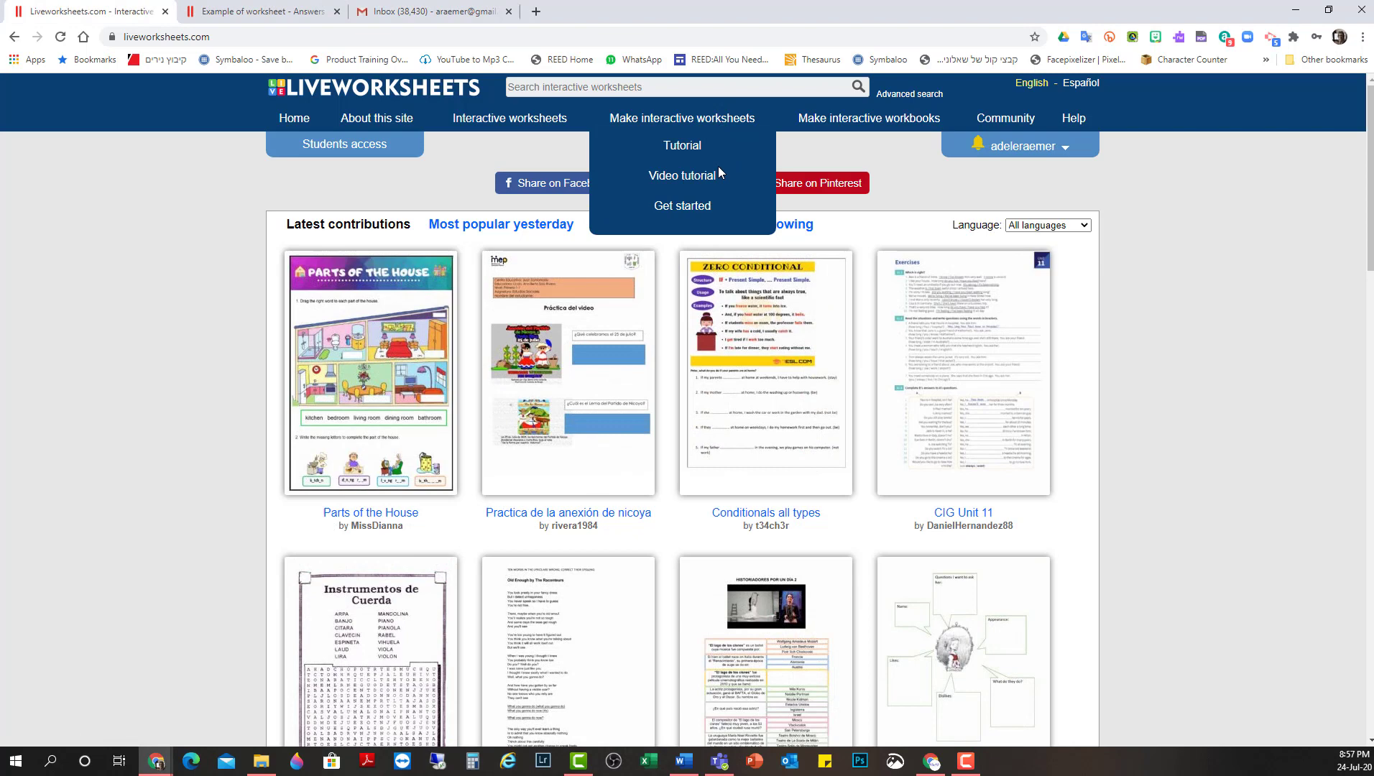
click(682, 205)
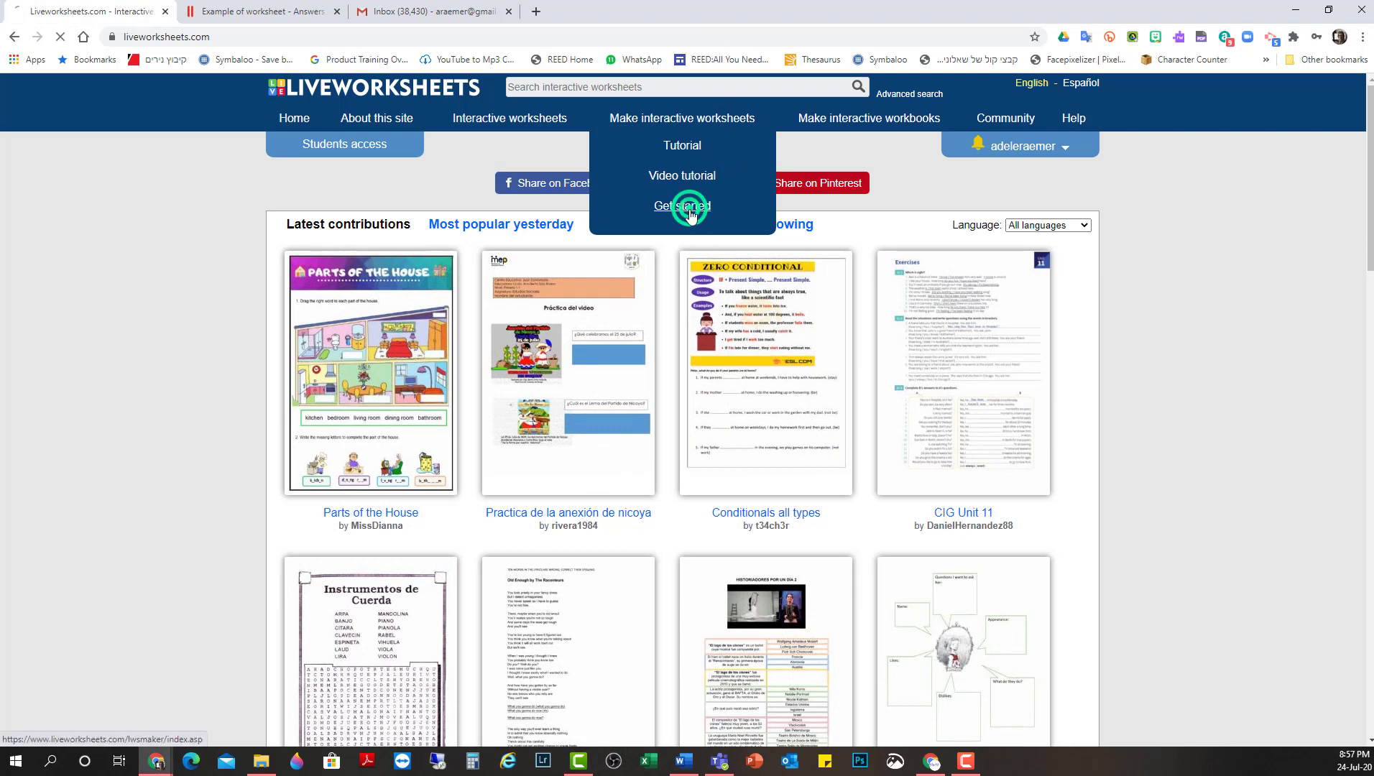
click(682, 205)
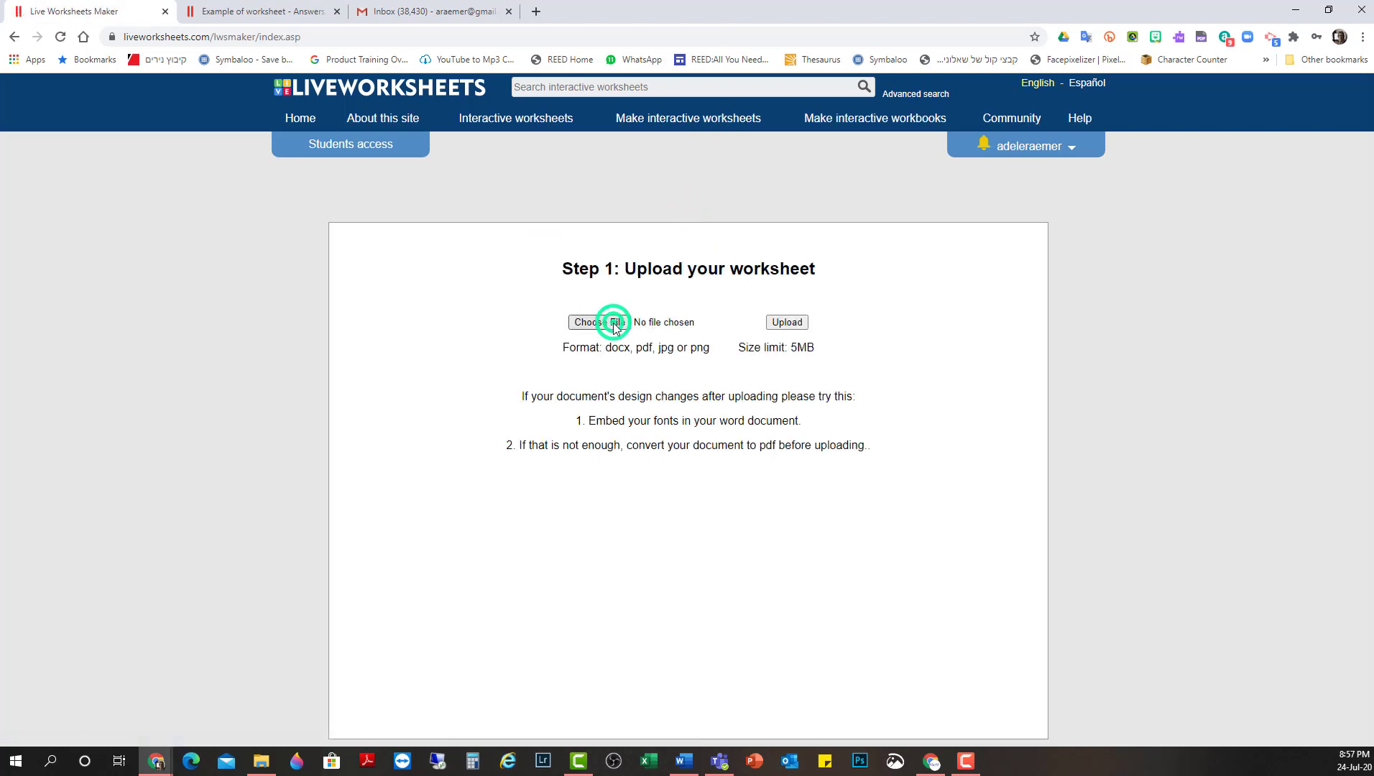
click(599, 322)
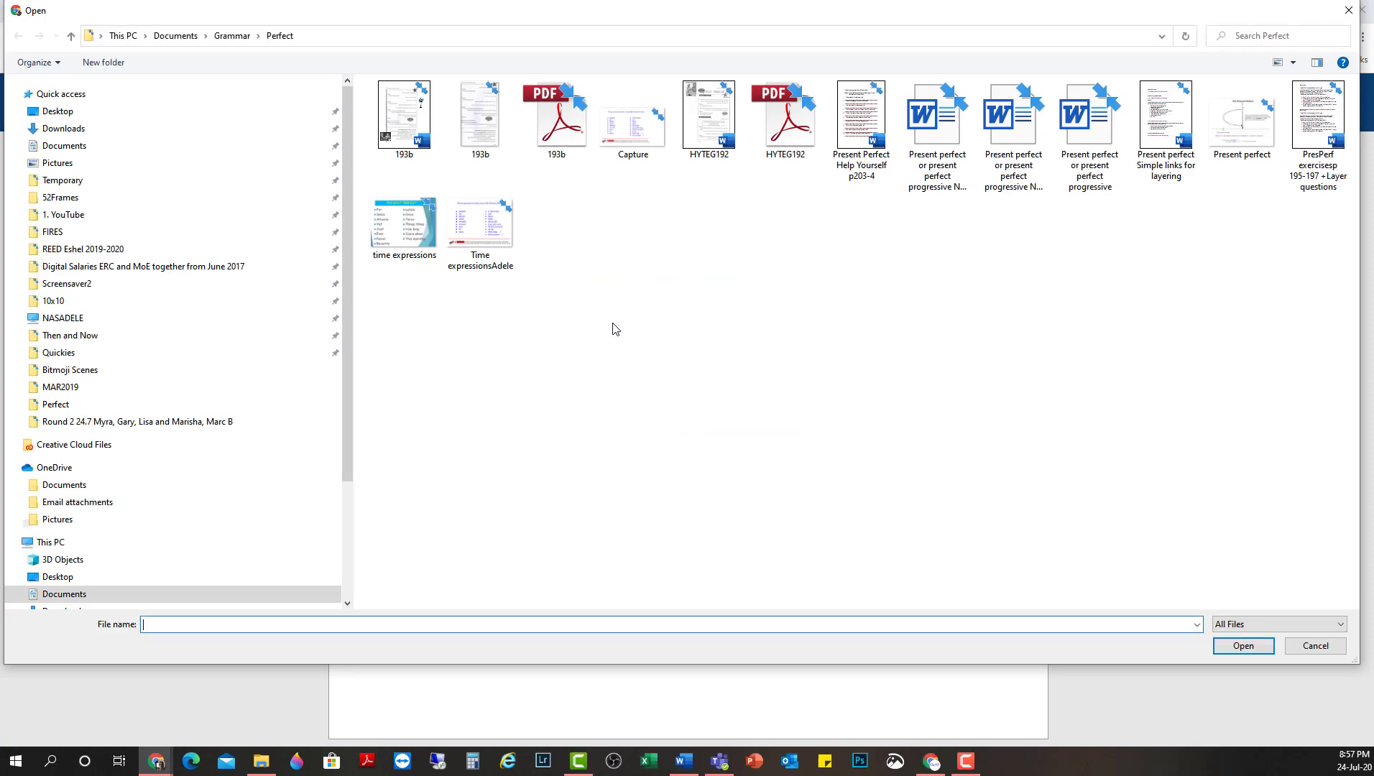
Step: Pick the 'Live Worksheets example' document from the Desktop
click(58, 111)
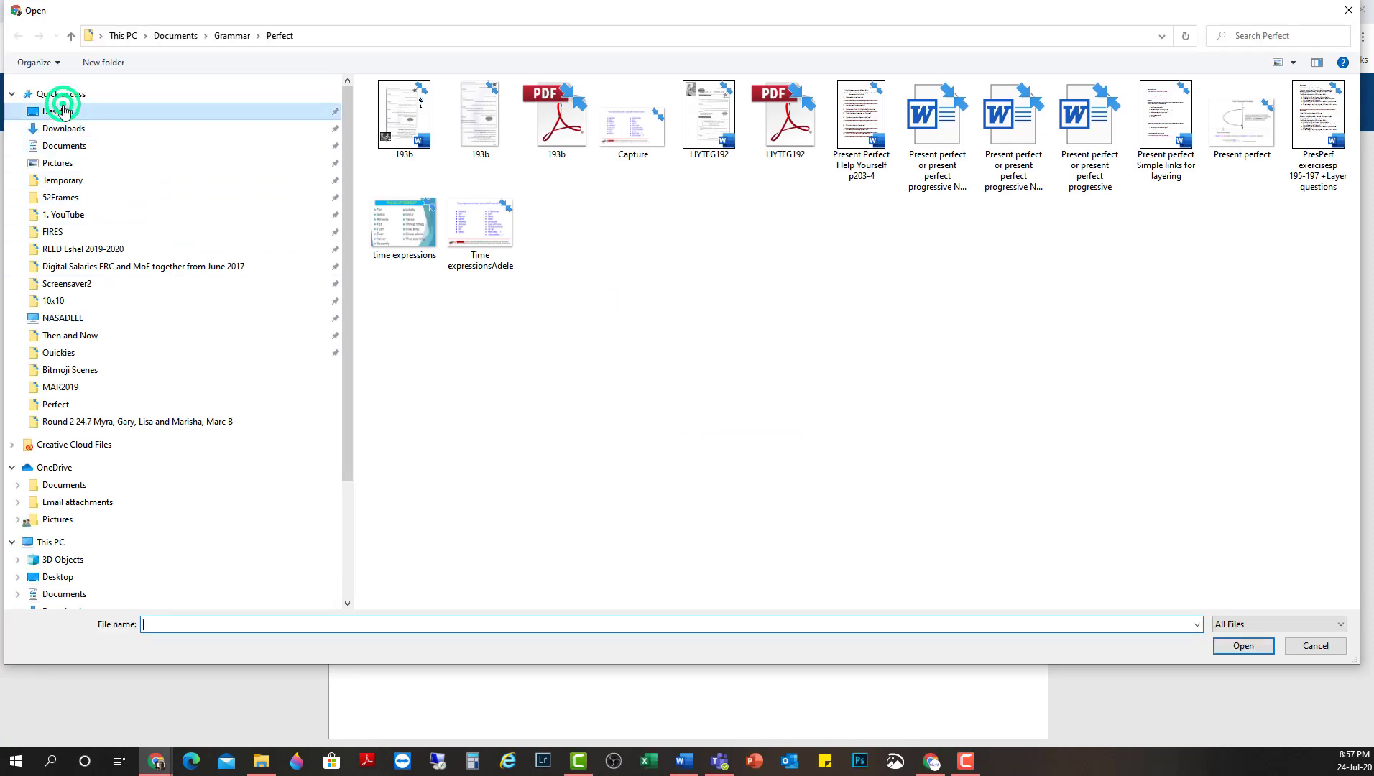
click(57, 112)
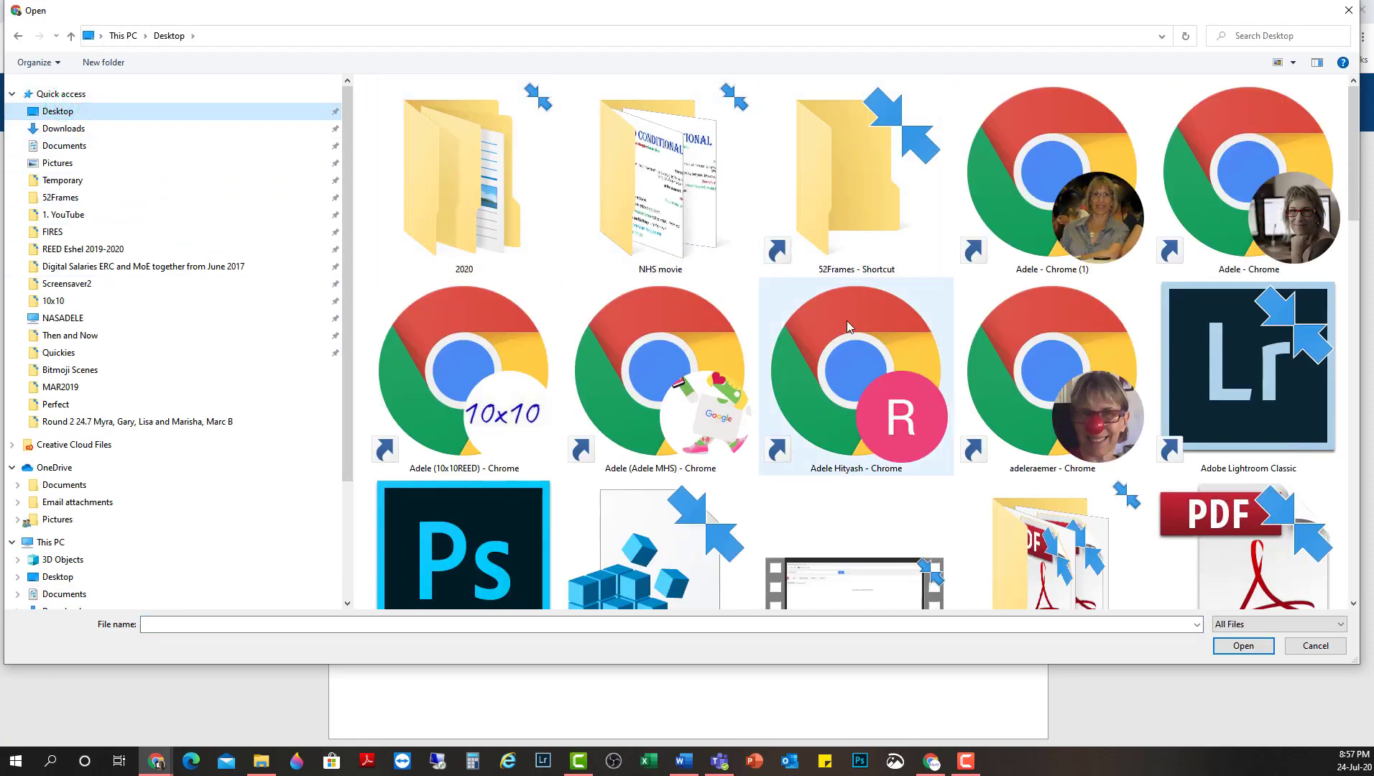
scroll(down, 3)
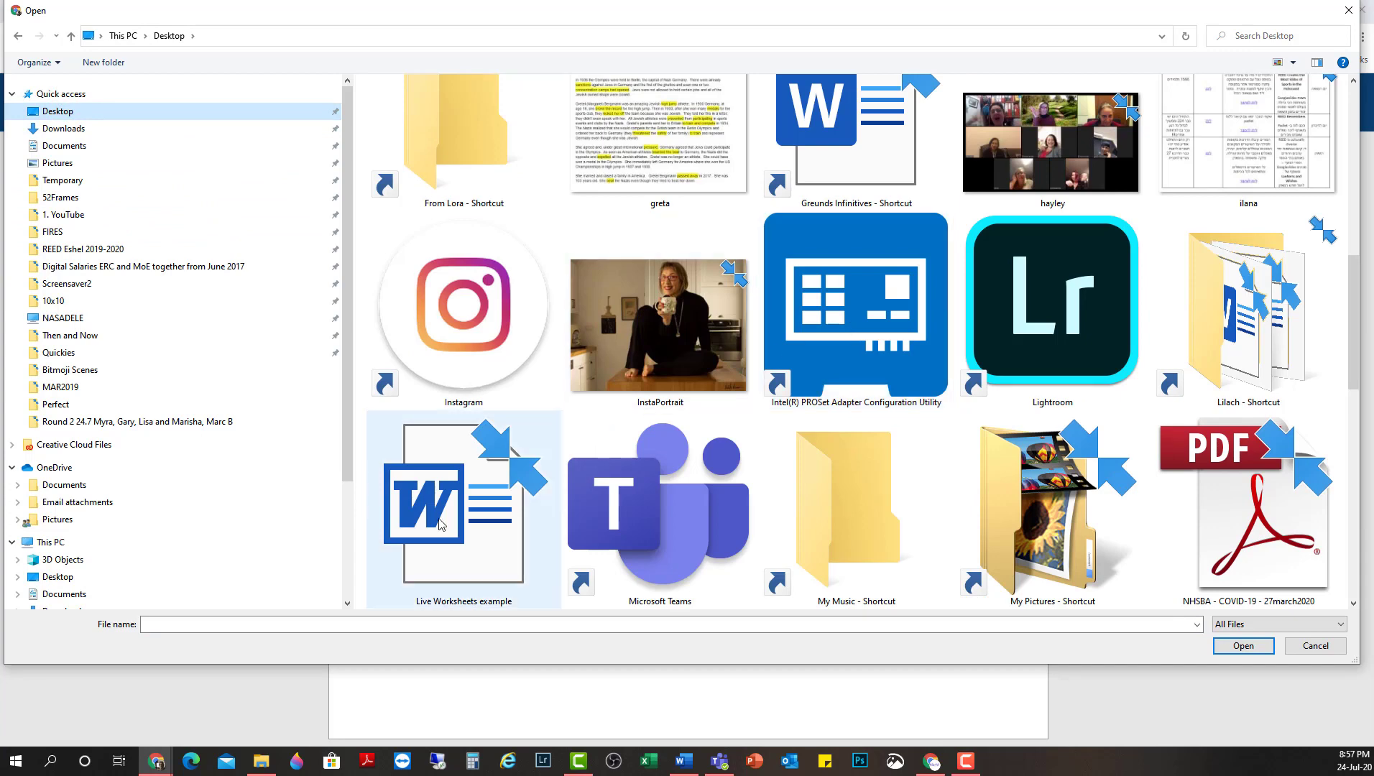
click(1241, 645)
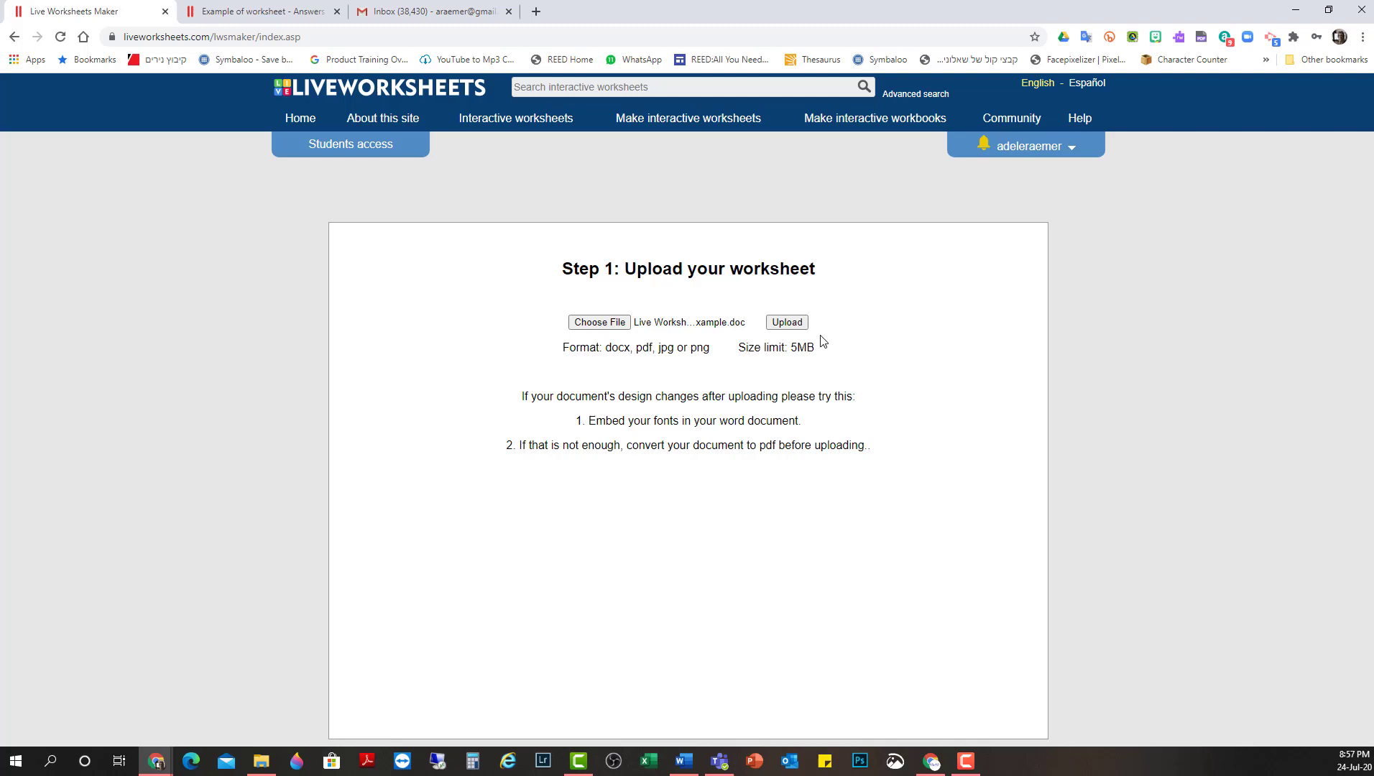
Step: Upload the example worksheet so the Present Perfect retest opens in the editor
click(786, 321)
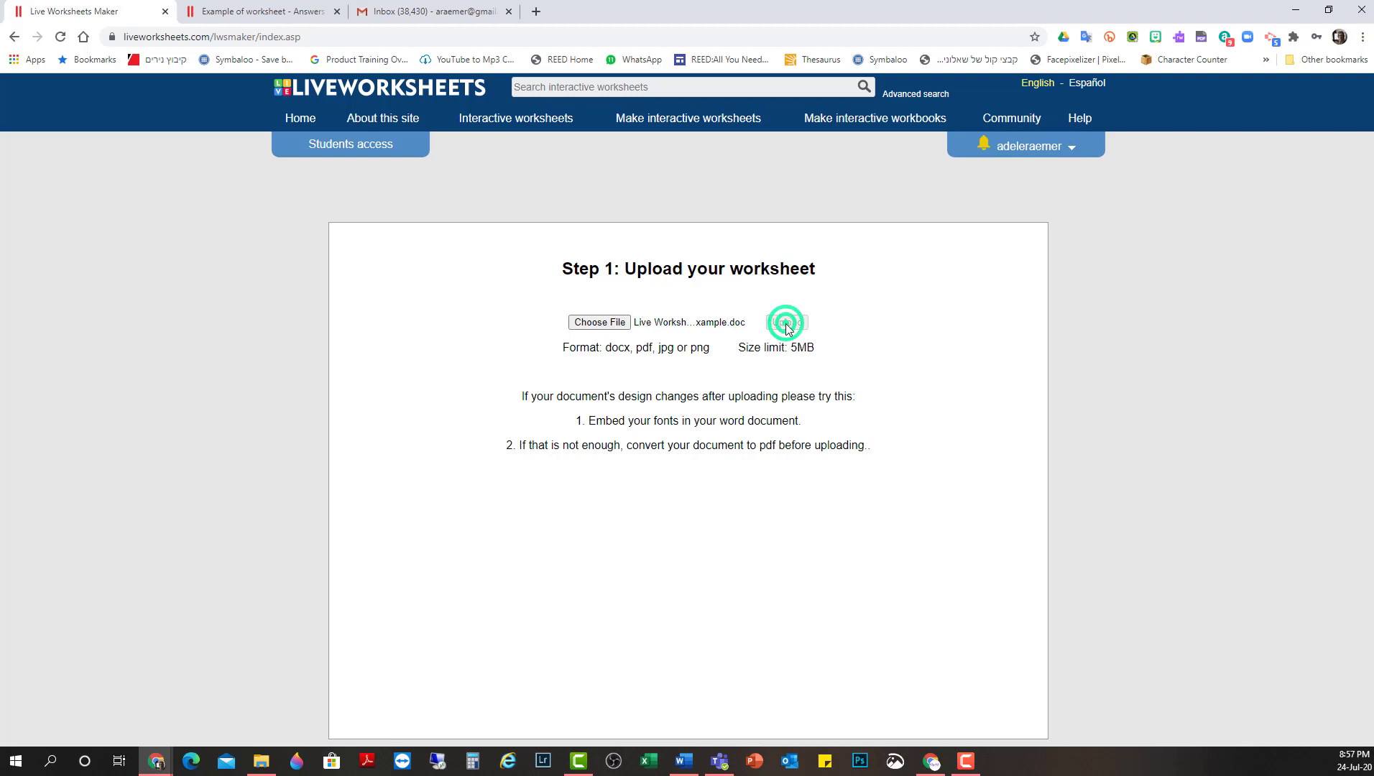
click(787, 323)
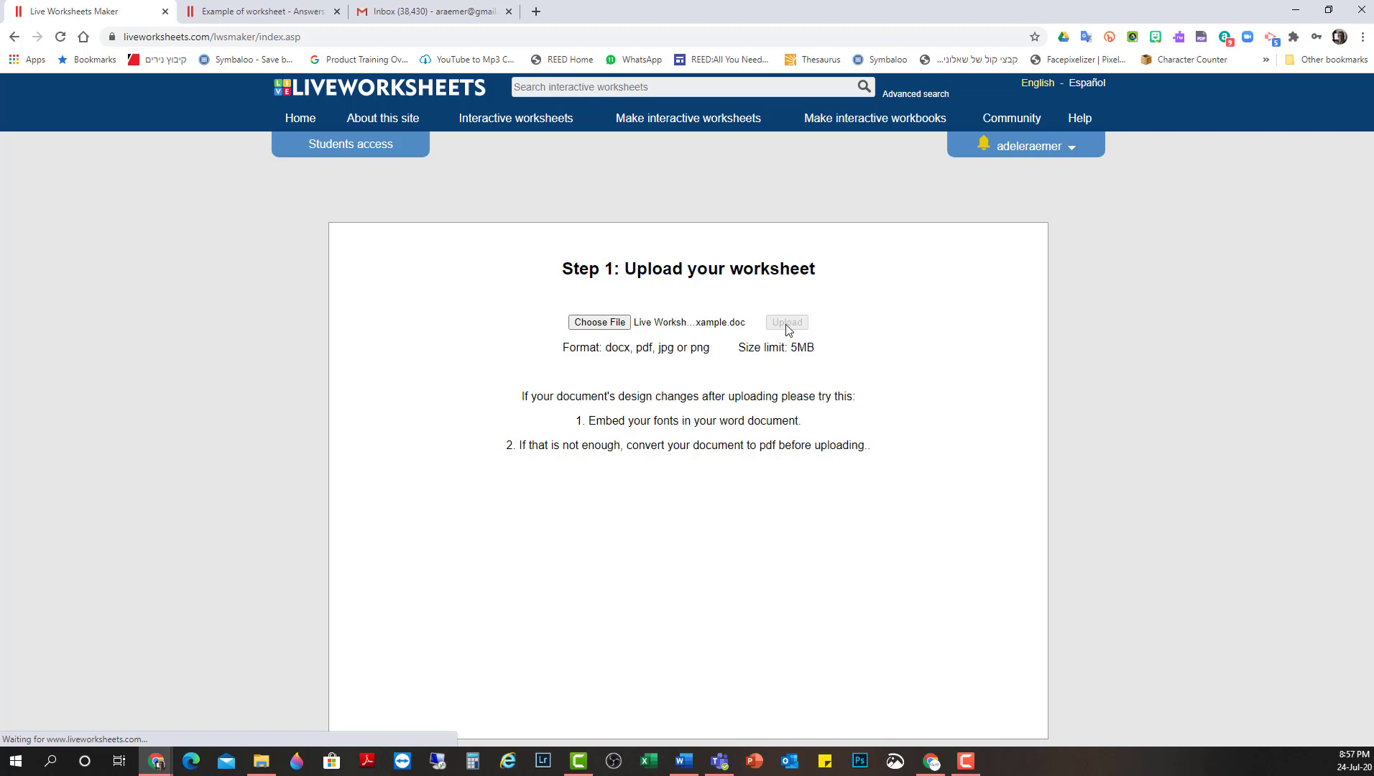
click(785, 321)
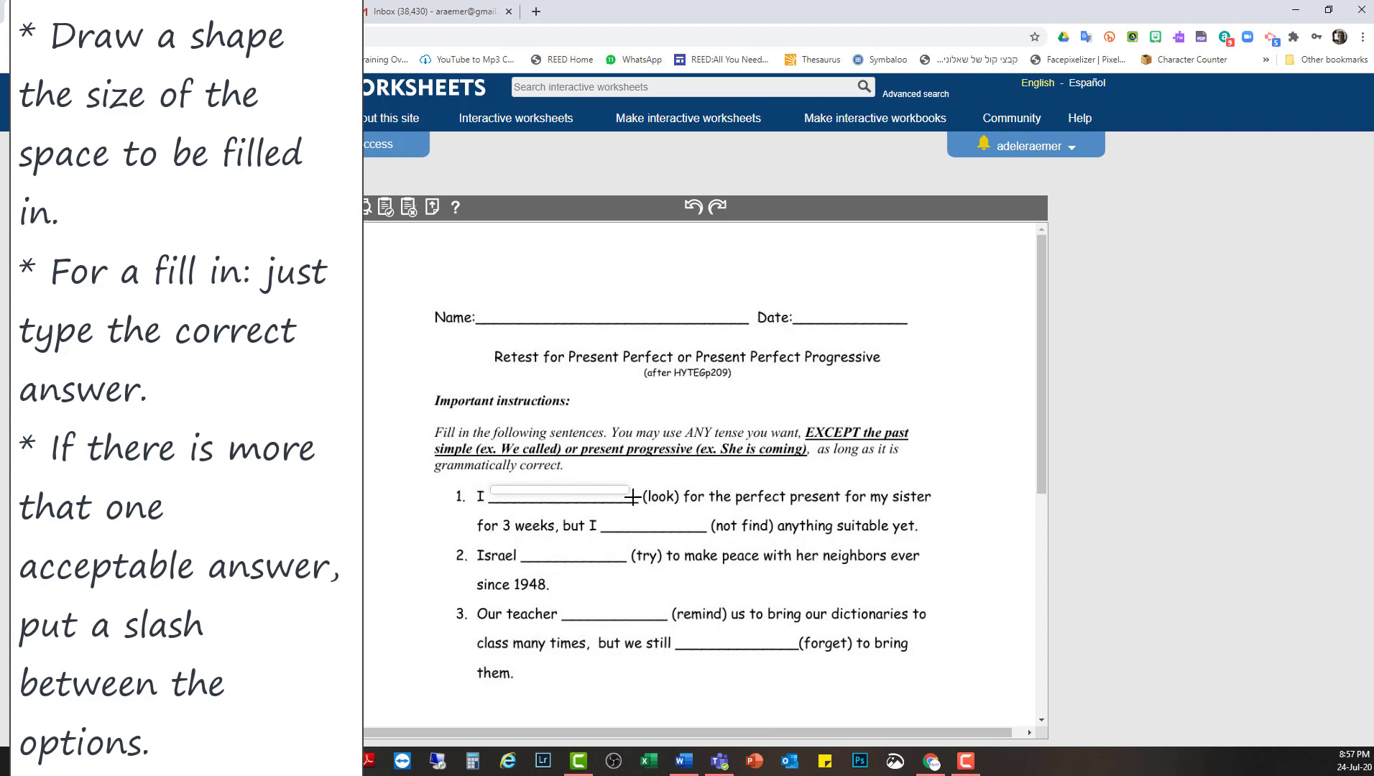
Step: Add an answer box over question 1's first blank with 'have been looking'
click(554, 496)
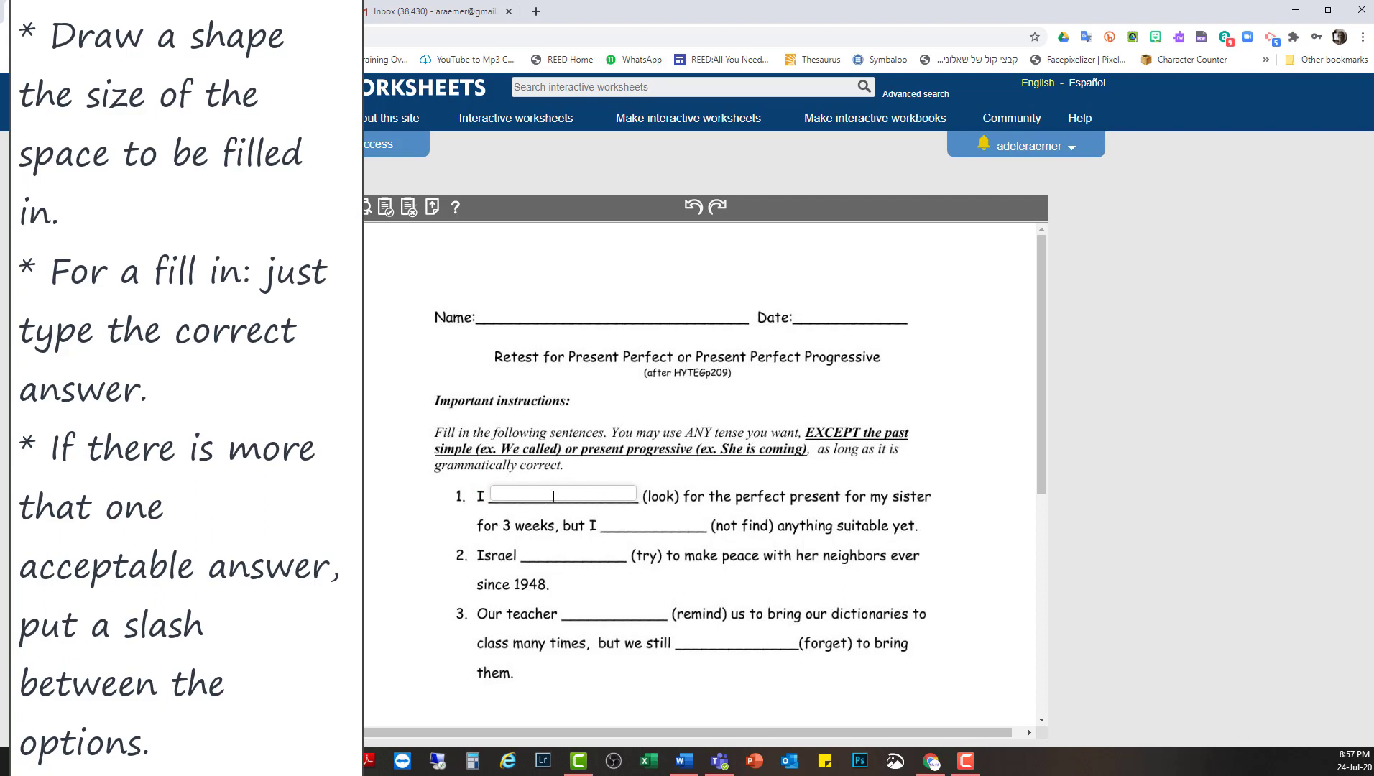
click(561, 495)
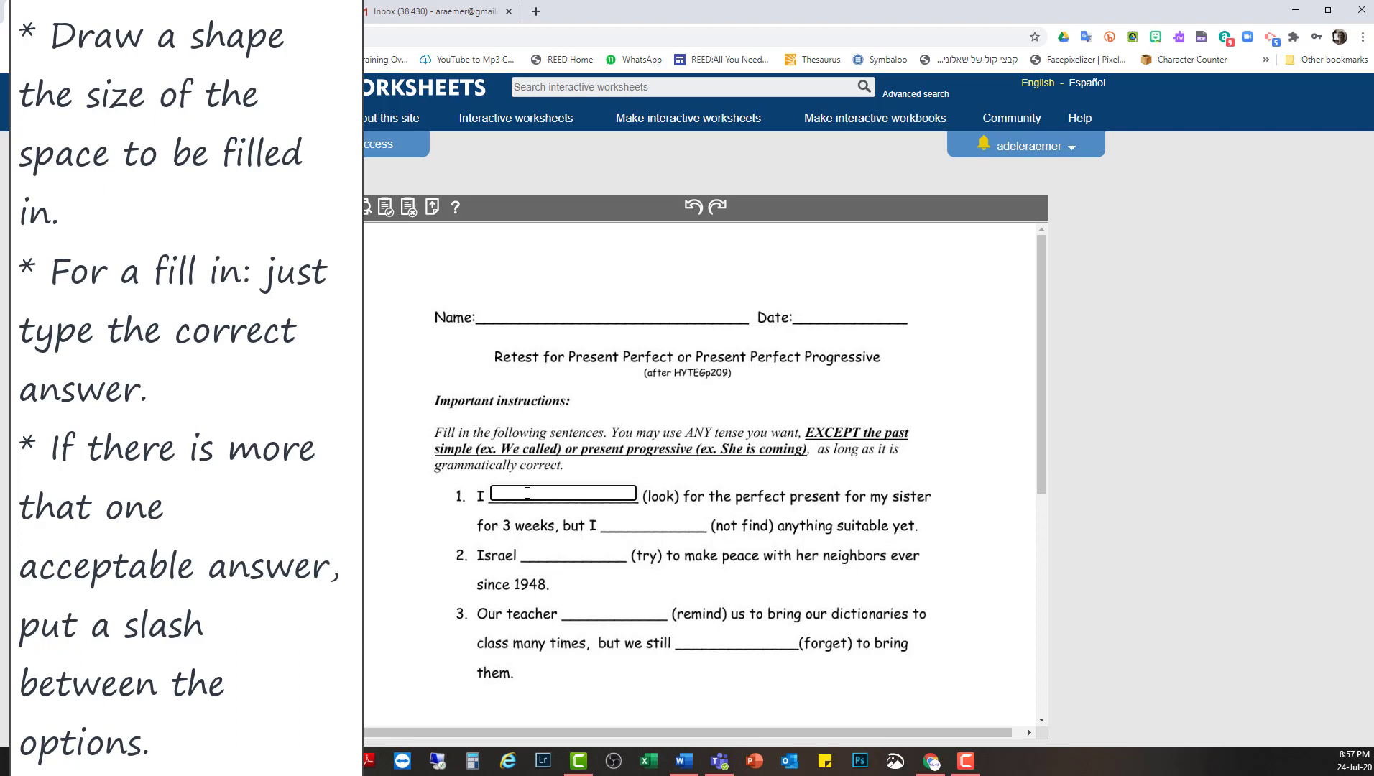
text(have)
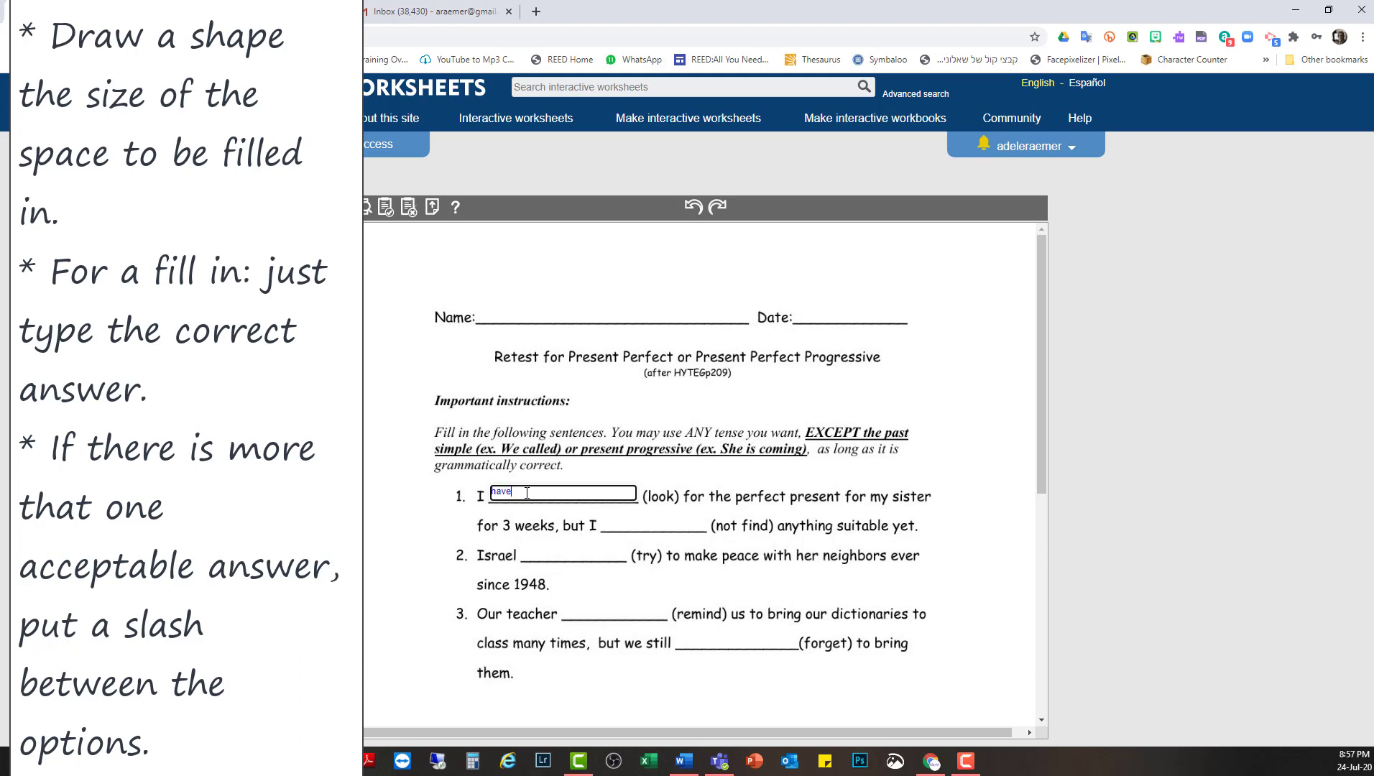
text(been)
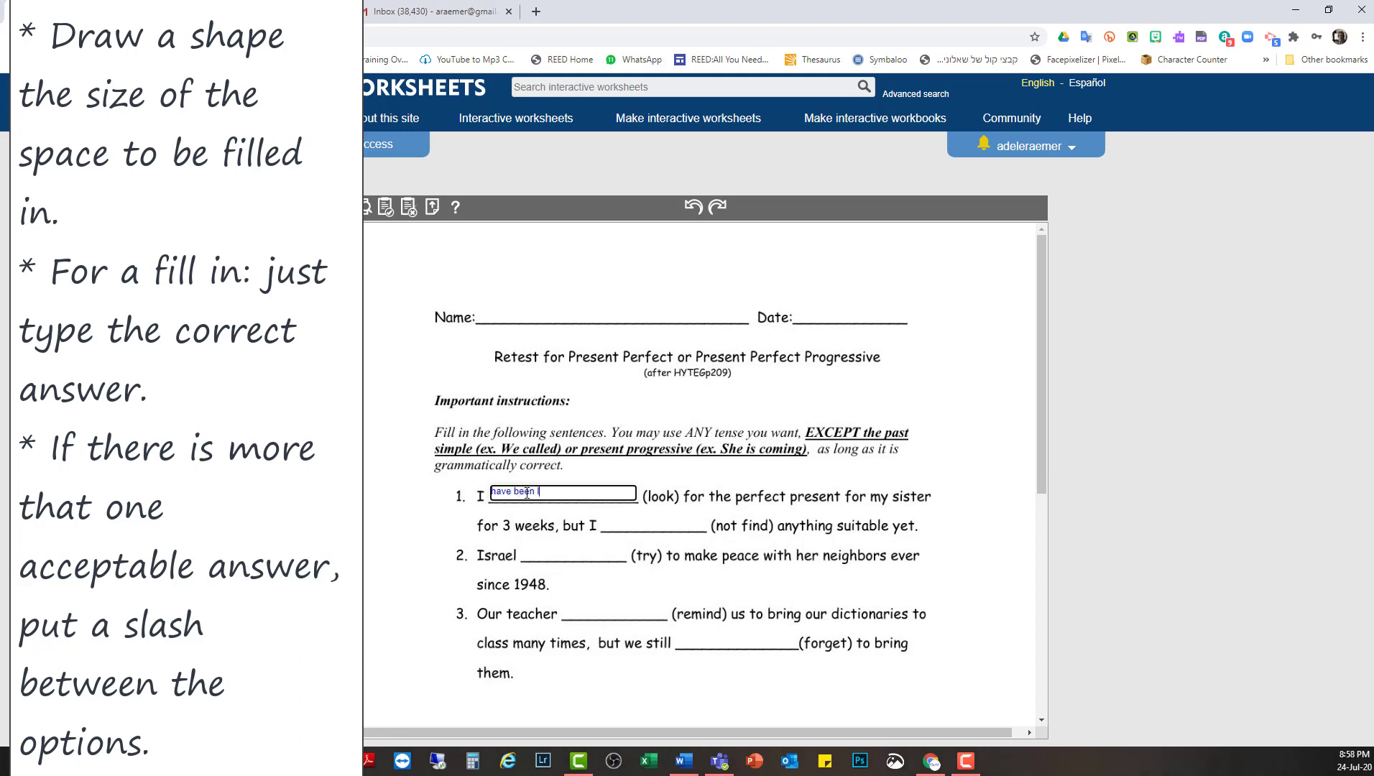
text(looking)
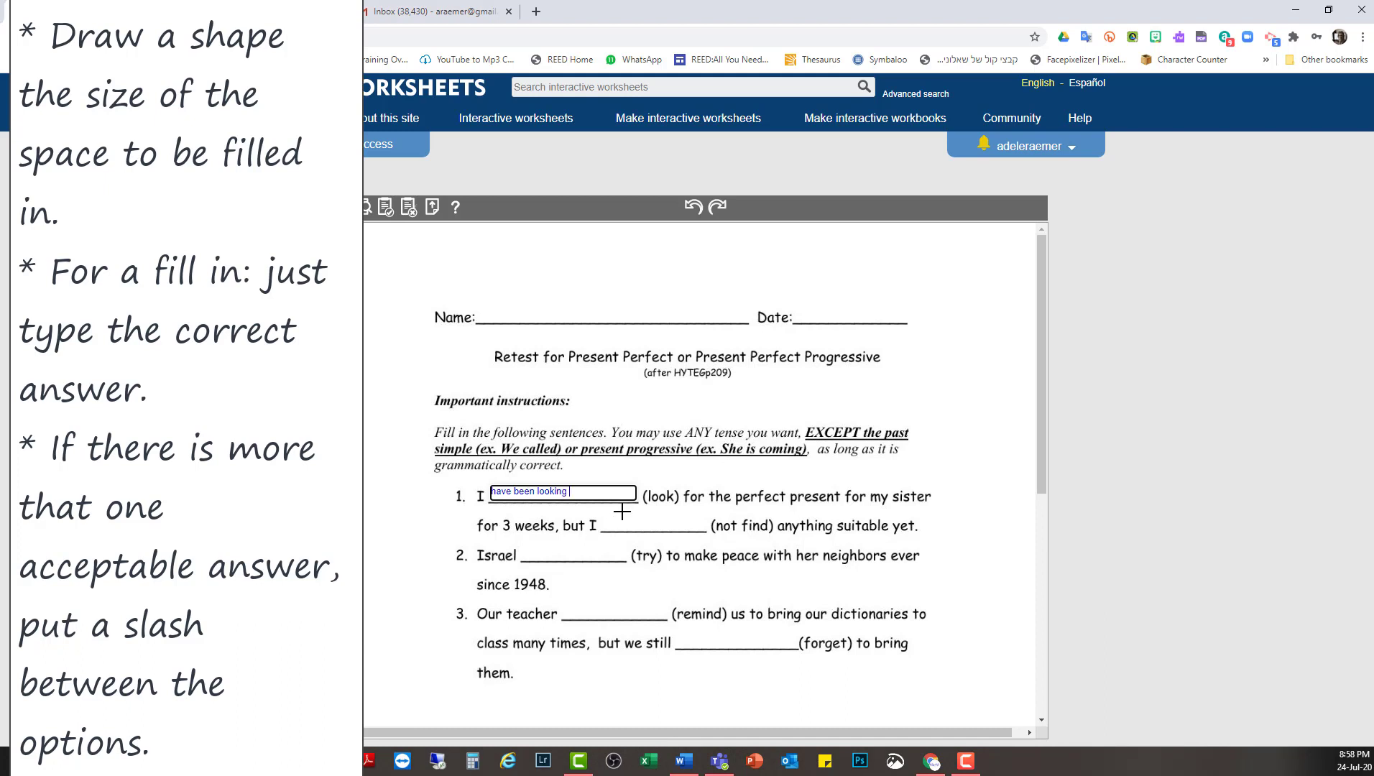
Step: Add a second answer box holding 'have not found/haven't found'
click(640, 525)
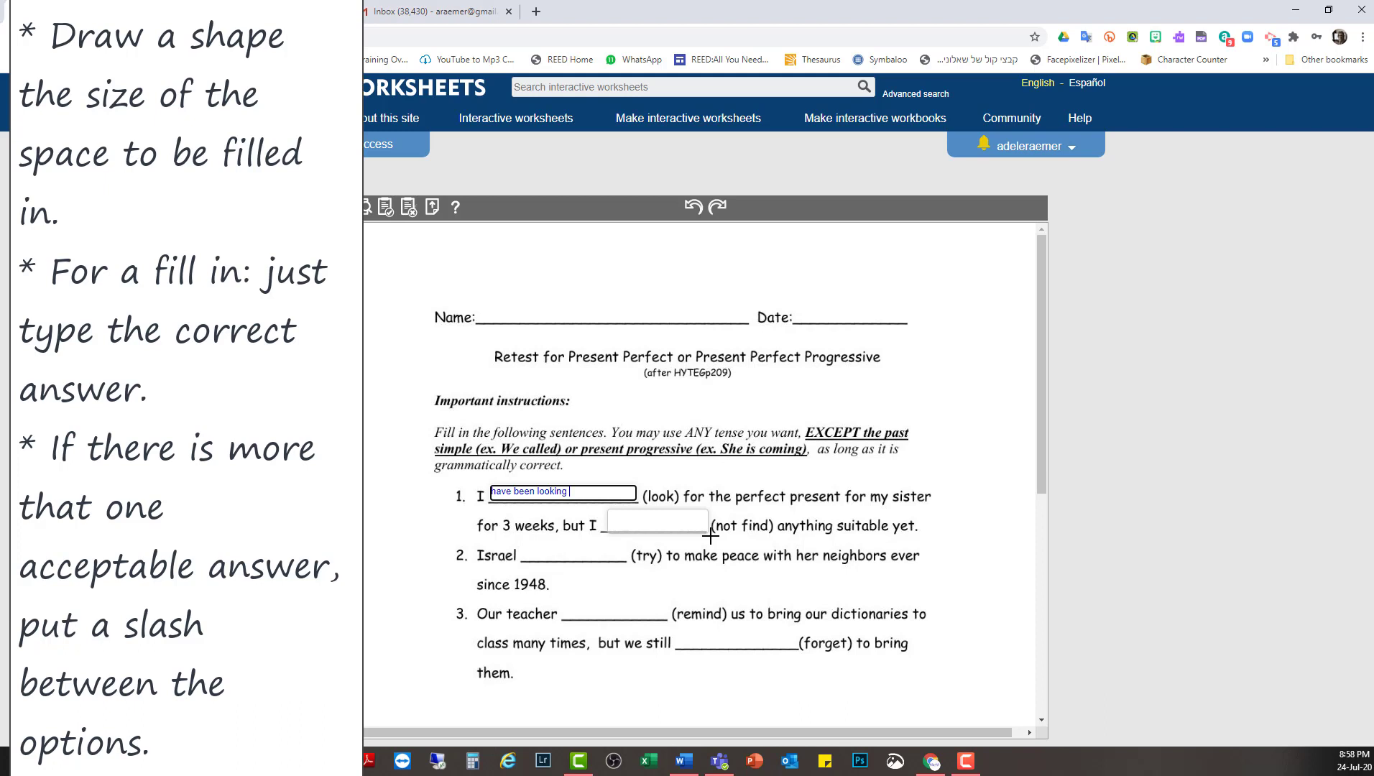
click(630, 524)
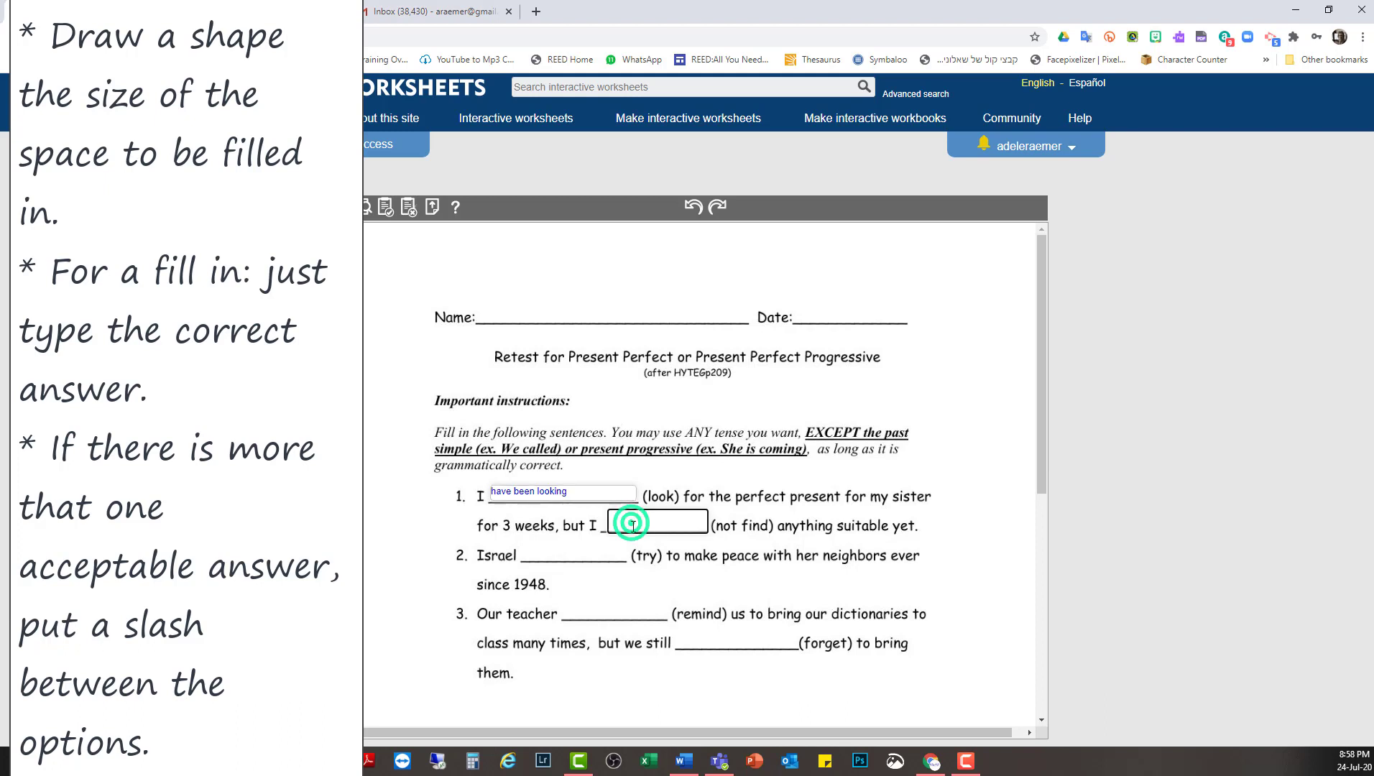
text(hav)
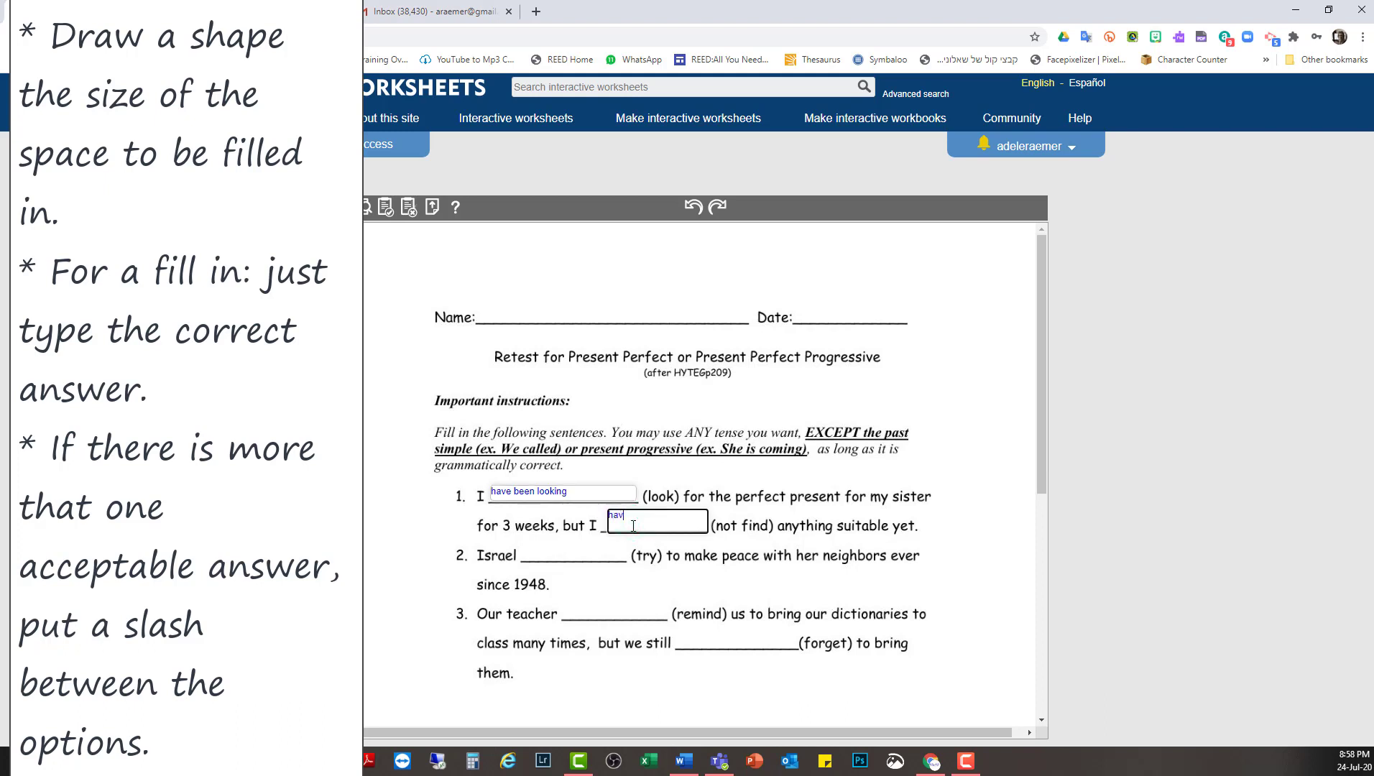
text(have not)
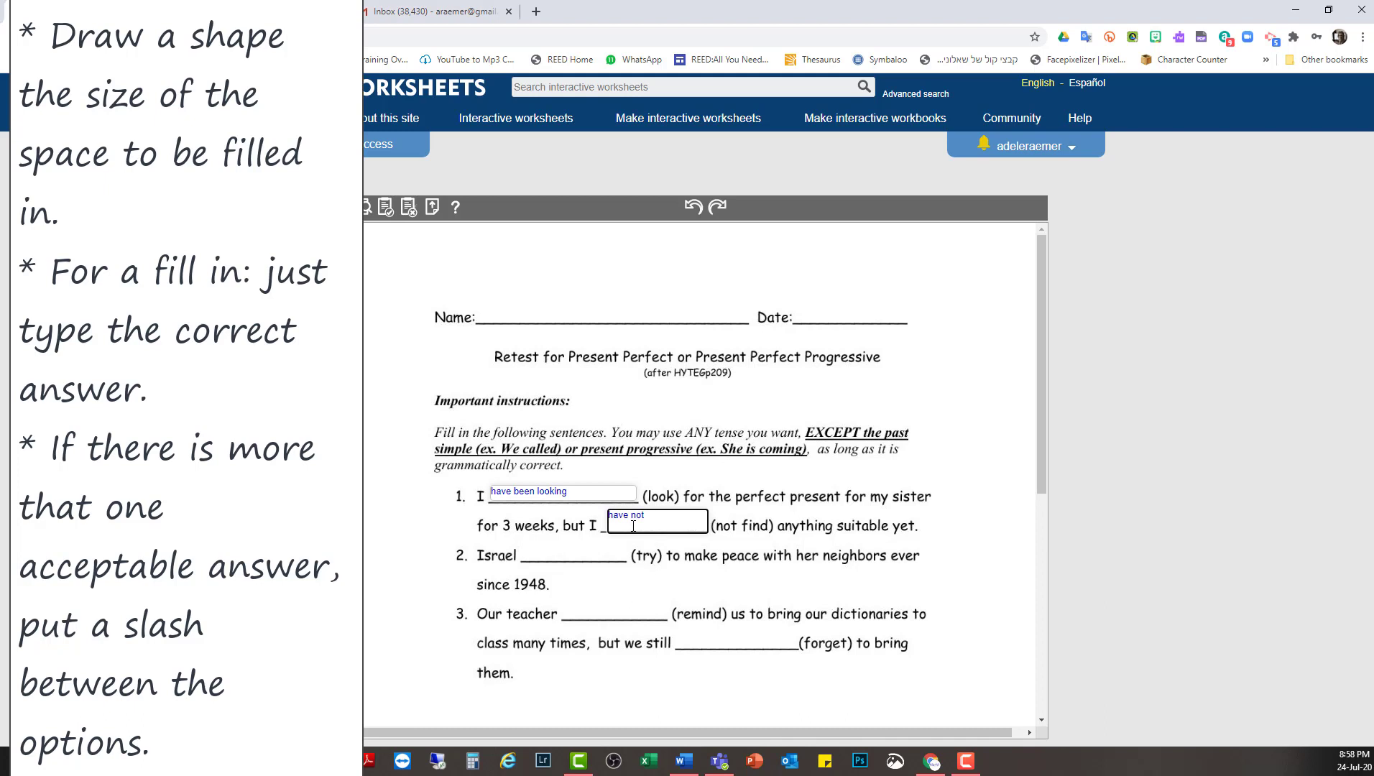
text(found)
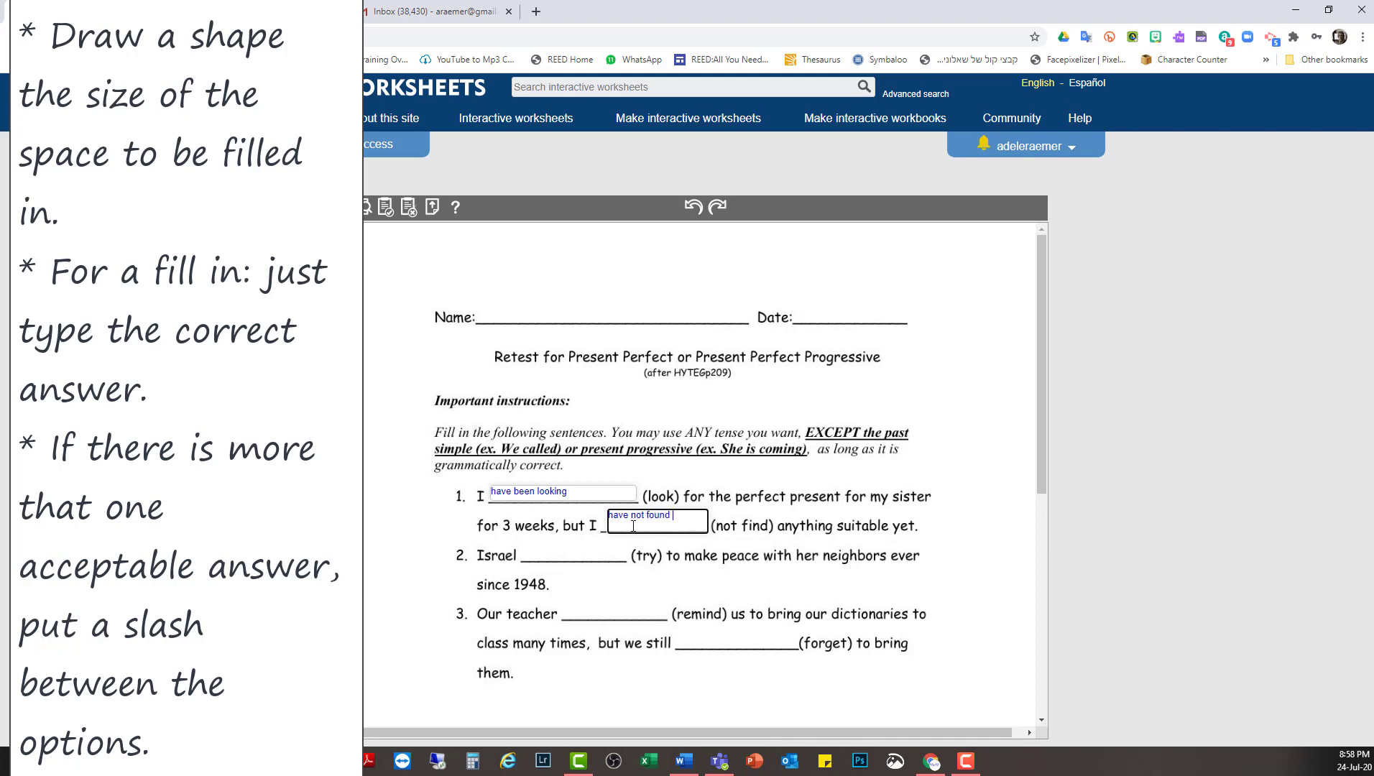
text(/)
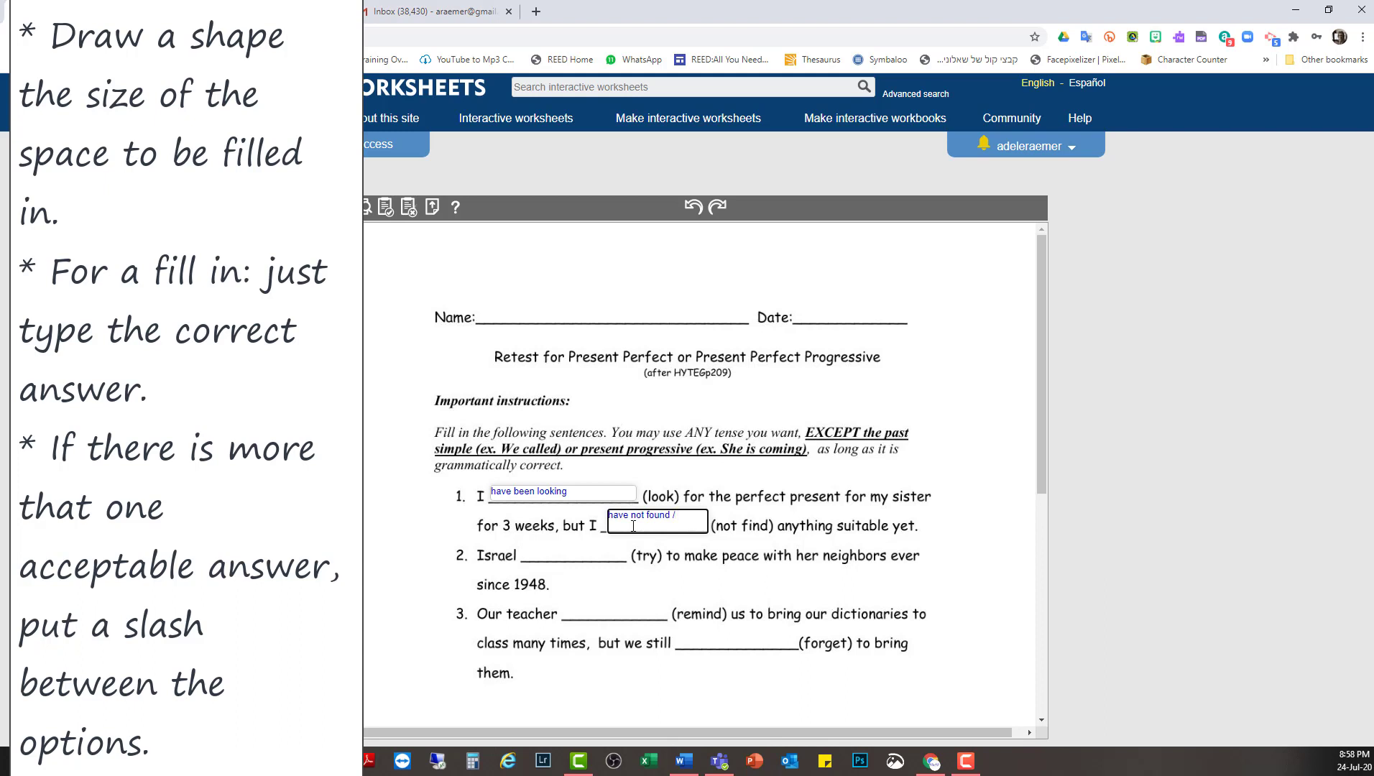
text(haven't)
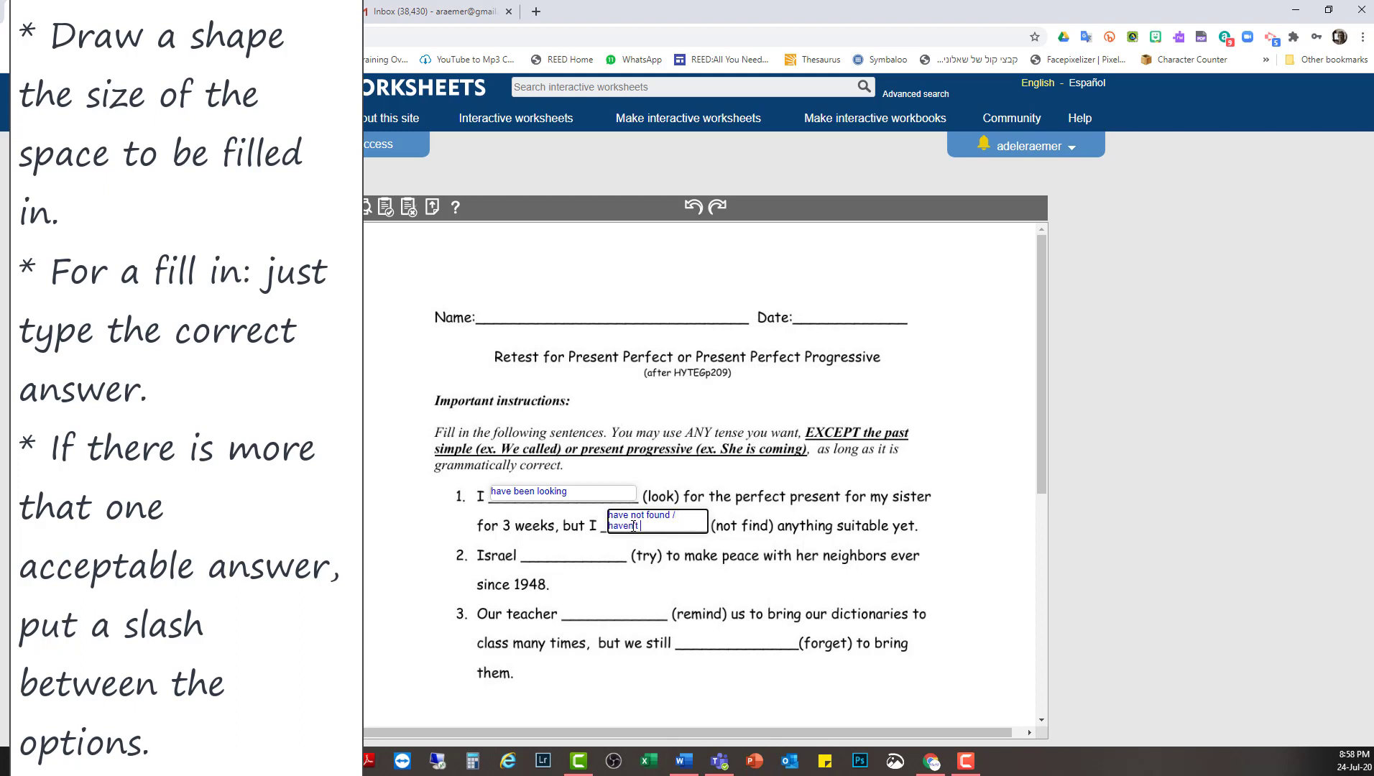
text(founde)
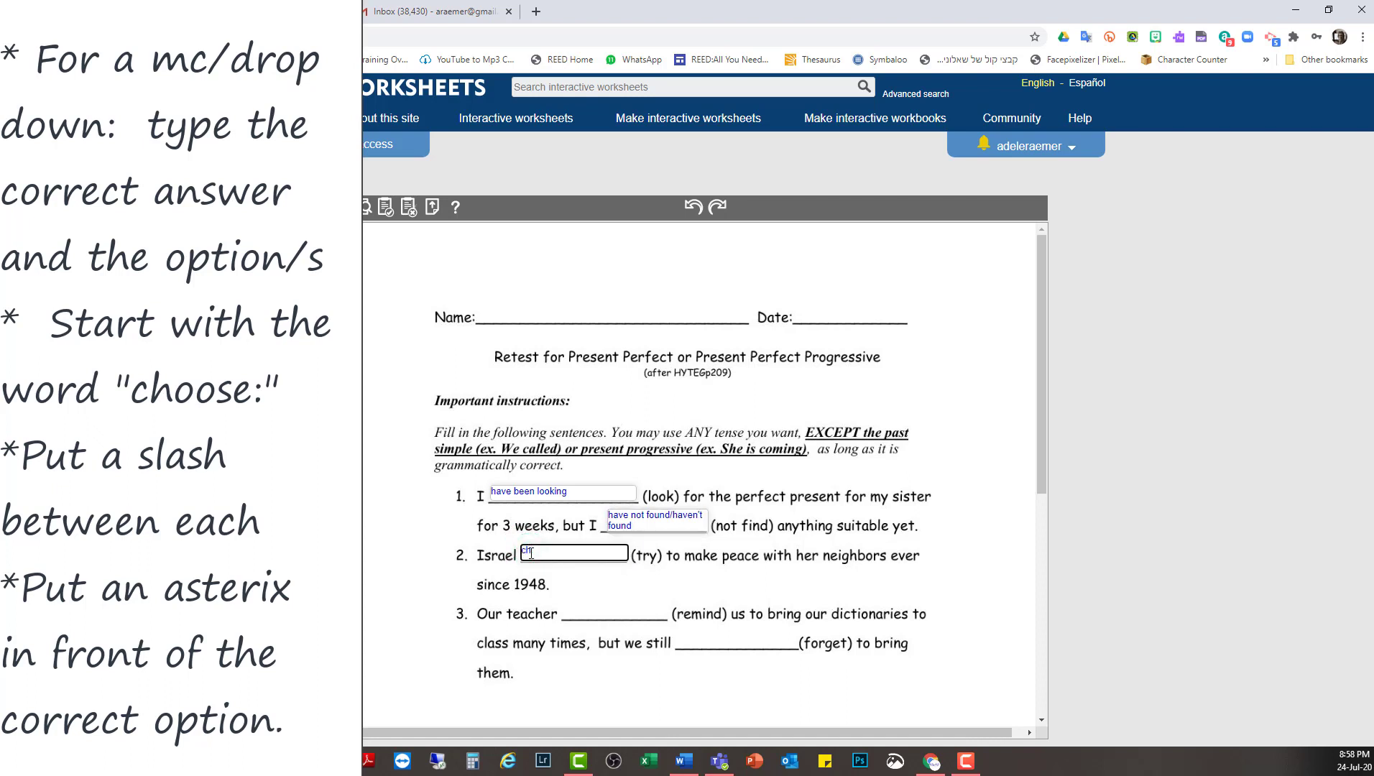
Step: Give question 2 a 'choose:' drop-down answer with *has been trying marked correct
text(choose:)
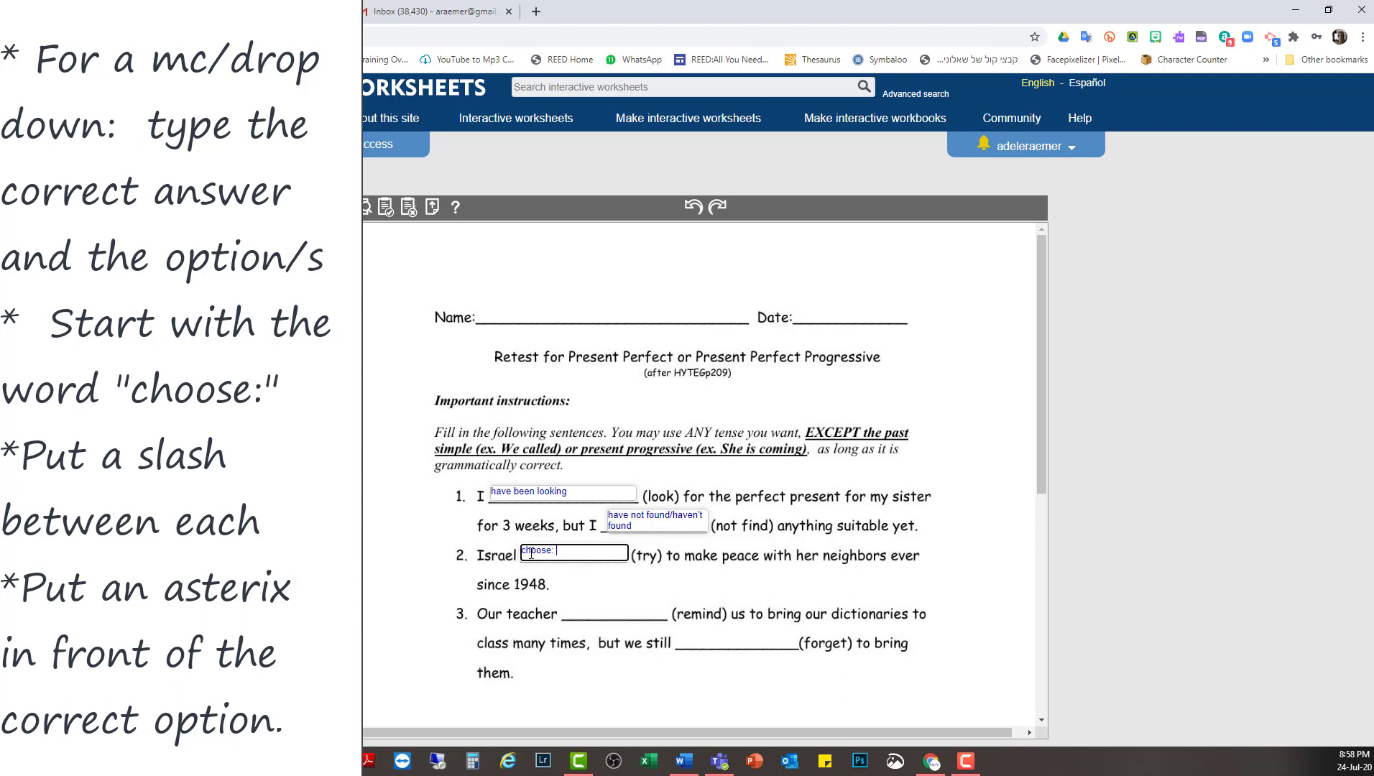
text(has been trying)
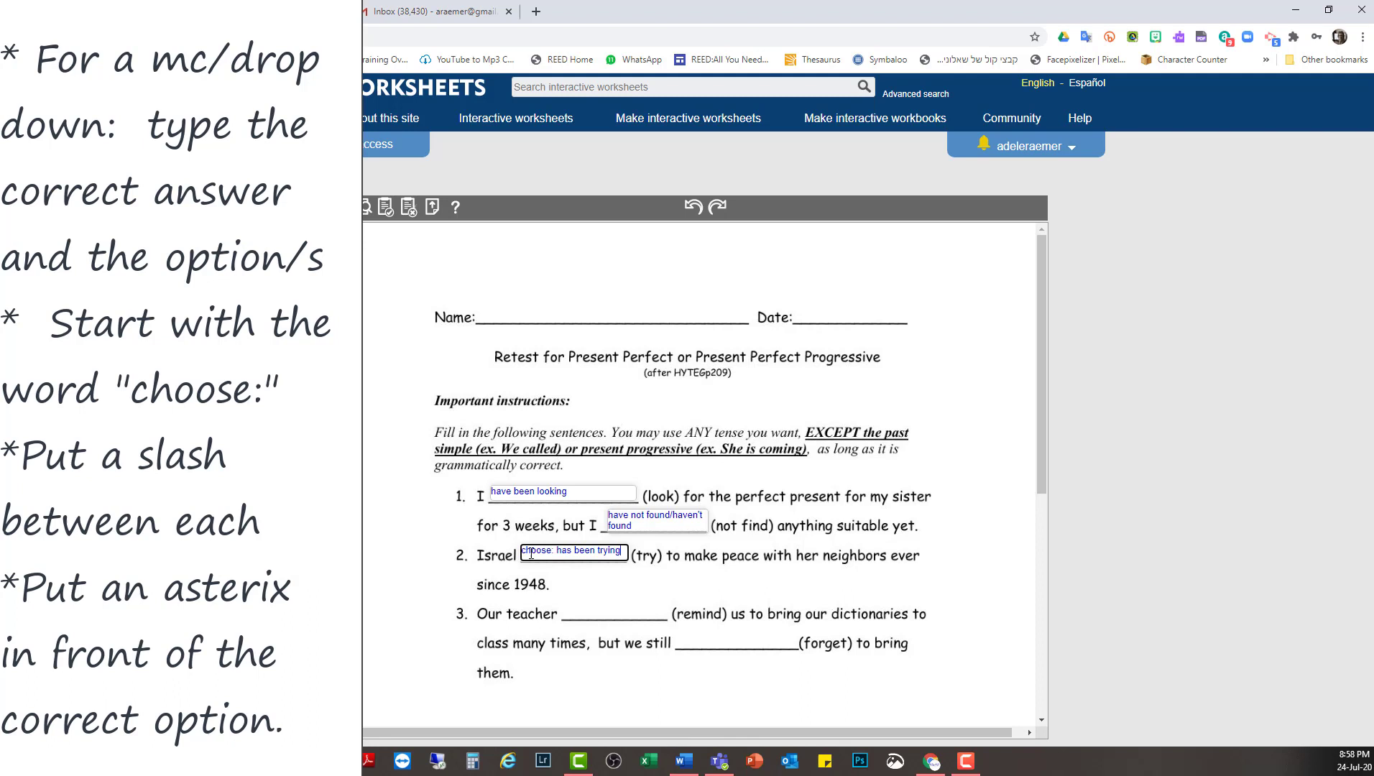
text(/have been t)
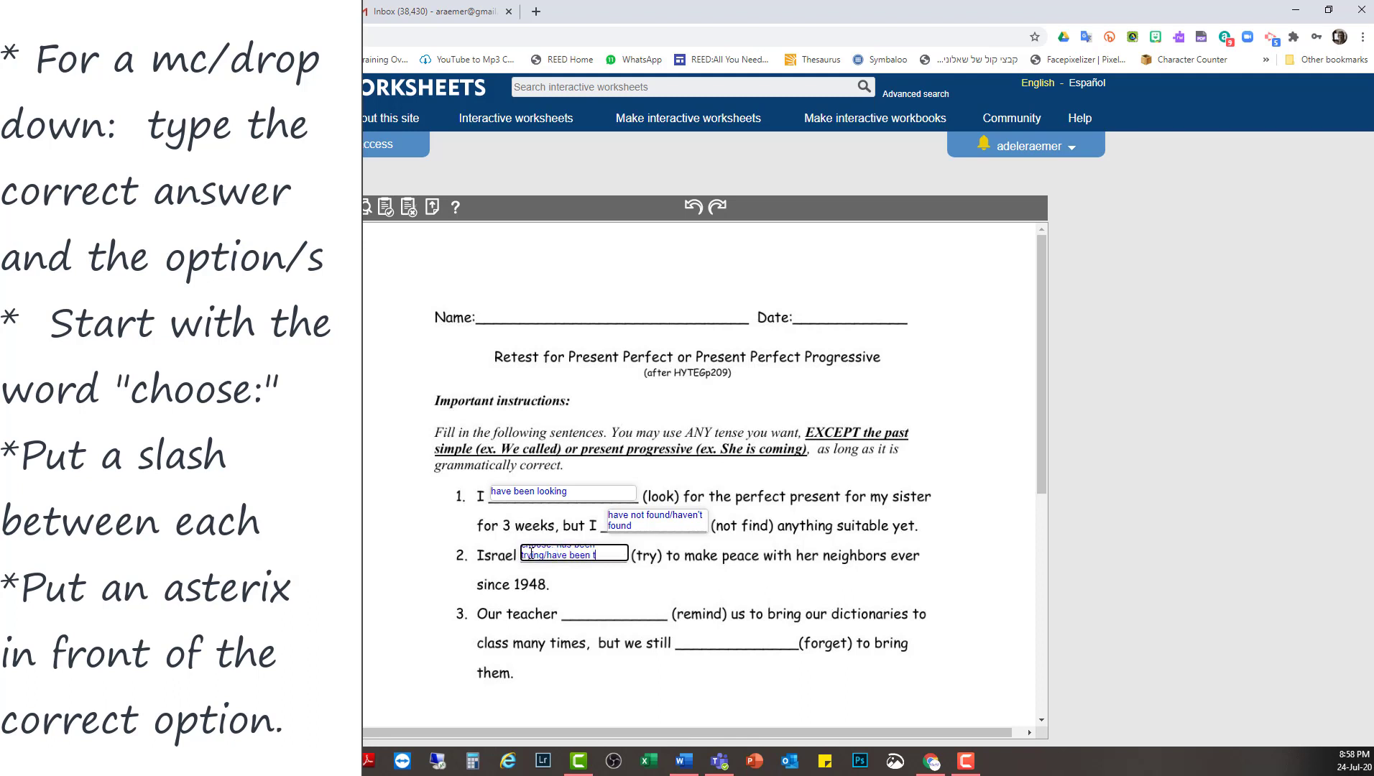
text(choose: has been)
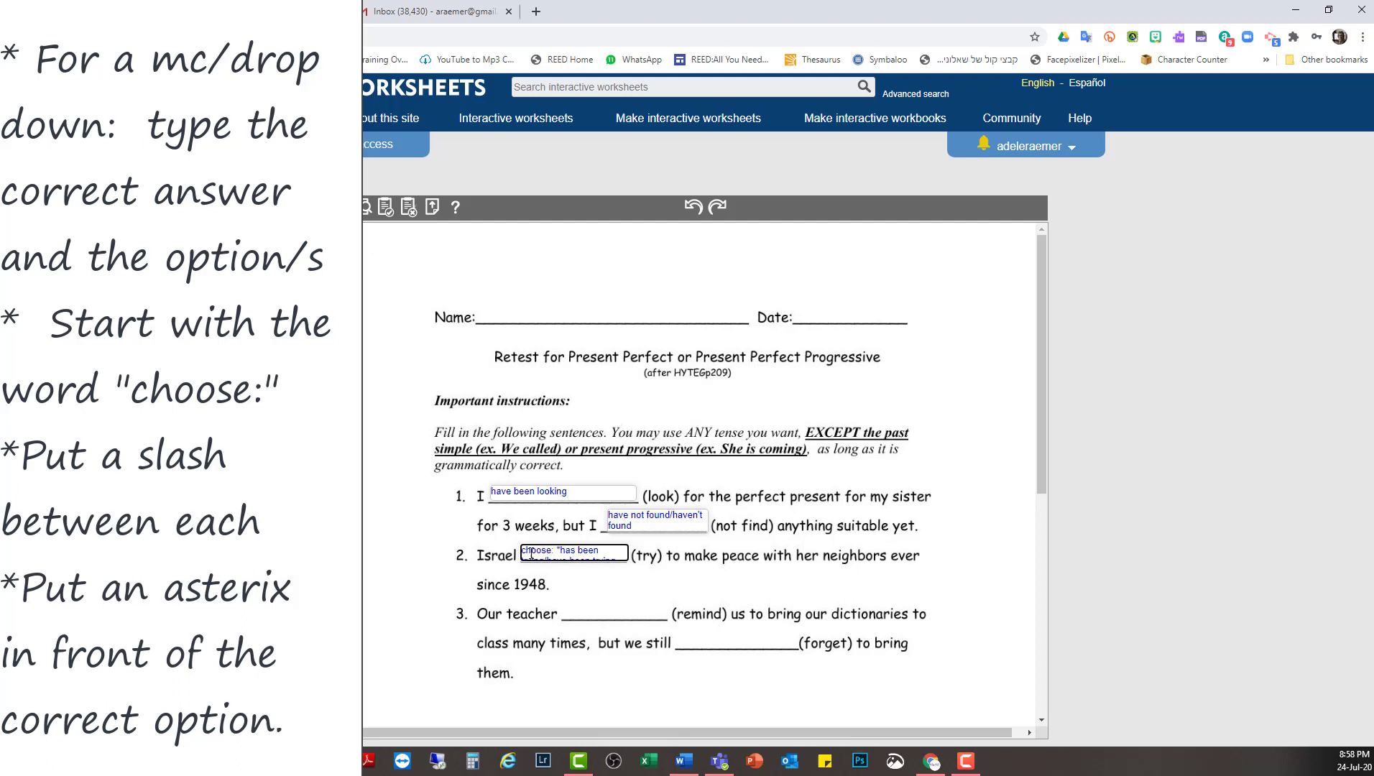
mouse_move(563, 601)
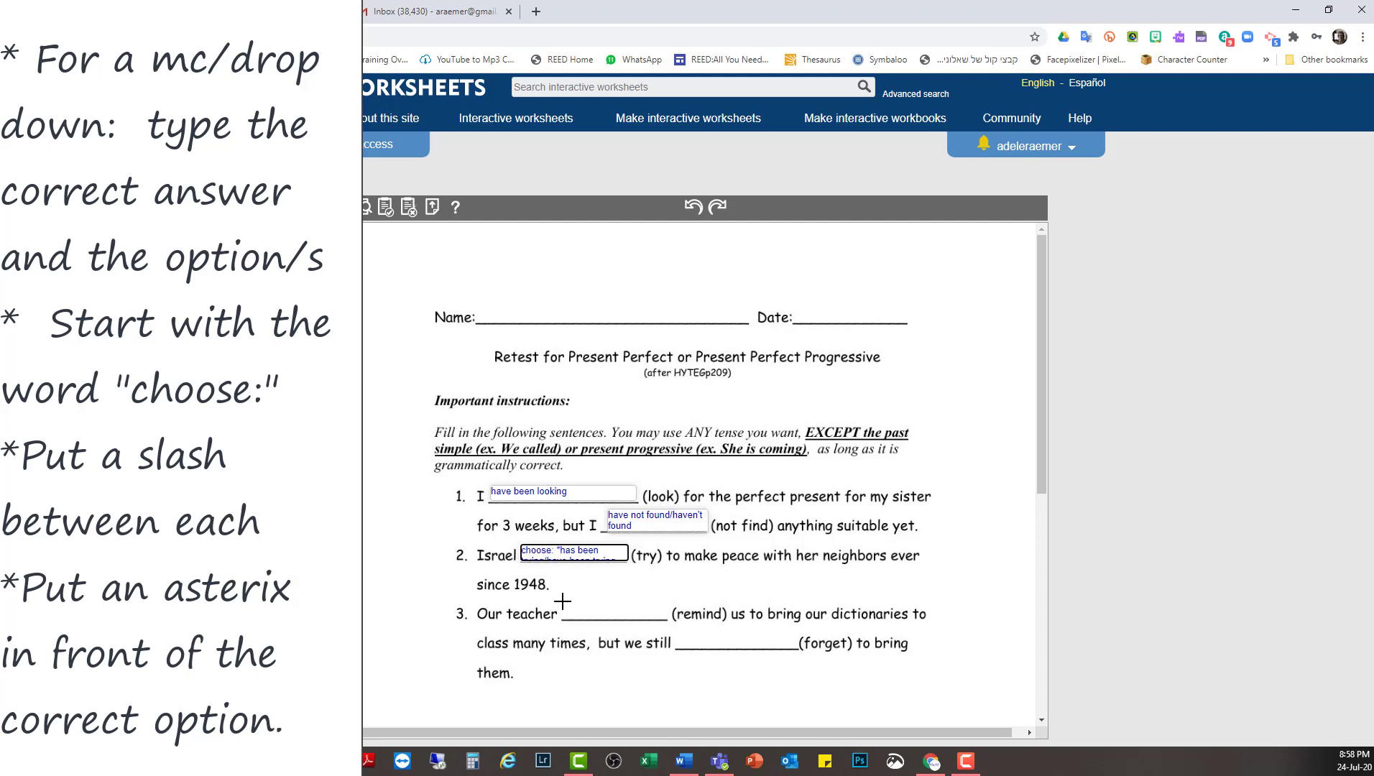
click(594, 613)
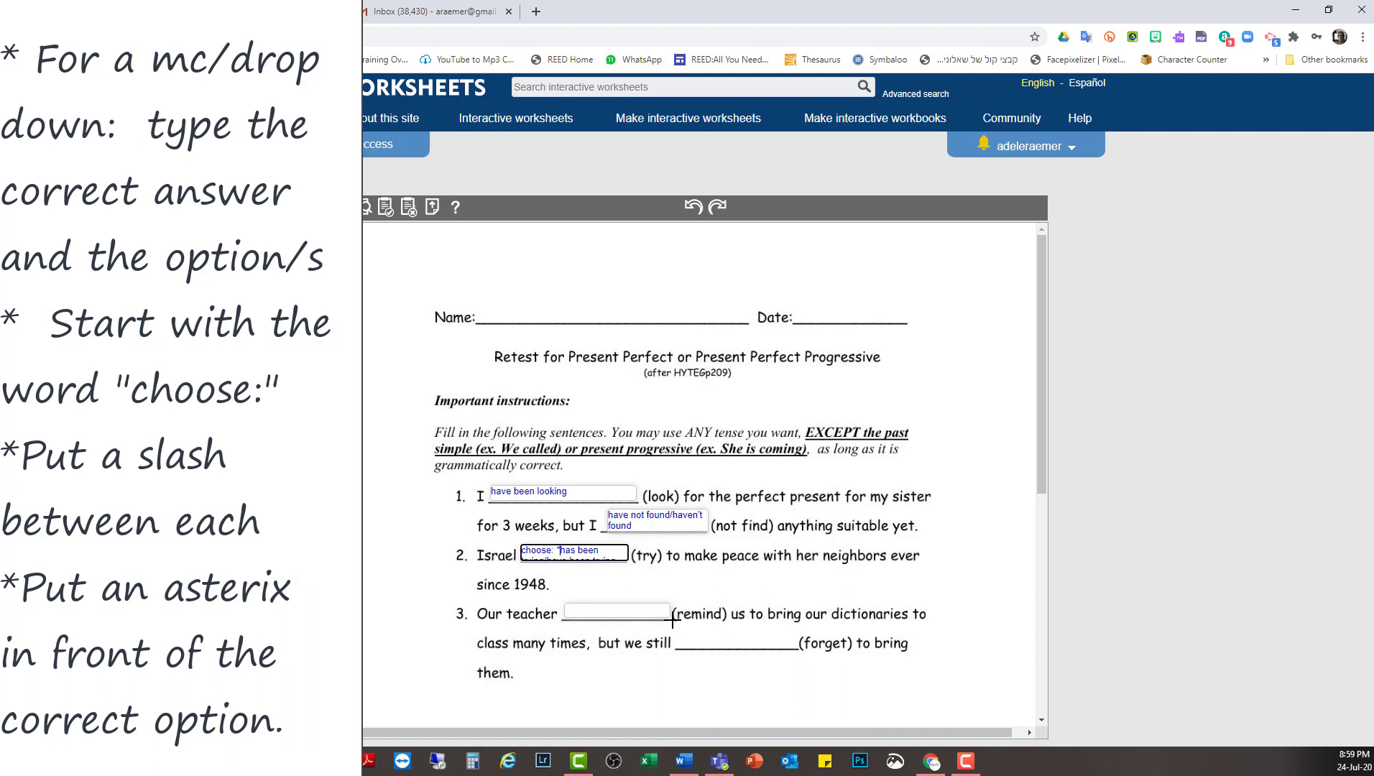
Step: Fill question 3's first blank with 'choose: has been reminding/*has reminded'
click(616, 612)
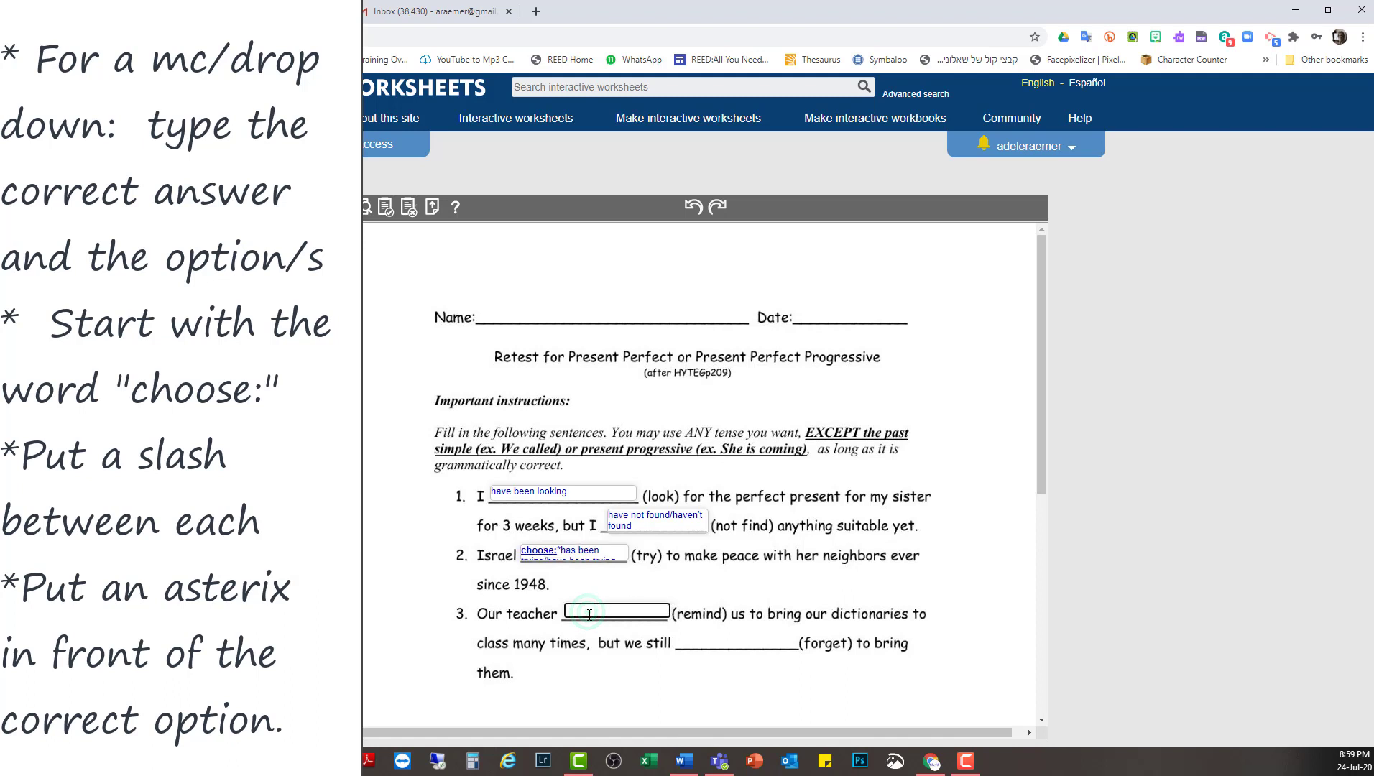
text(choose:)
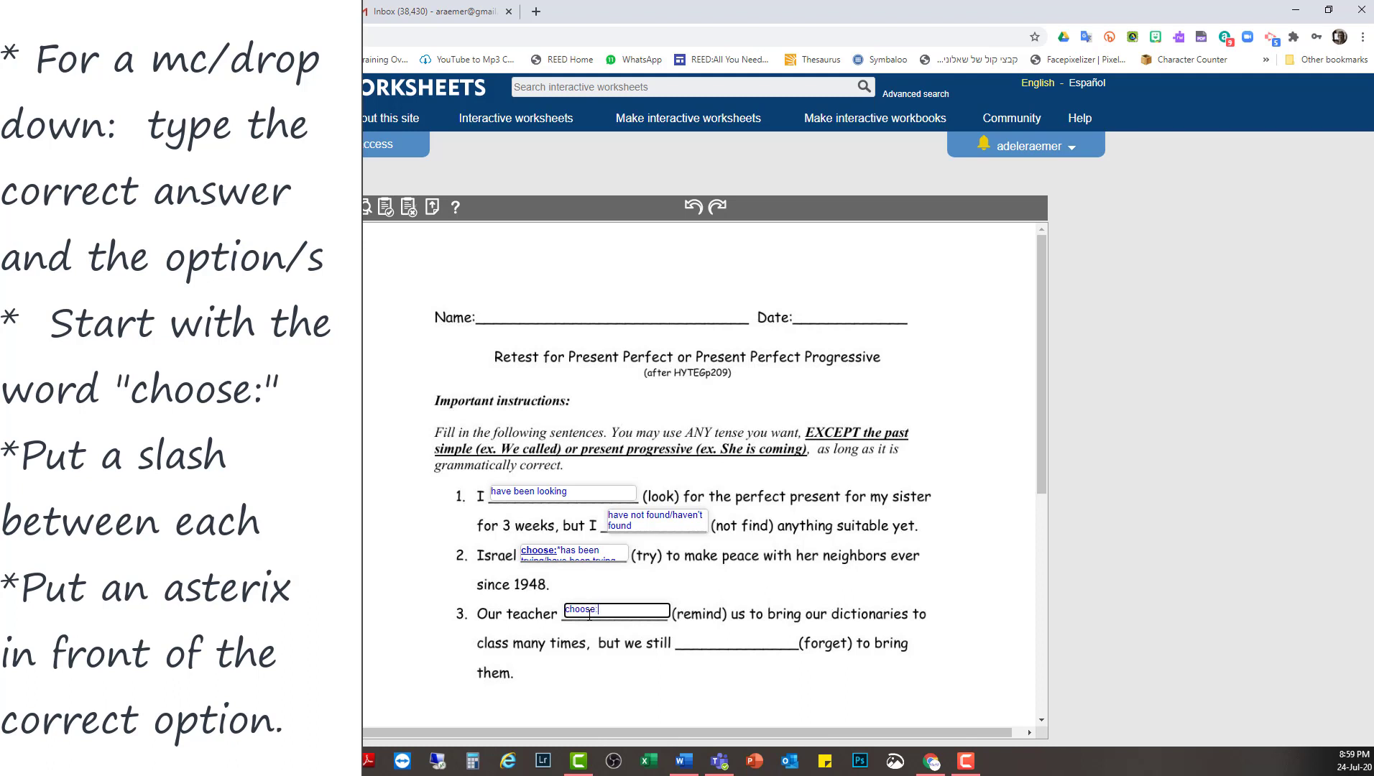
text(has reminded /)
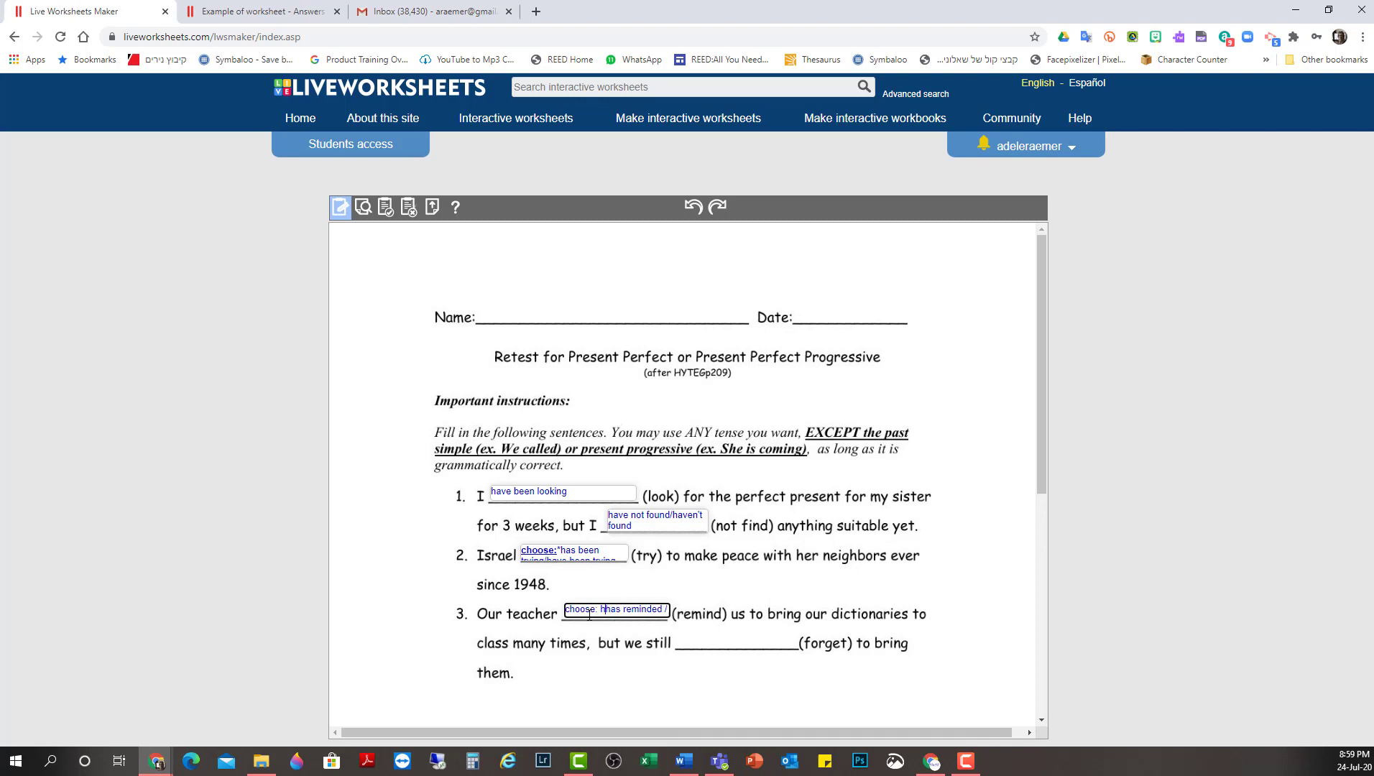
text(veehas)
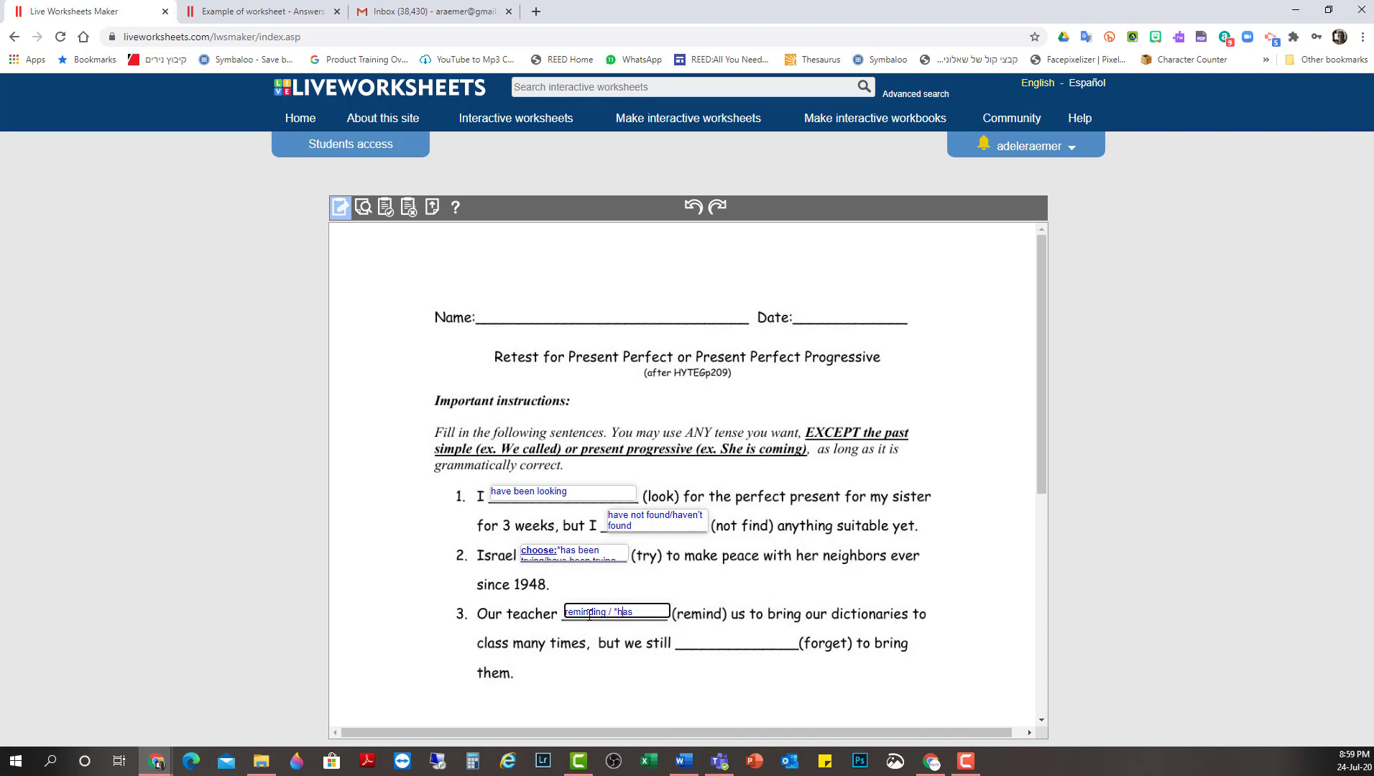
text(reminded)
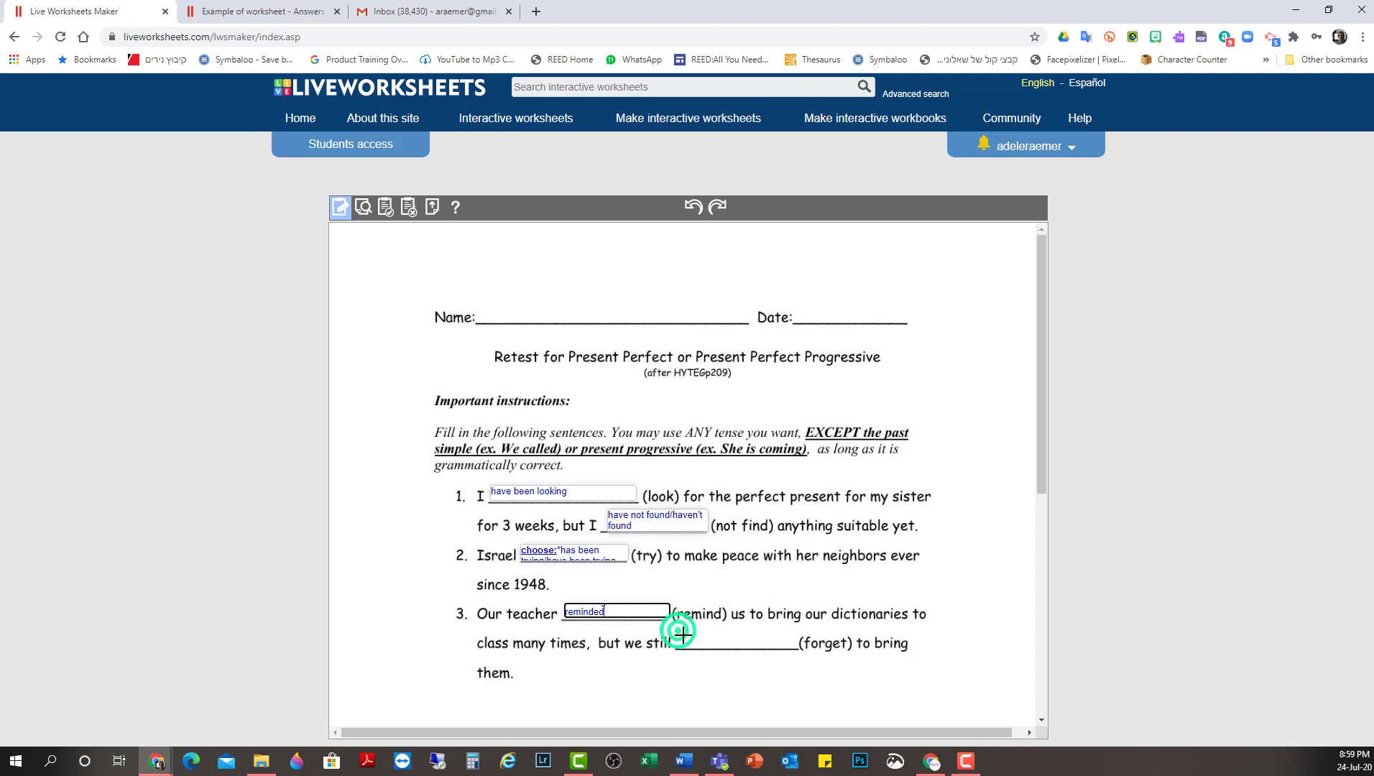
Step: Add a drop-down over the forget blank with 'choose: *forget/forgetting'
click(732, 641)
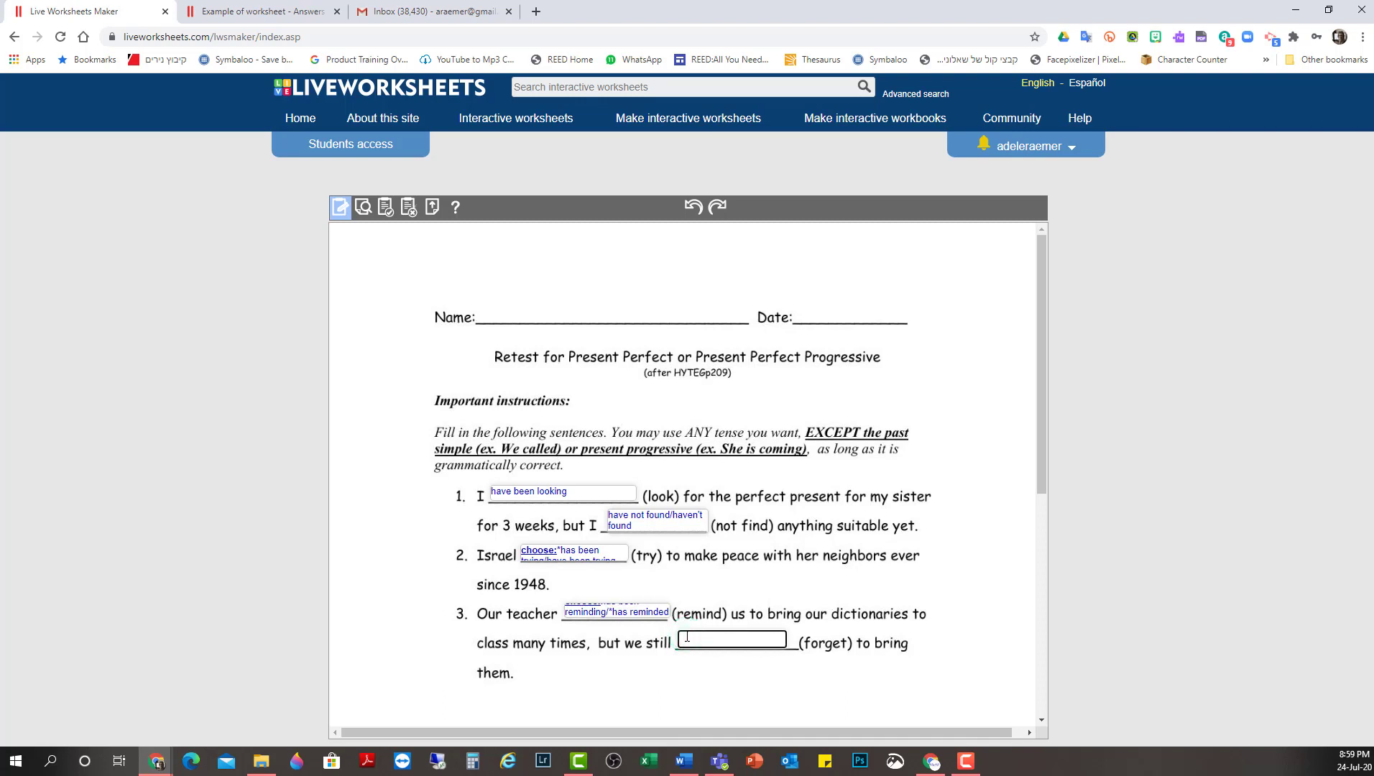
text(choose:)
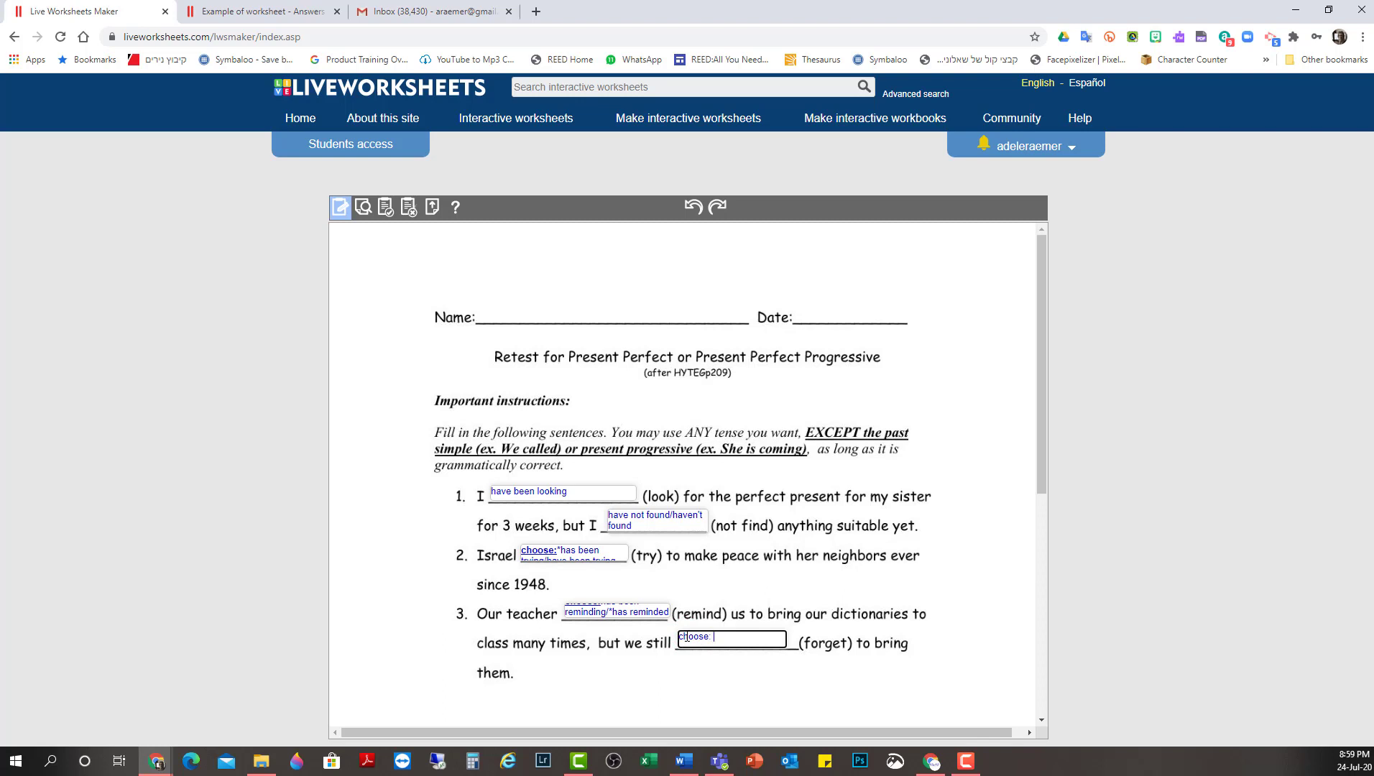
text(forget)
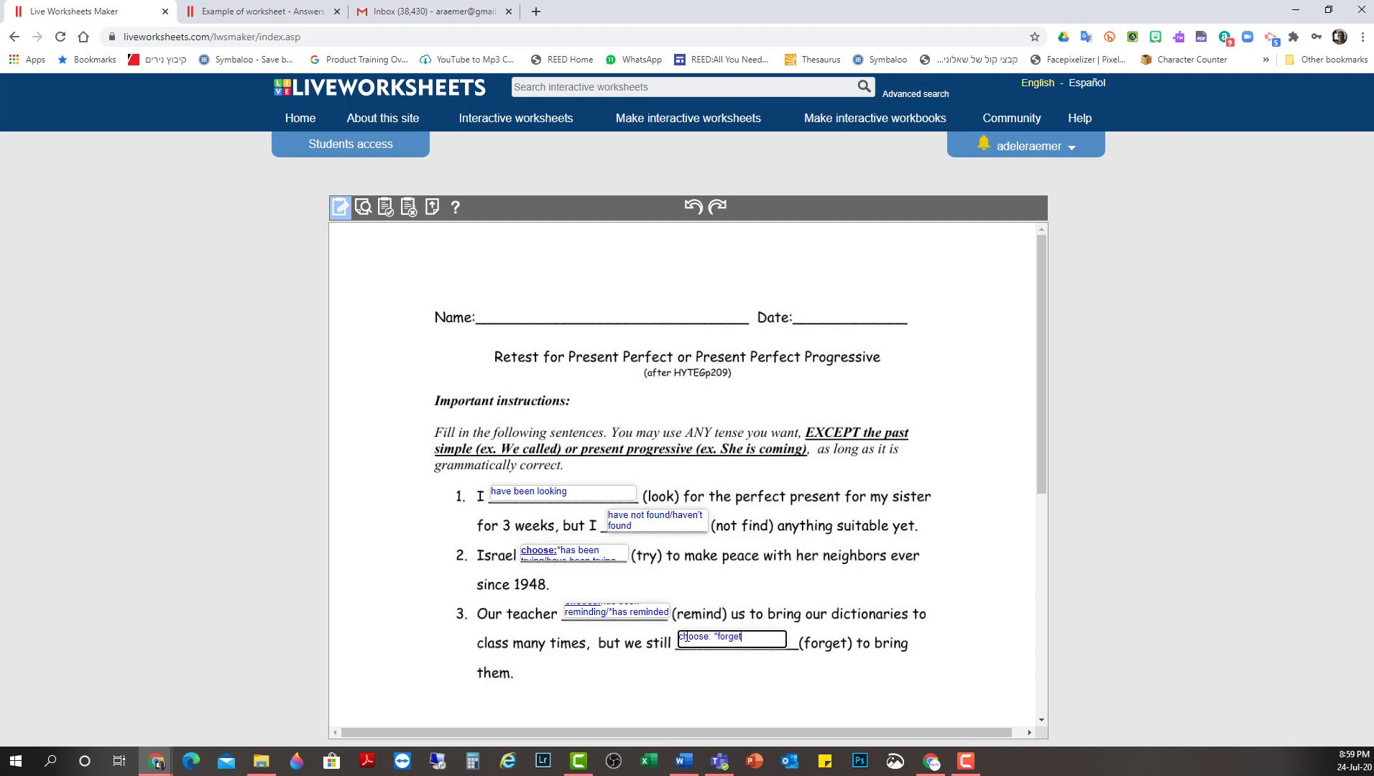
text(/forgetting)
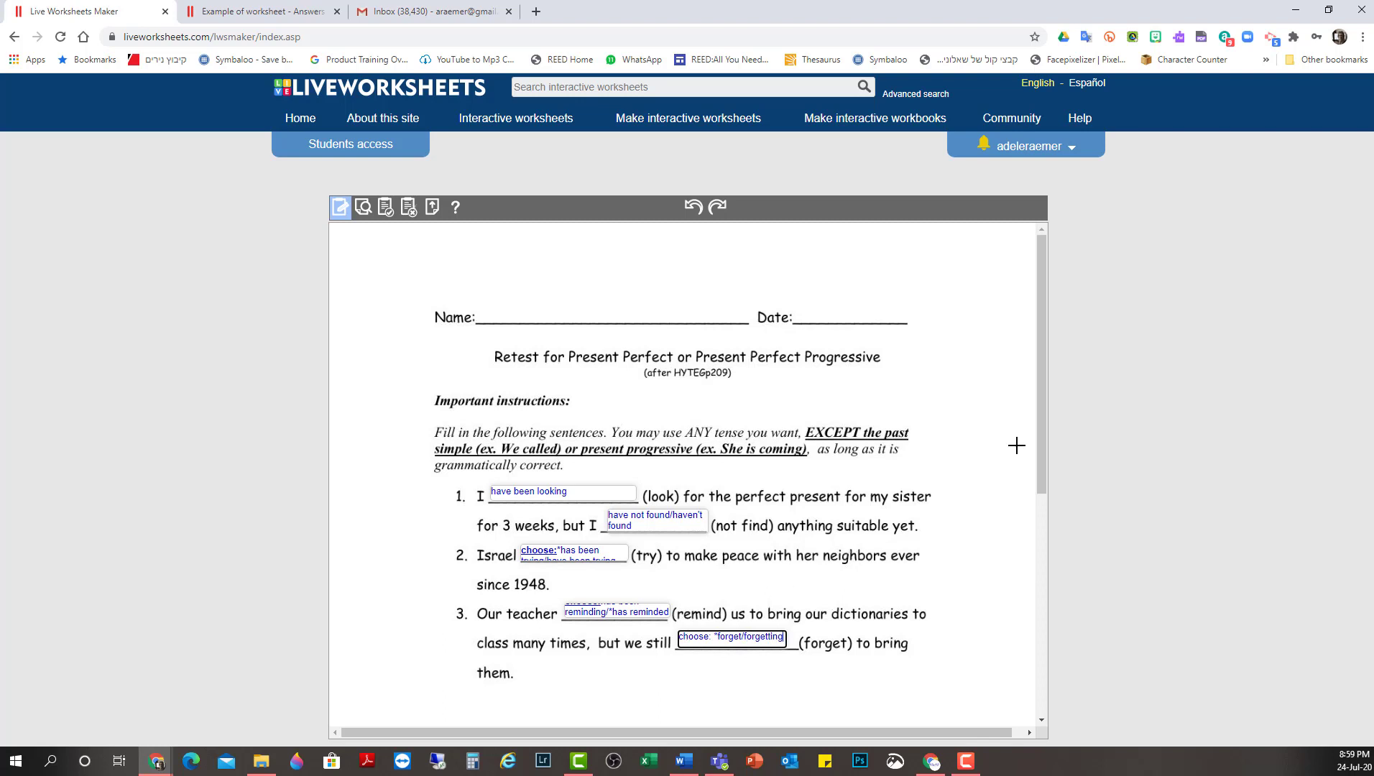
scroll(down, 3)
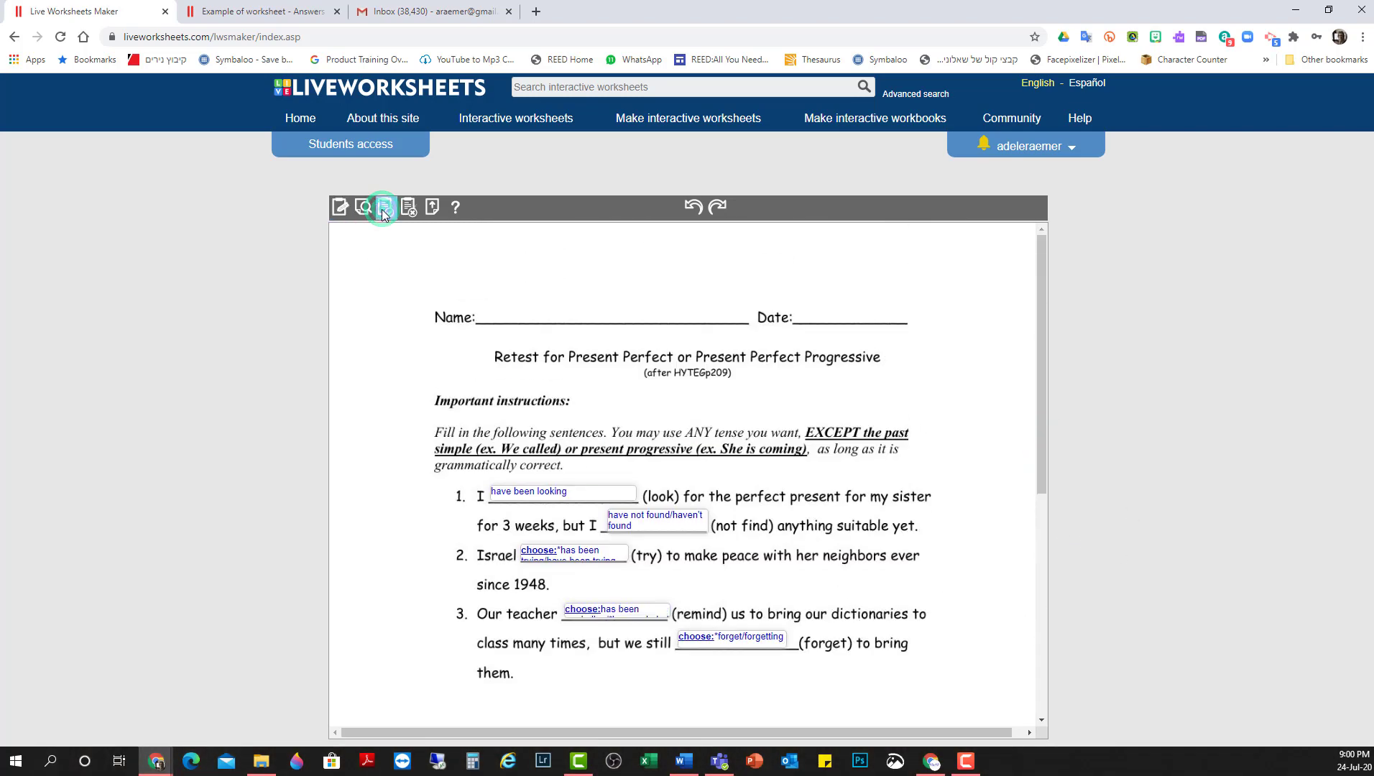
Step: Save the worksheet as private titled 'Sample Live Worksheet' and close the confirmation
click(383, 208)
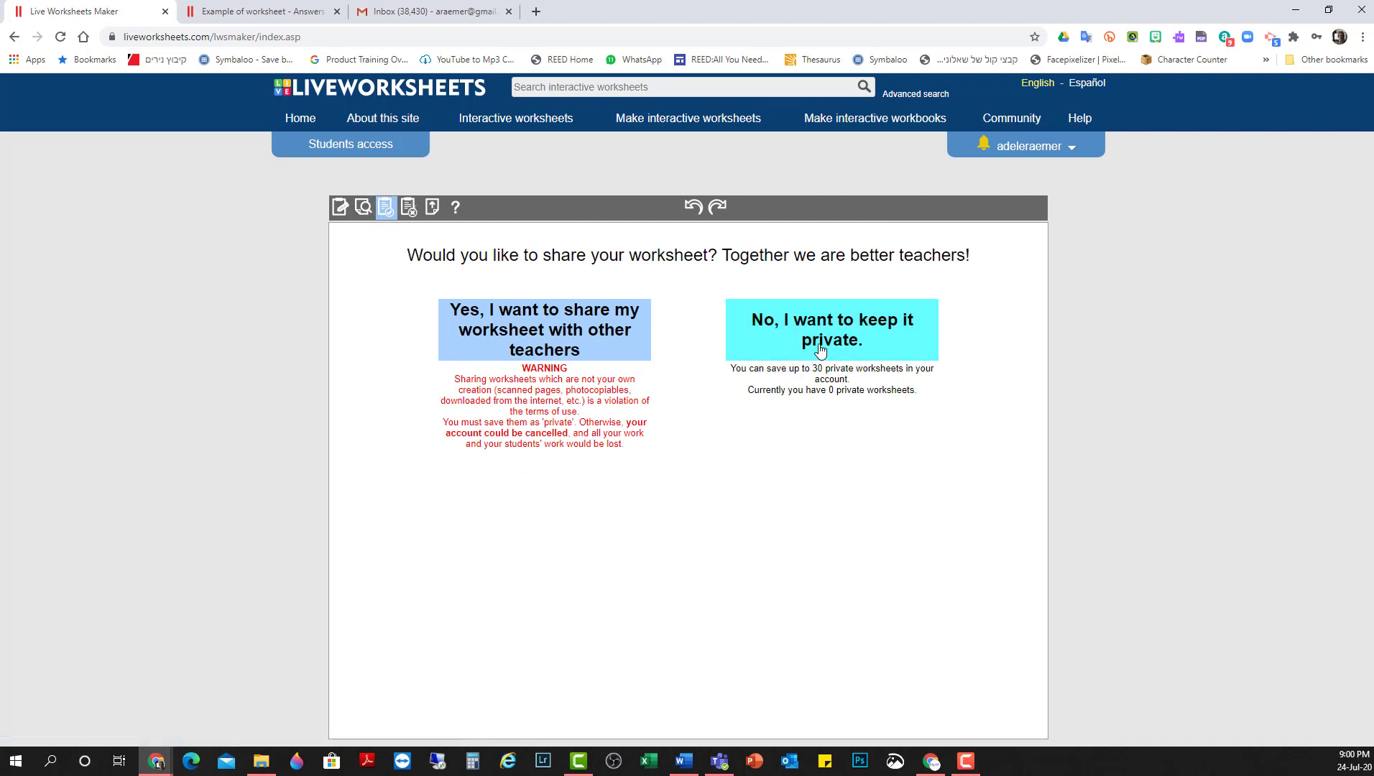
click(830, 329)
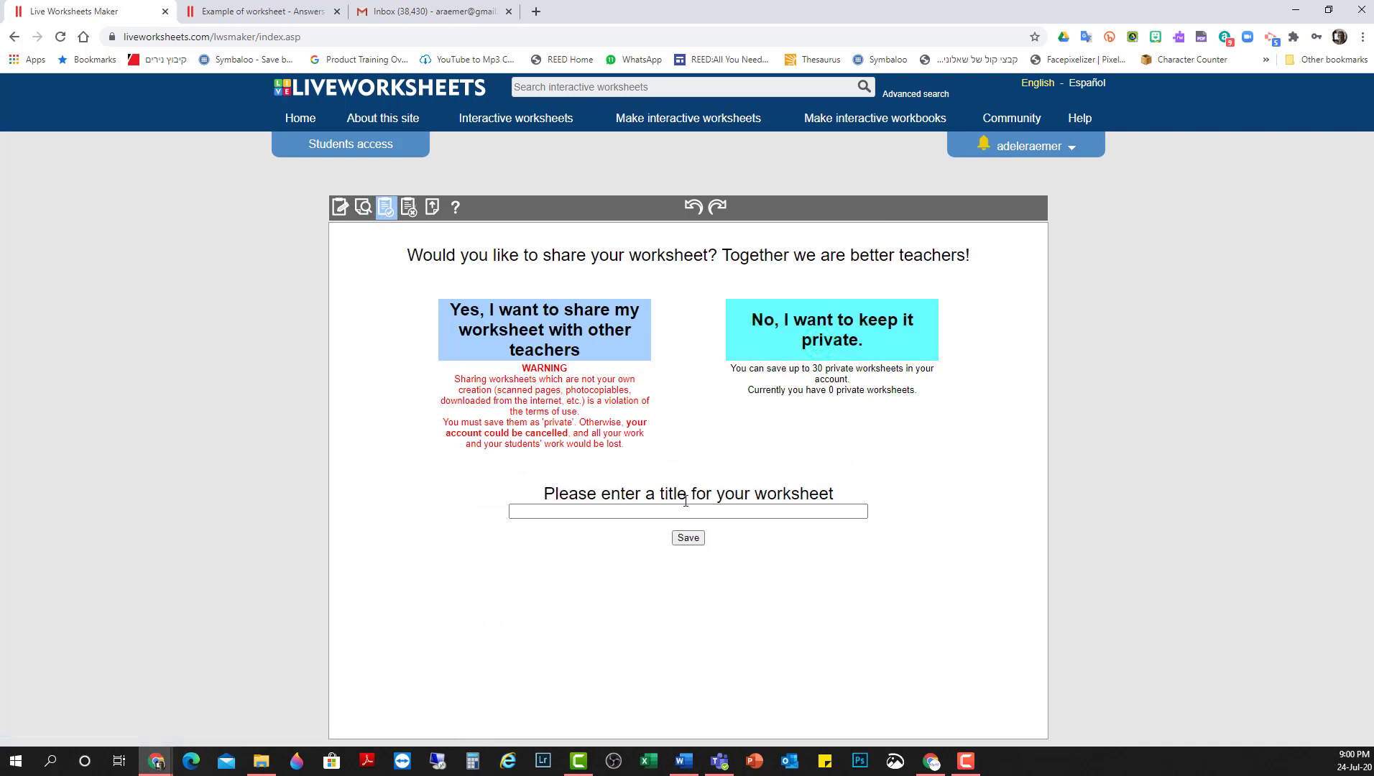
click(687, 511)
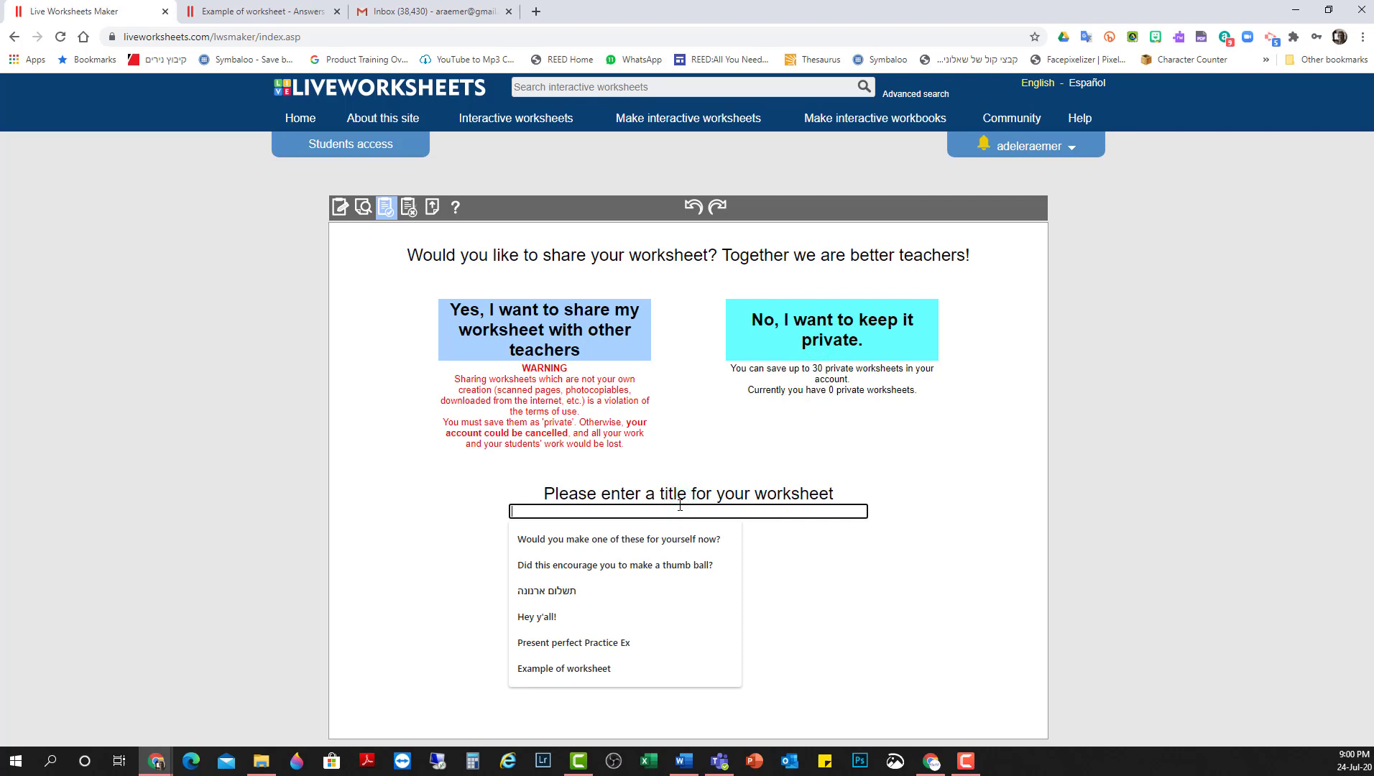
text(Sample Live Worksh)
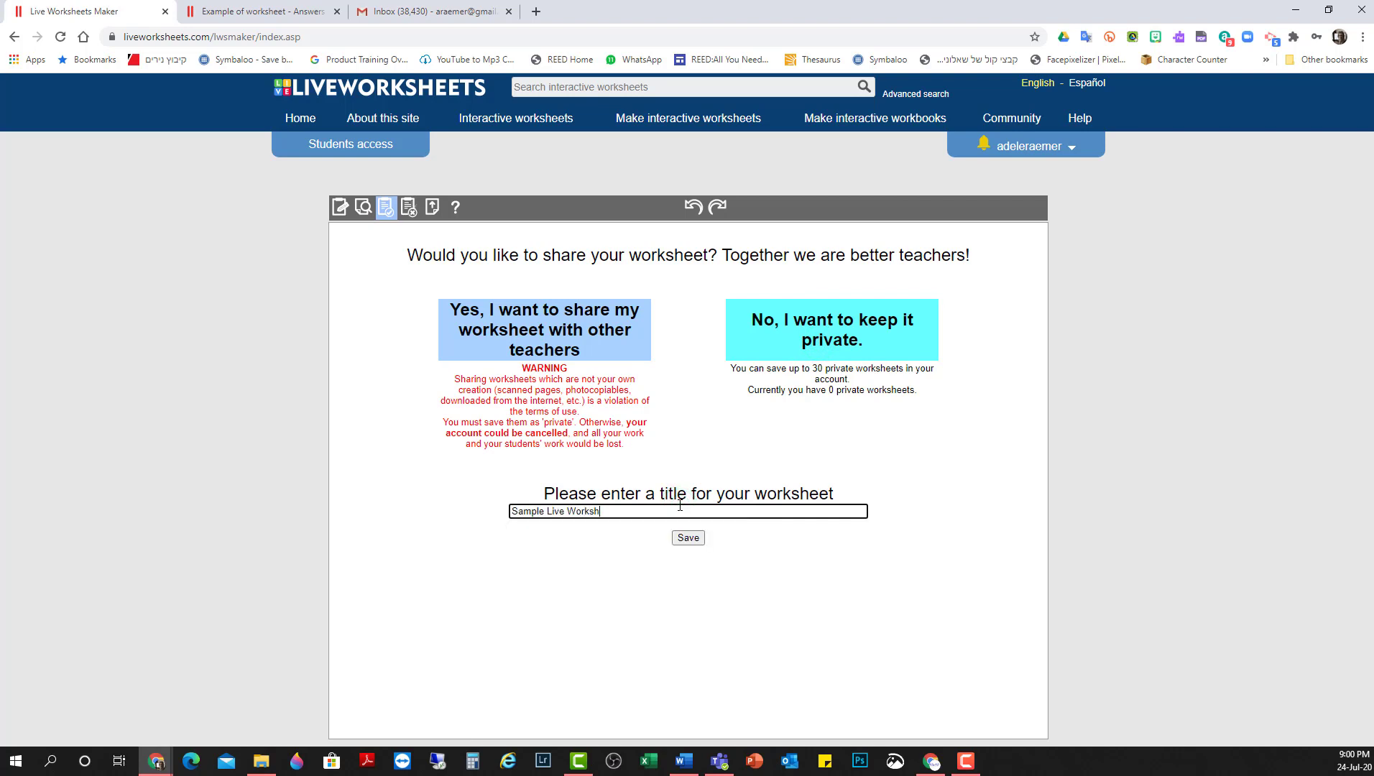
click(688, 536)
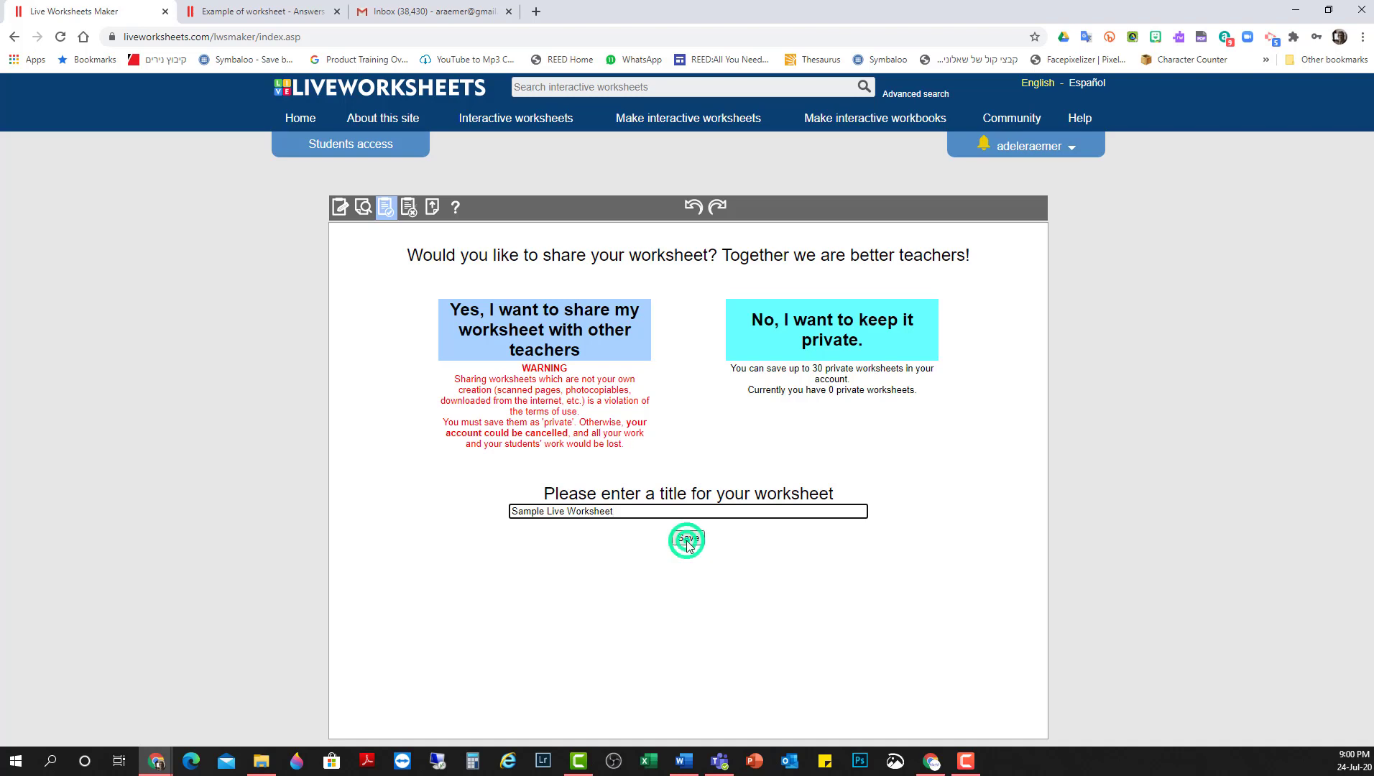
click(688, 541)
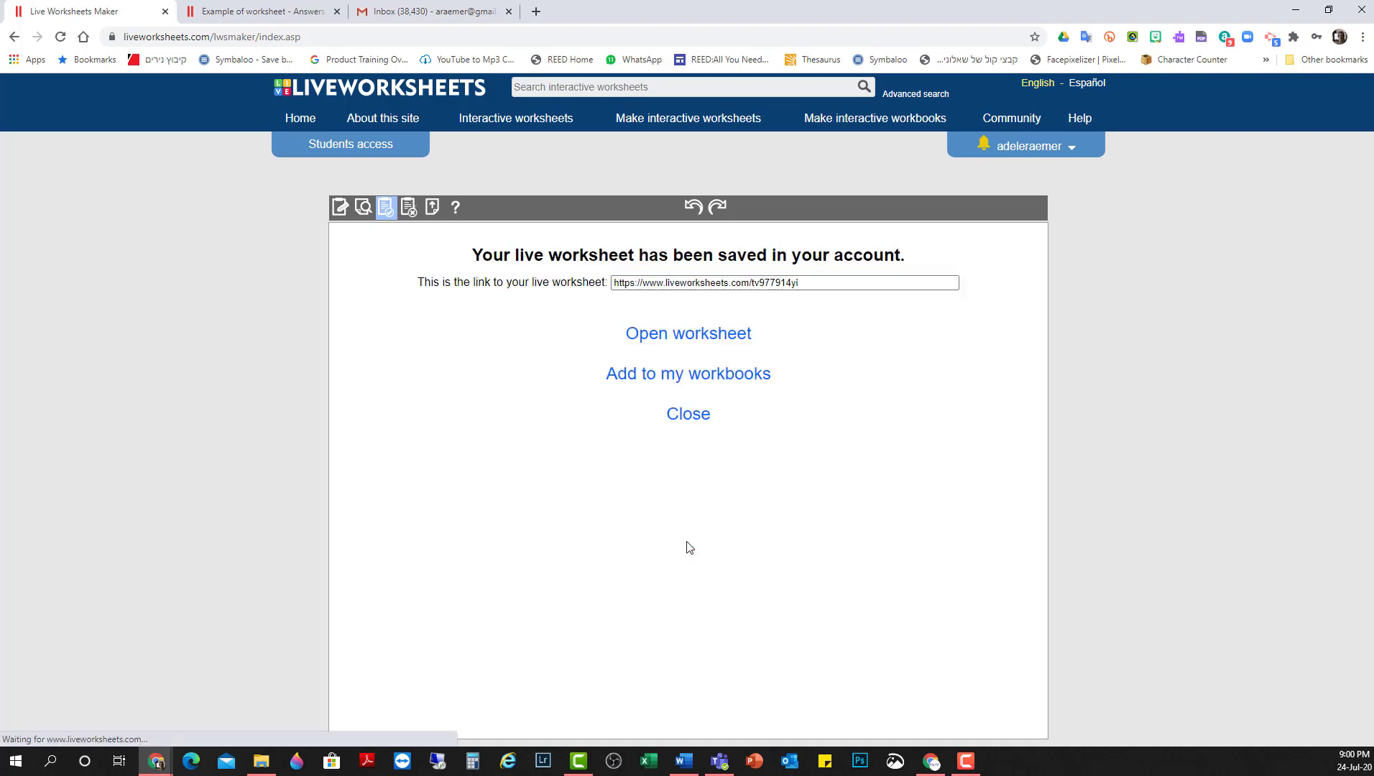
click(687, 414)
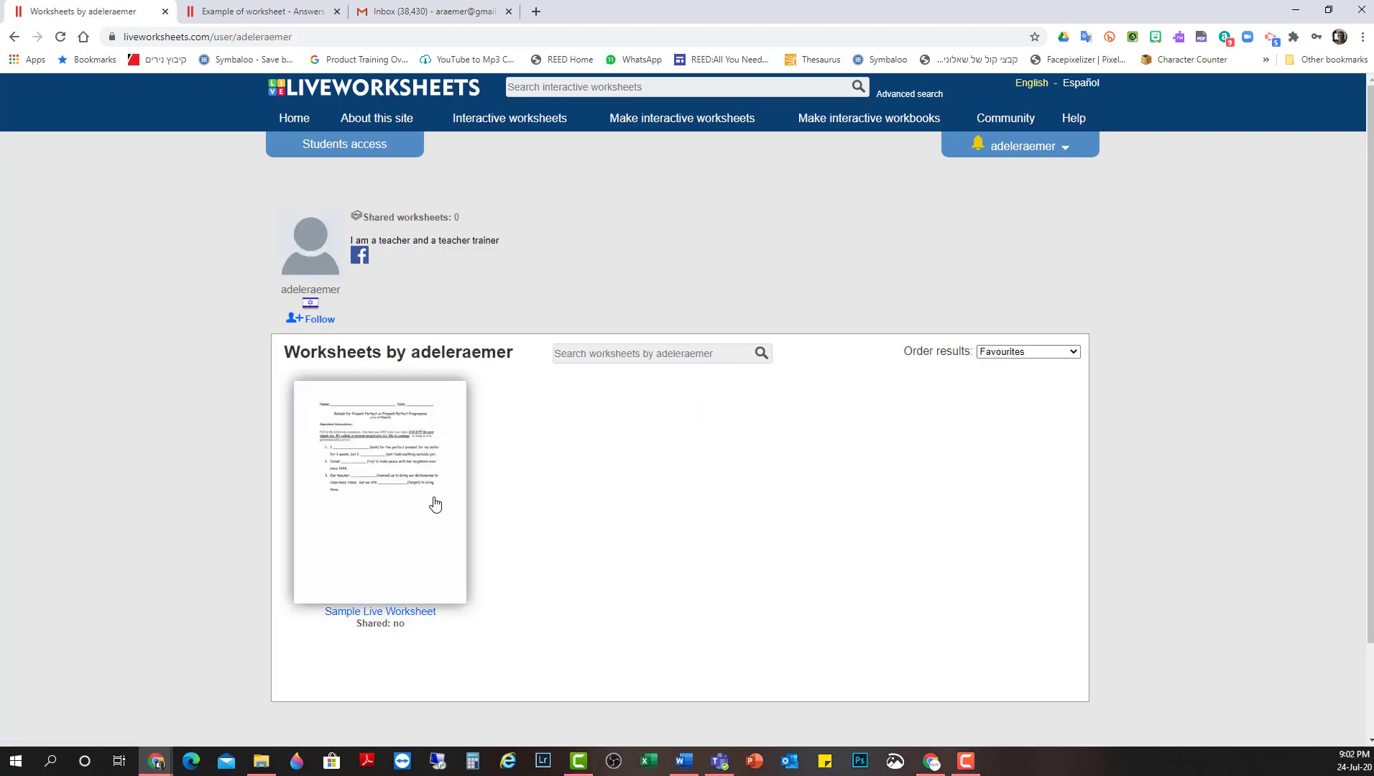
Step: Open Sample Live Worksheet and fill question 1's blanks with 'looking' and 'not found'
click(380, 492)
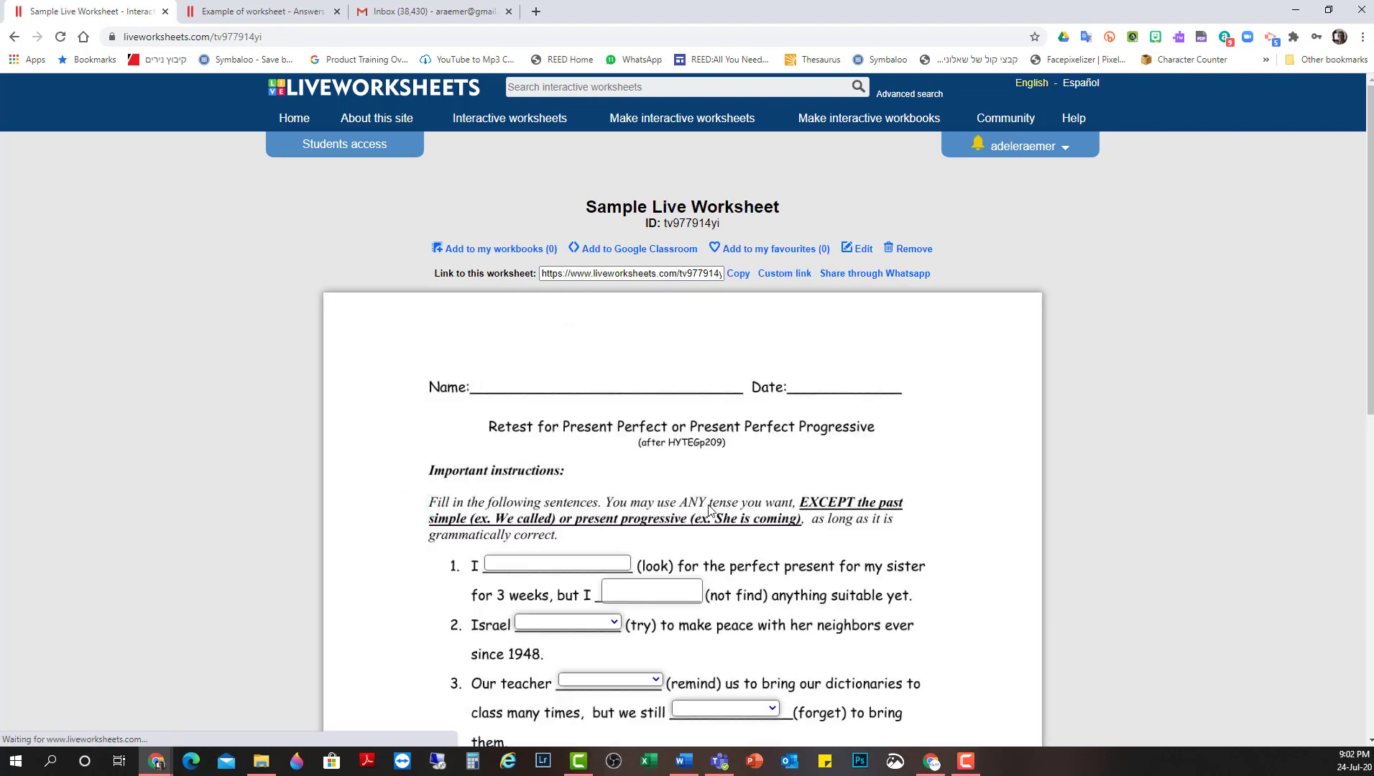
scroll(down, 3)
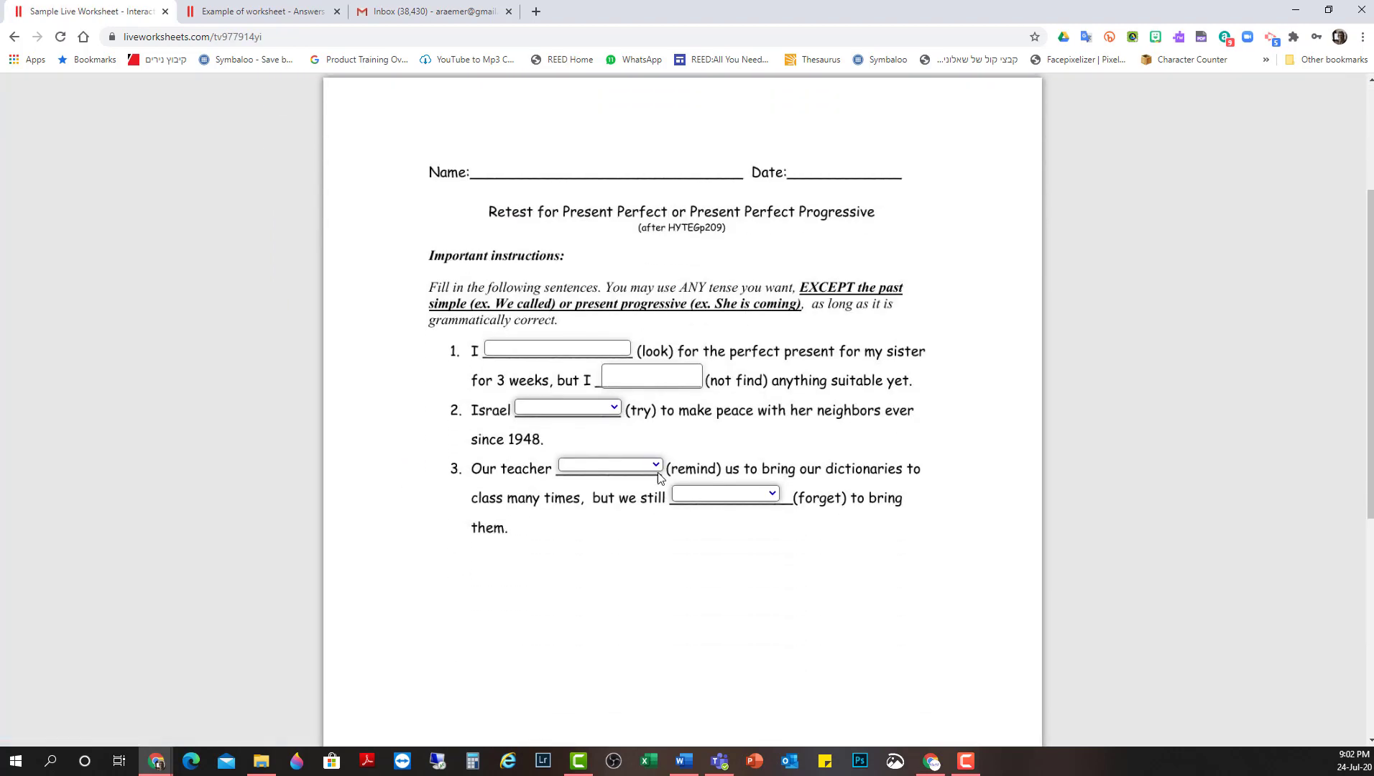
click(557, 349)
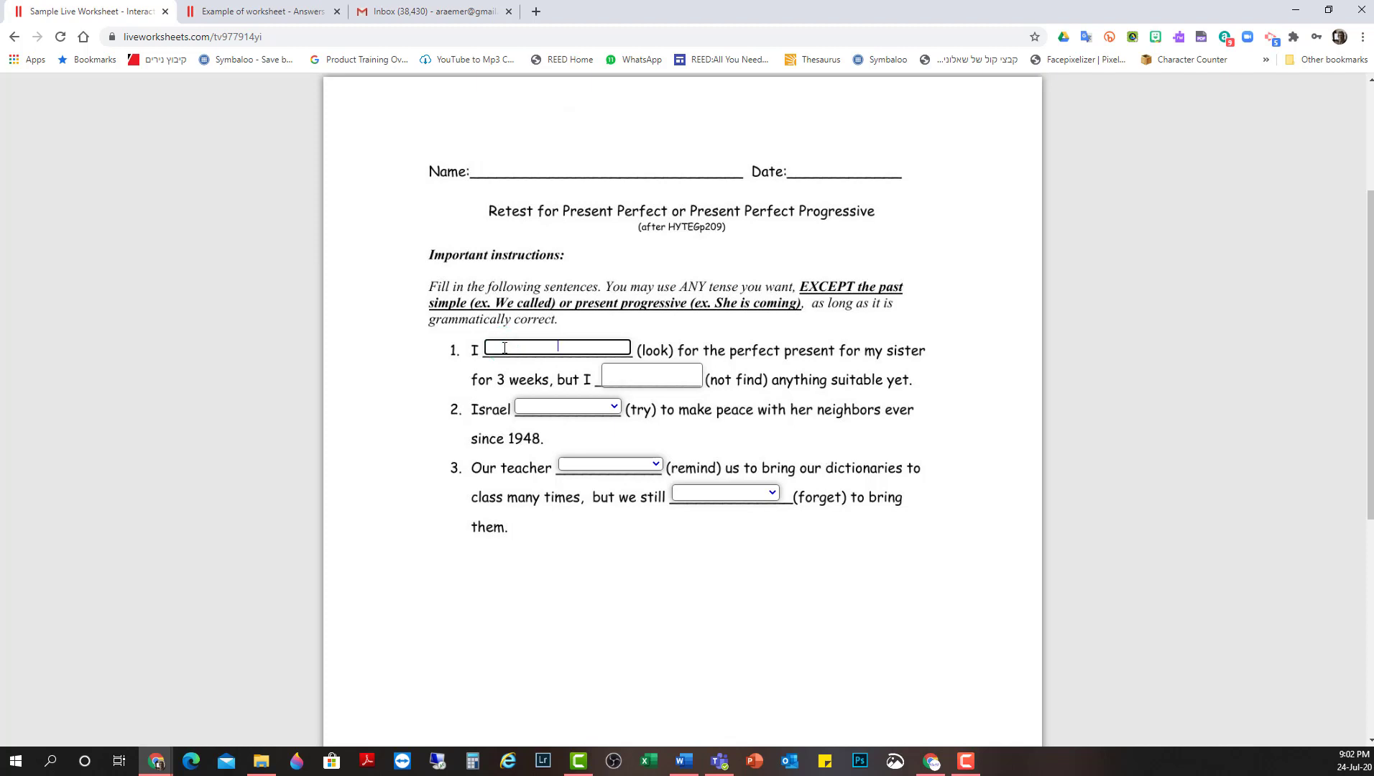
text(looking)
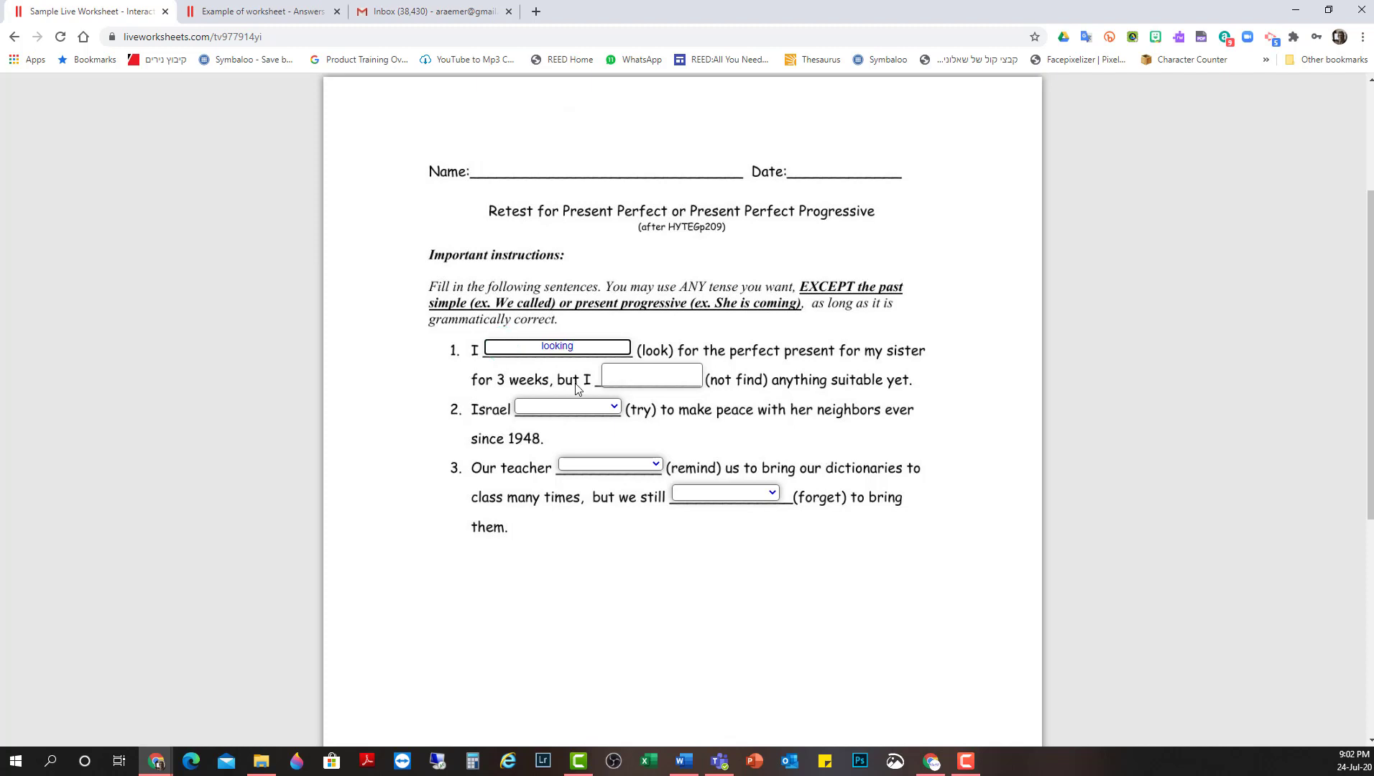
text(not)
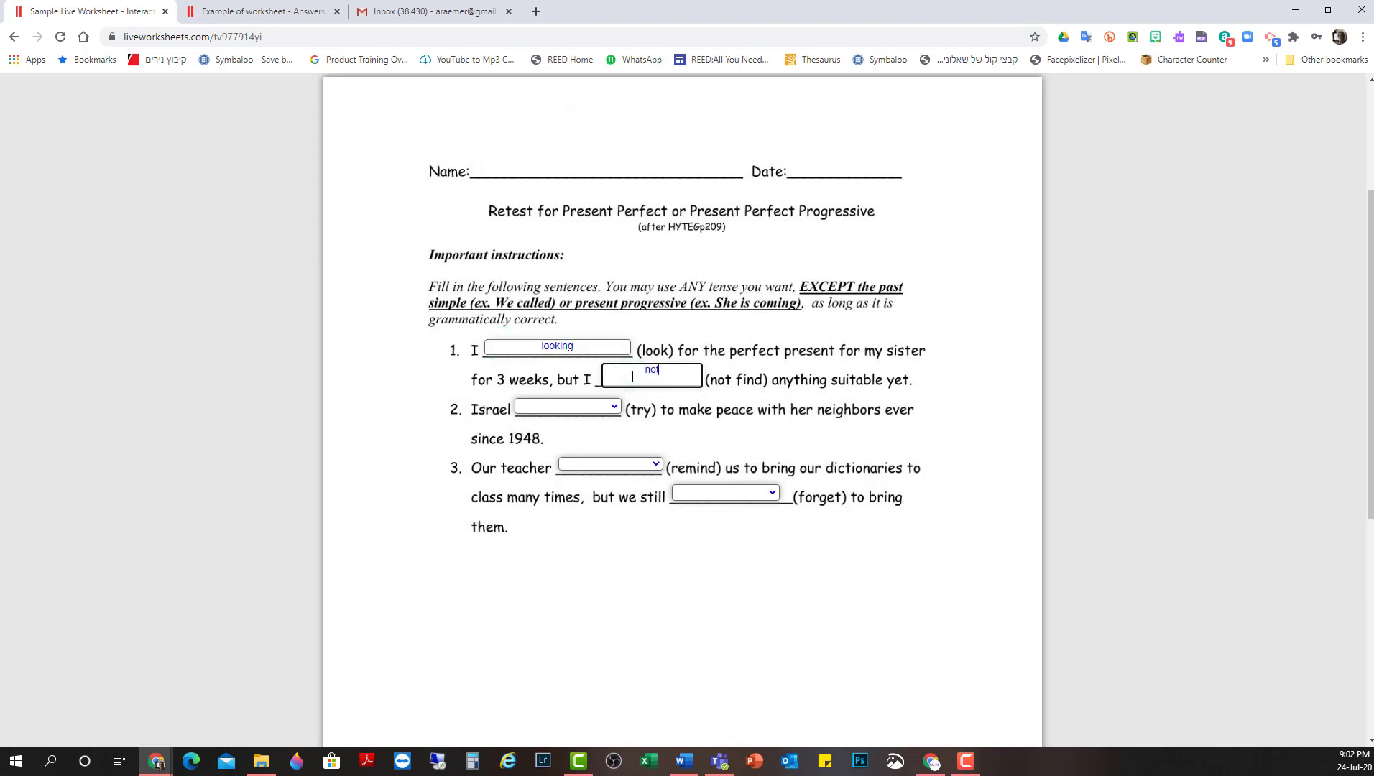
text(found)
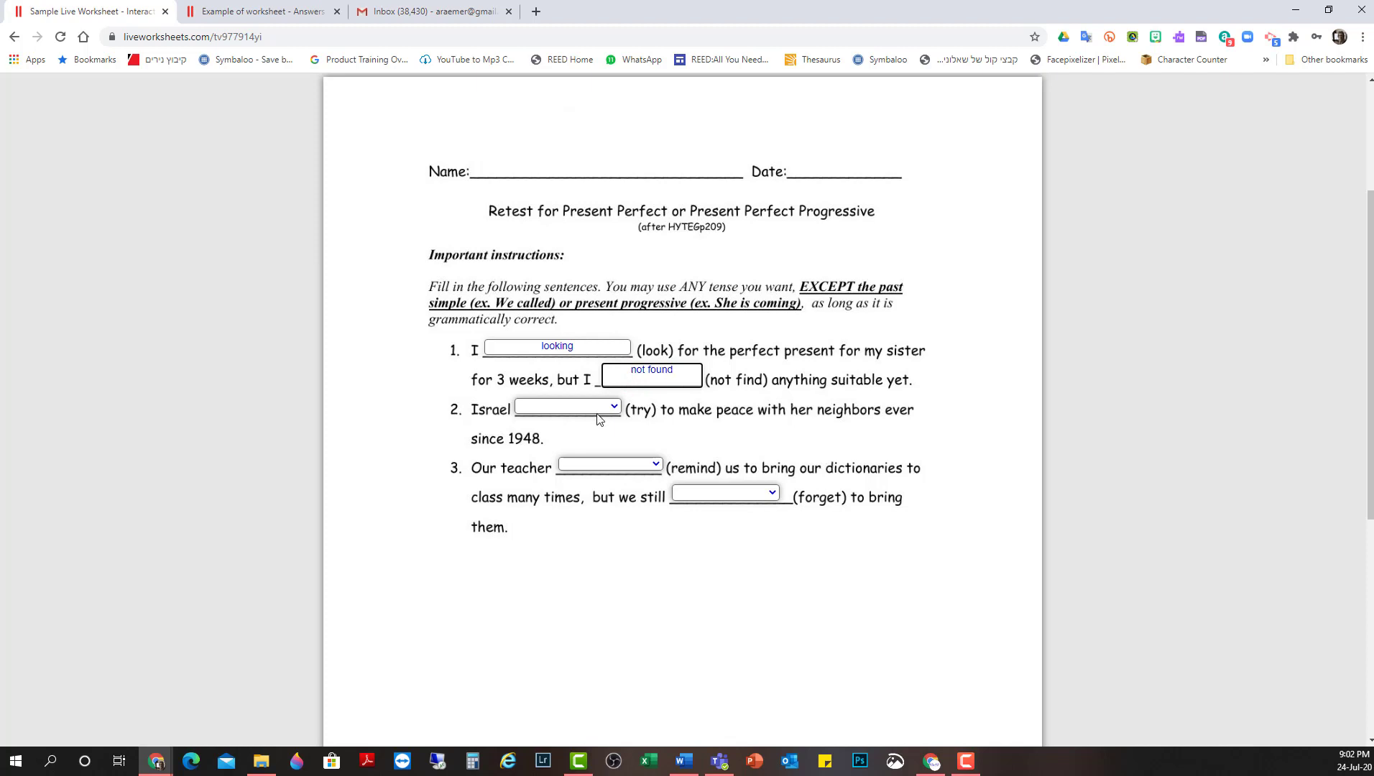
Step: Pick dropdown answers for questions 2 and 3, choosing 'forget' for the last blank
click(568, 405)
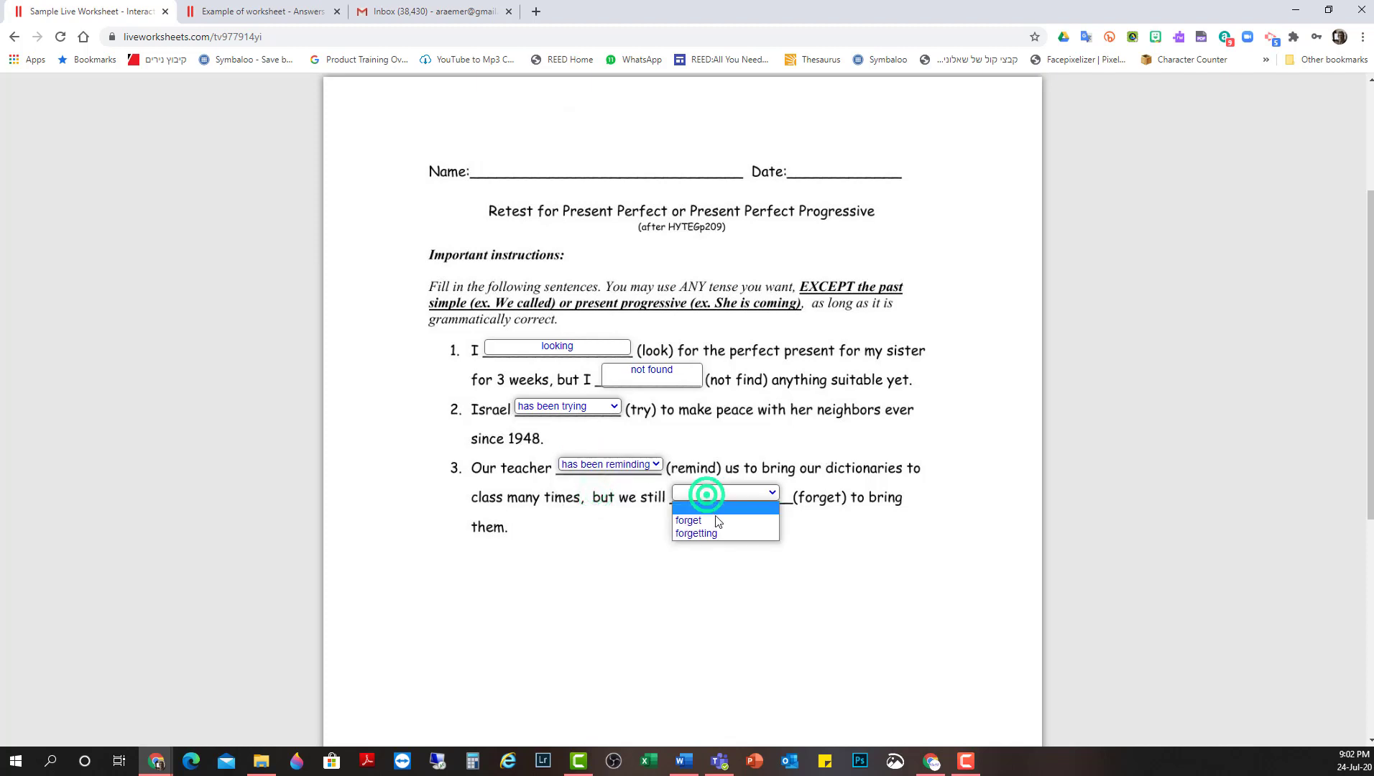
click(724, 492)
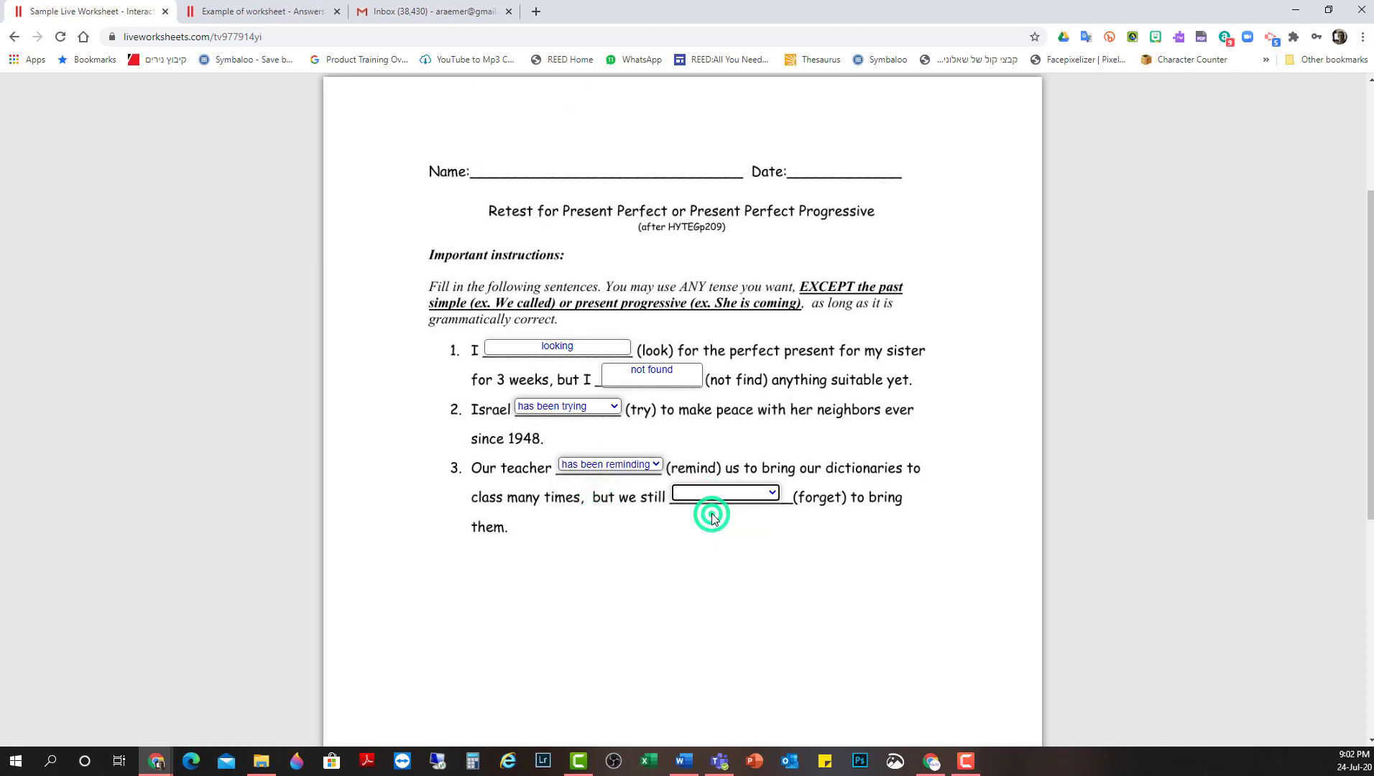
click(723, 491)
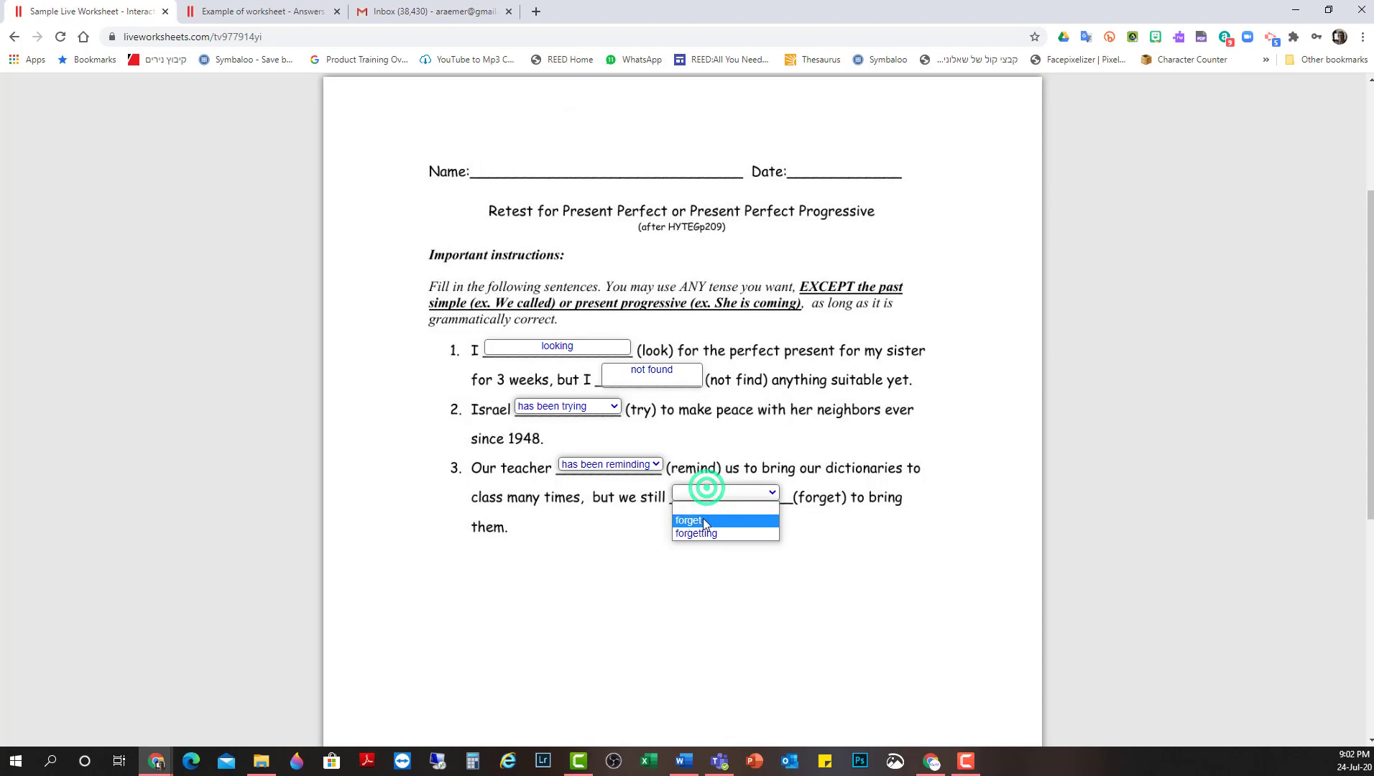
scroll(down, 3)
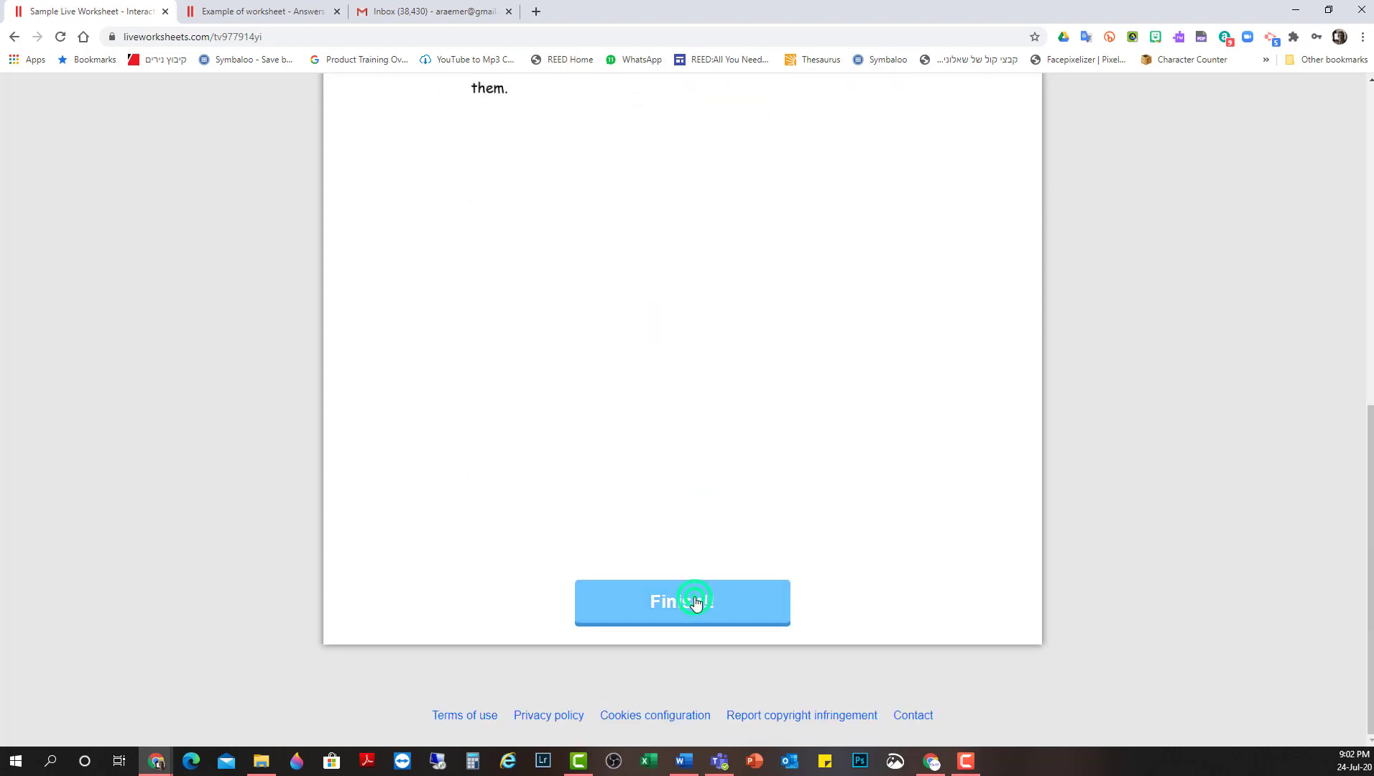
Step: Finish the worksheet, choose emailing answers to the teacher, and enter the name 'Moshe Pi'
click(682, 603)
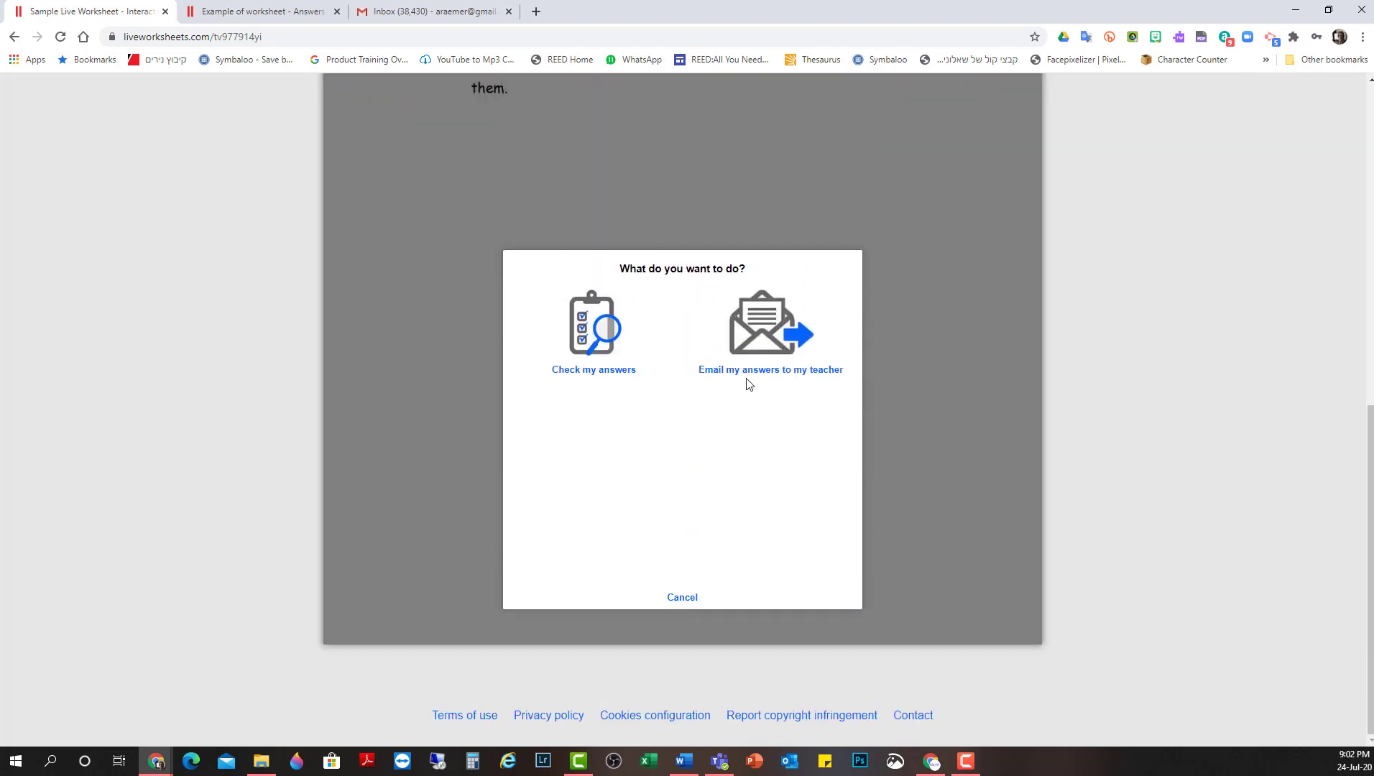
click(769, 369)
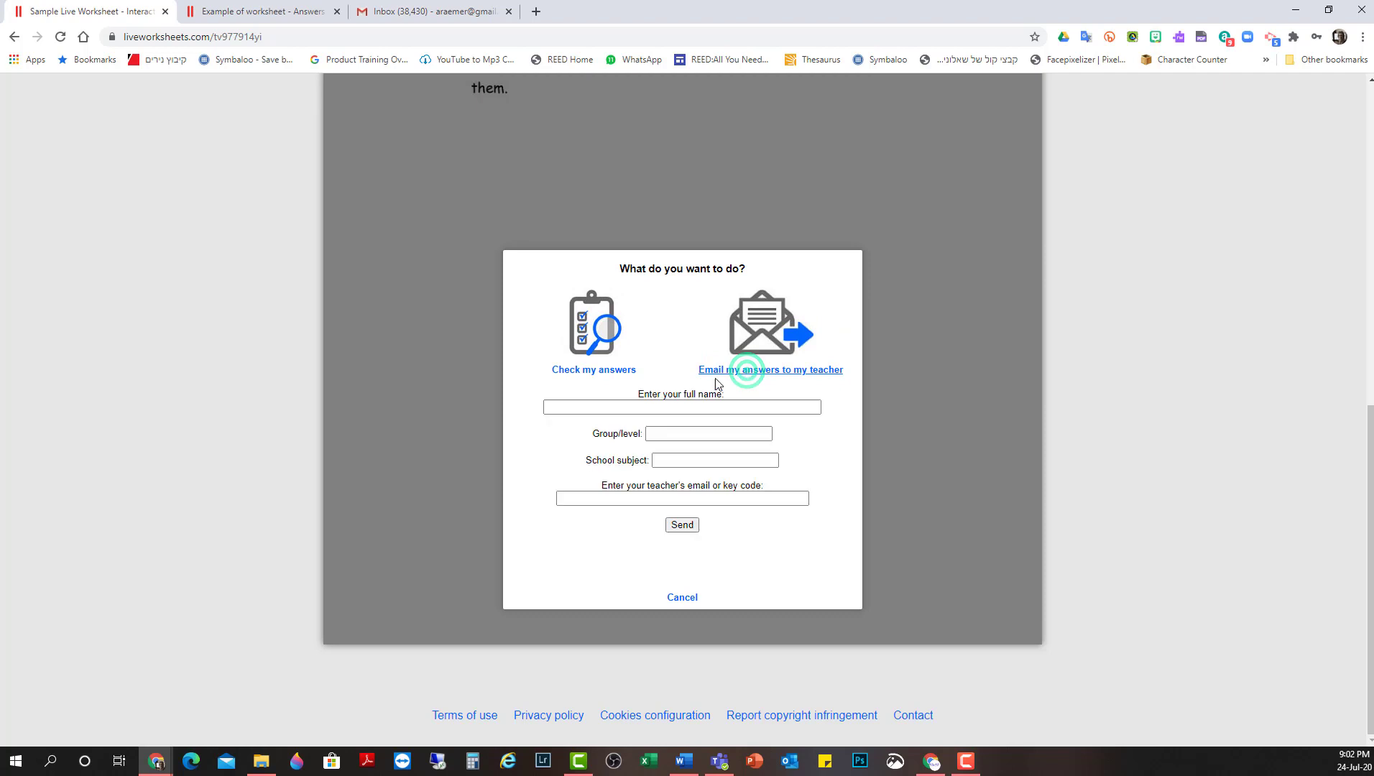
click(682, 407)
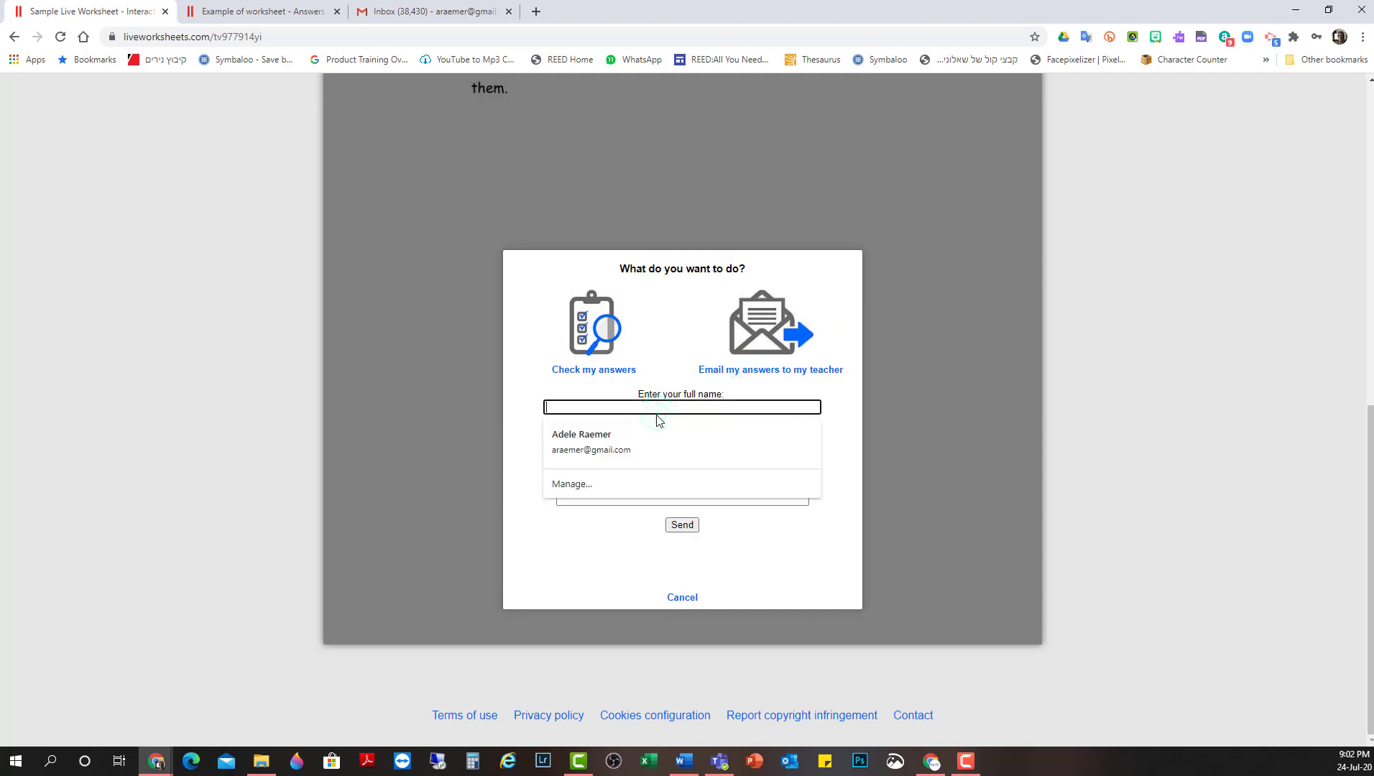
text(Moshe Pipick)
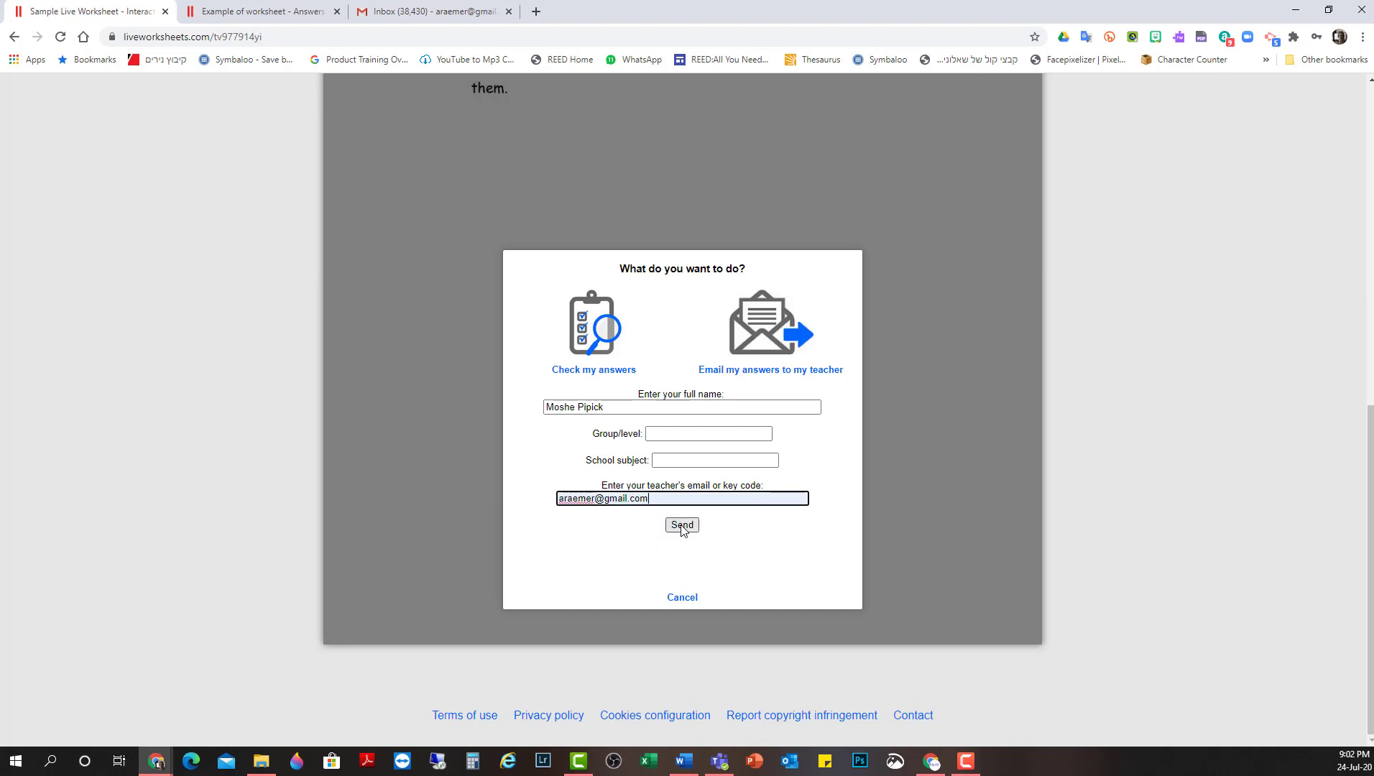
Step: Add beginner level and English subject after the warning, send the answers, and confirm
click(680, 525)
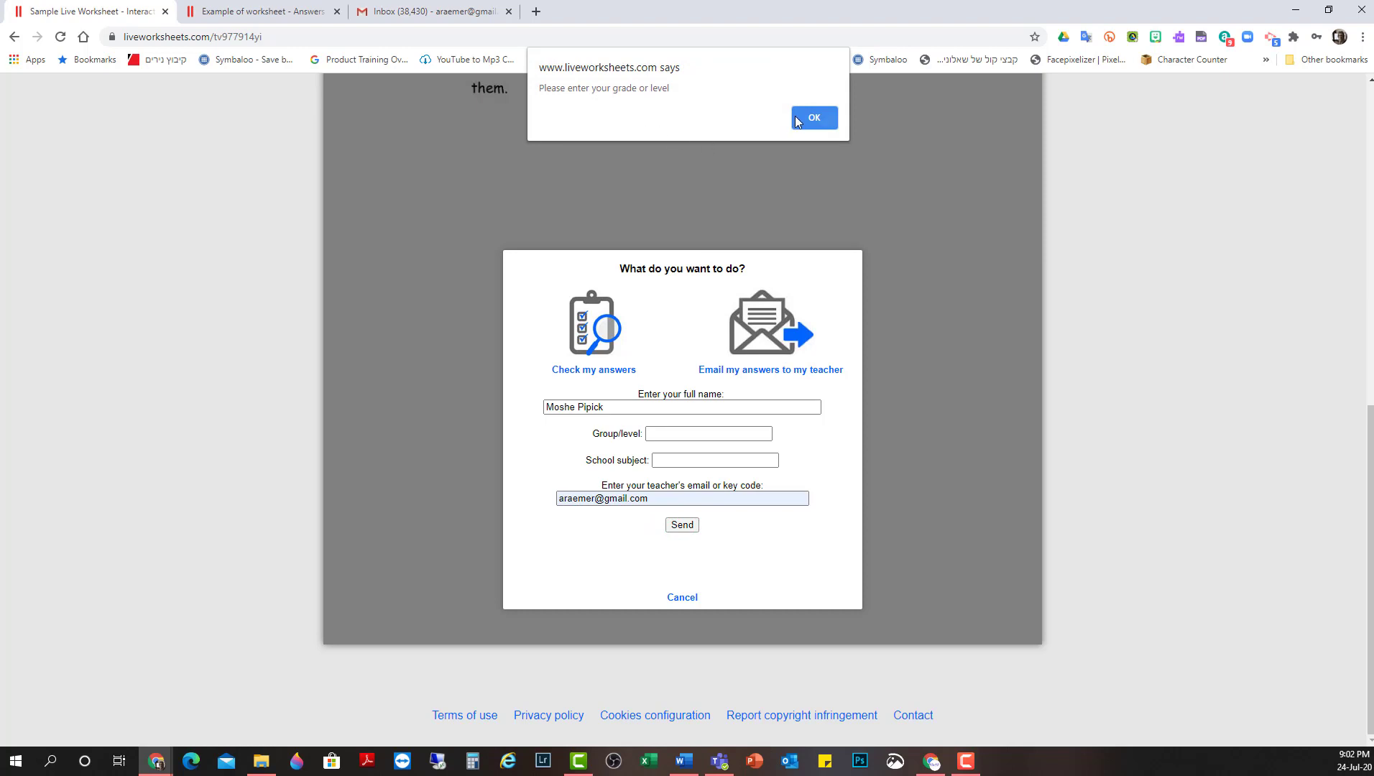
click(812, 117)
text(beginner)
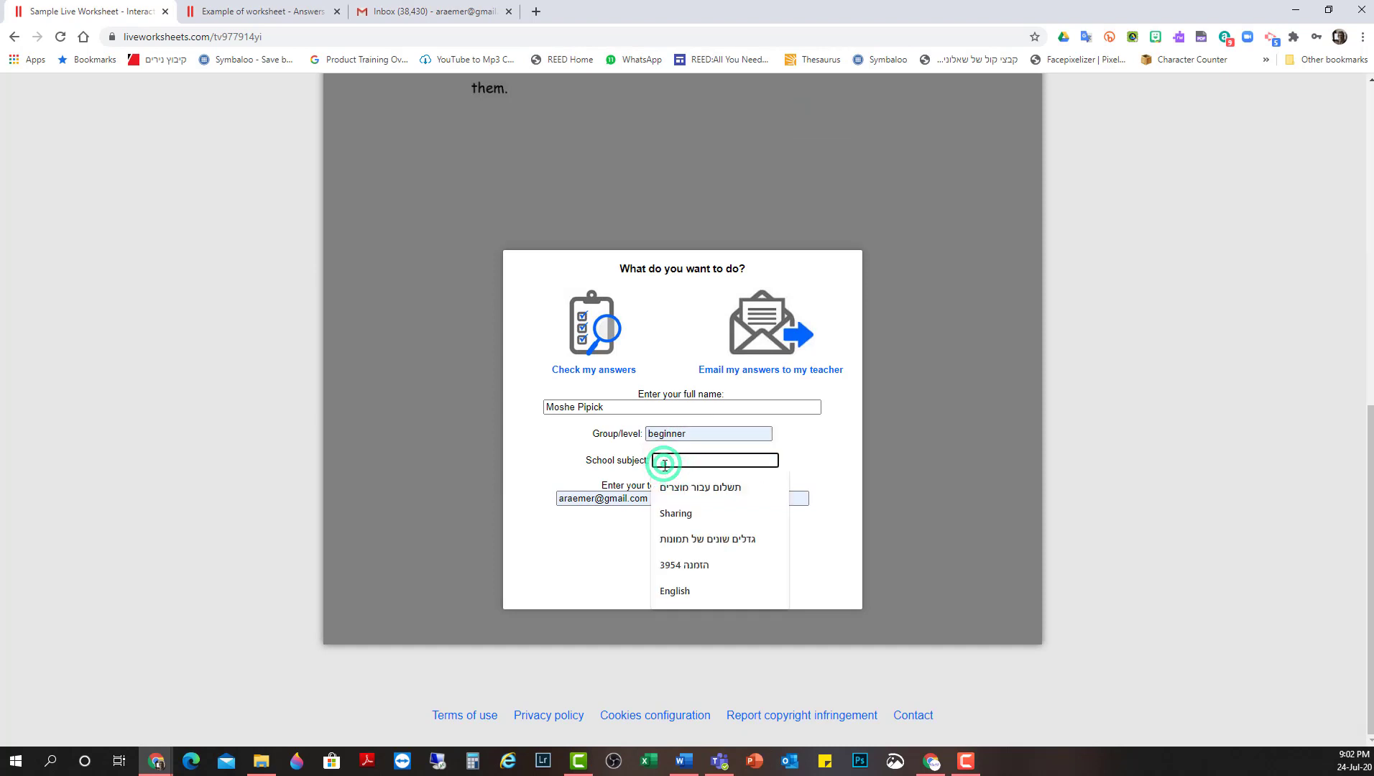
click(674, 591)
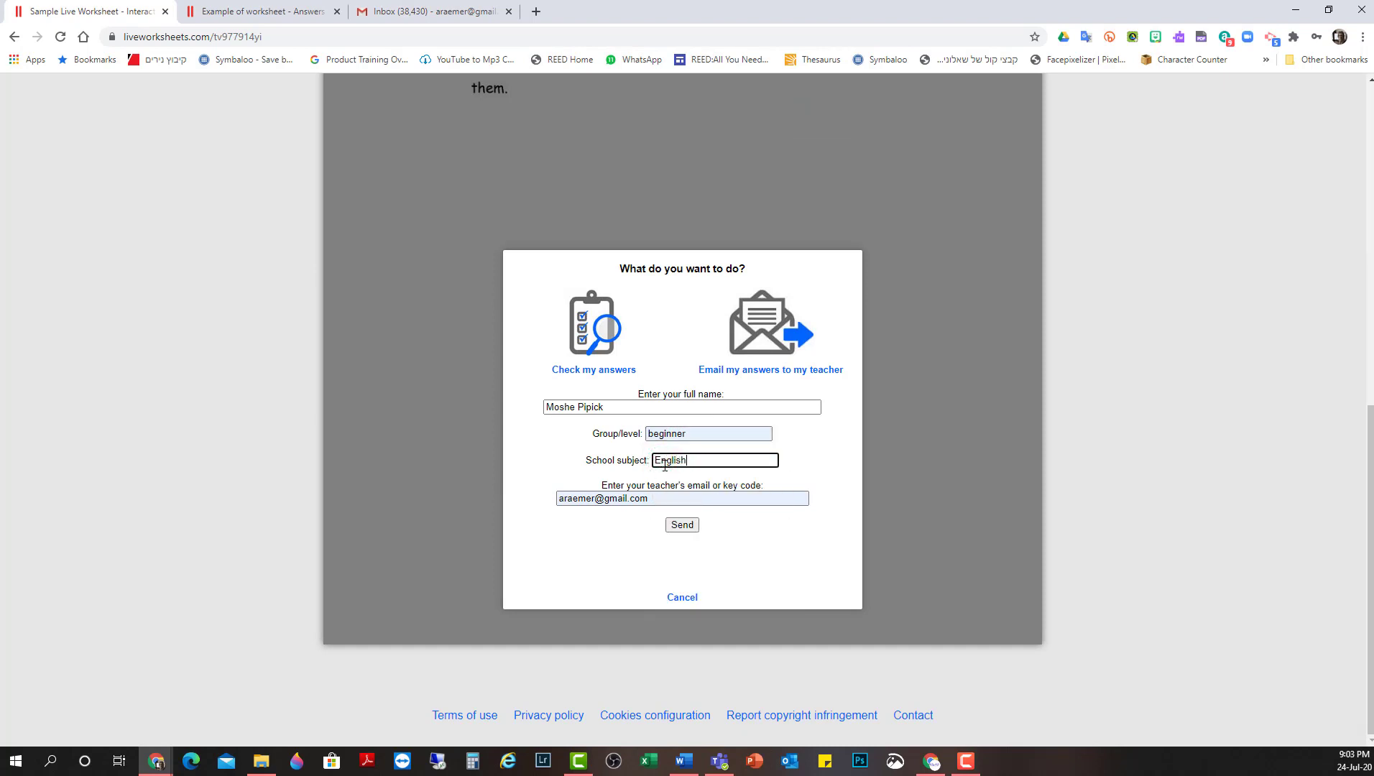
click(681, 525)
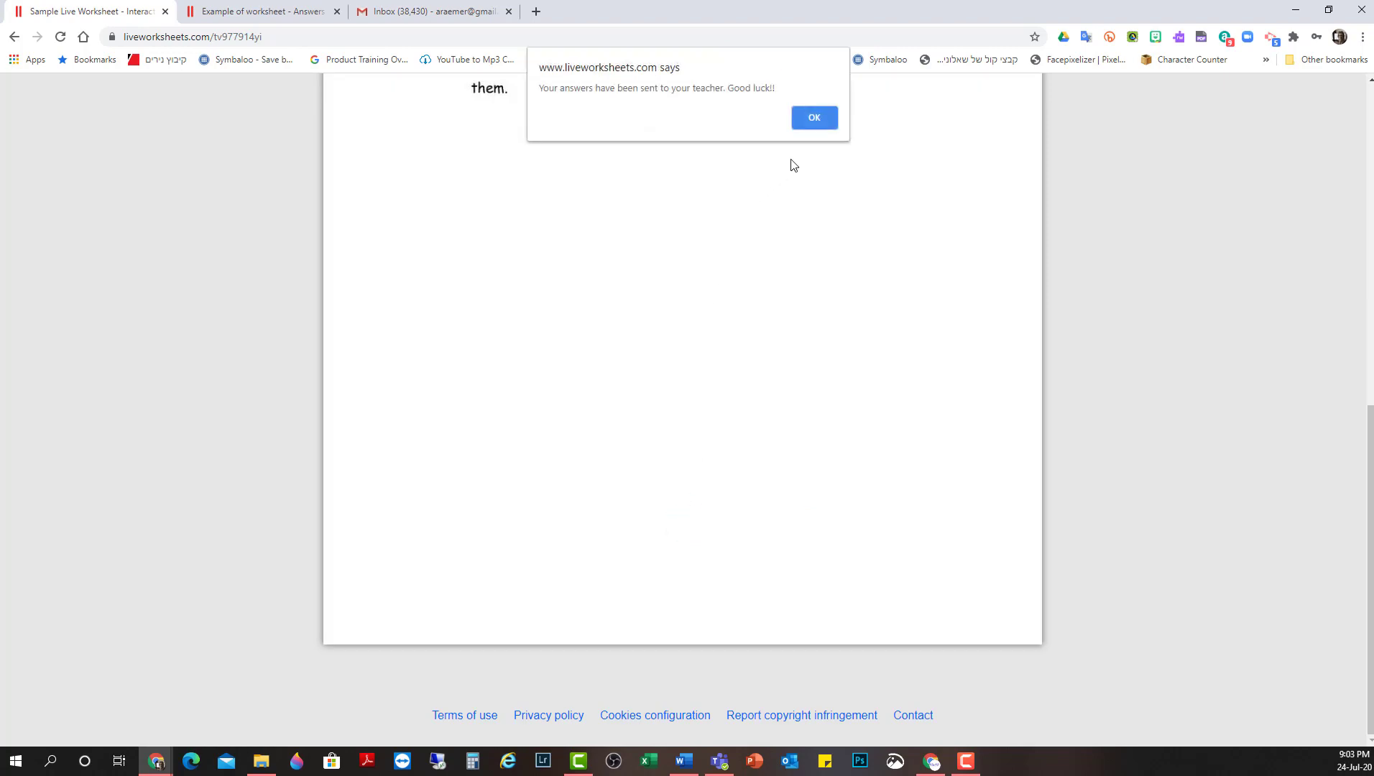
click(812, 117)
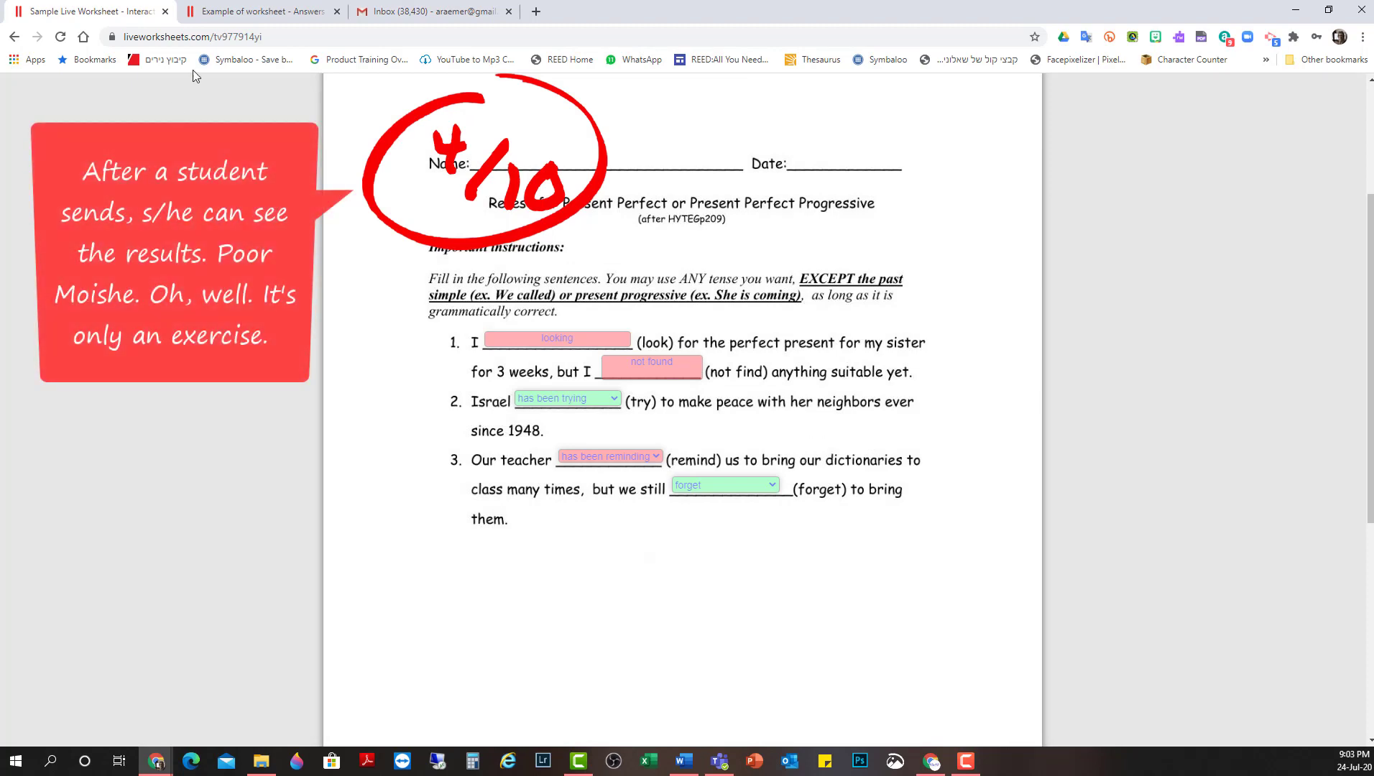
mouse_move(258, 11)
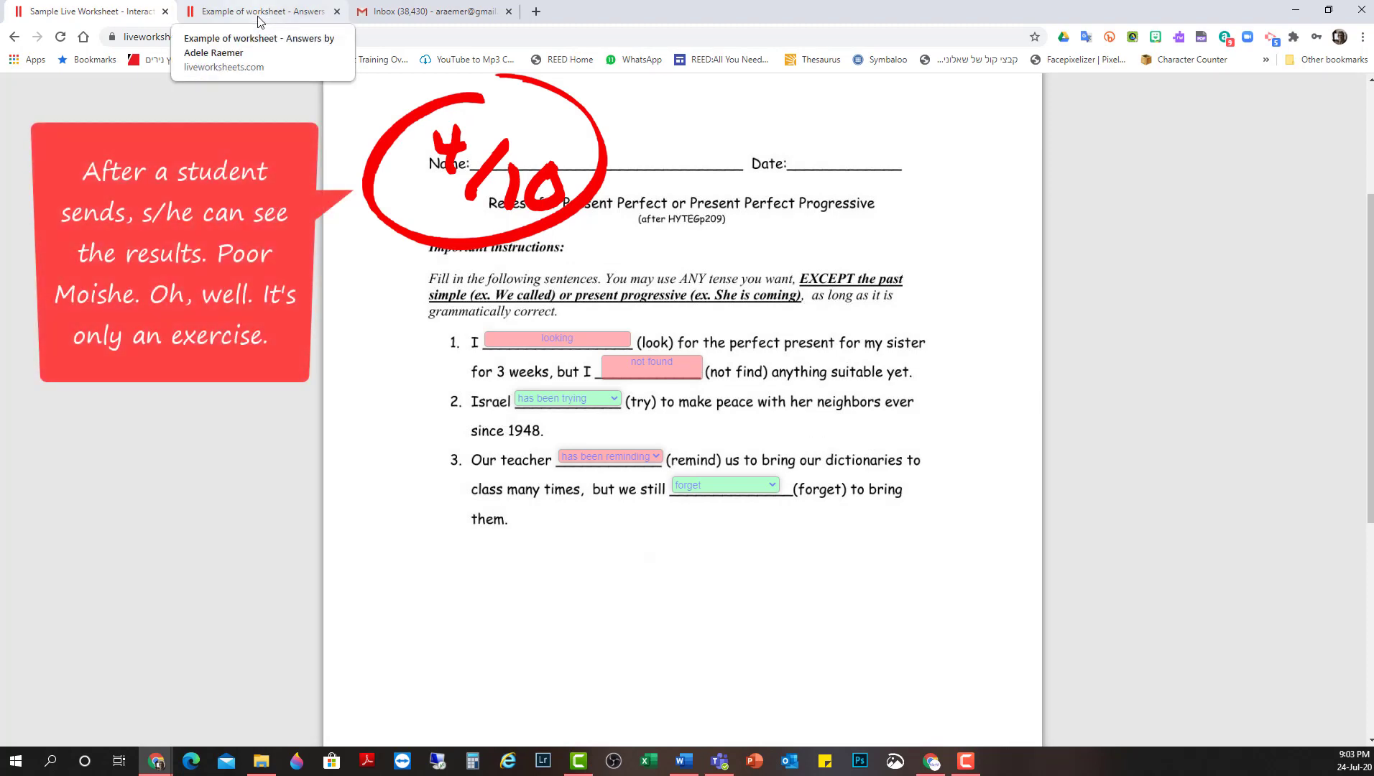
Step: Open the teacher account menu, glance at the Gmail inbox, and return to Liveworksheets
click(88, 11)
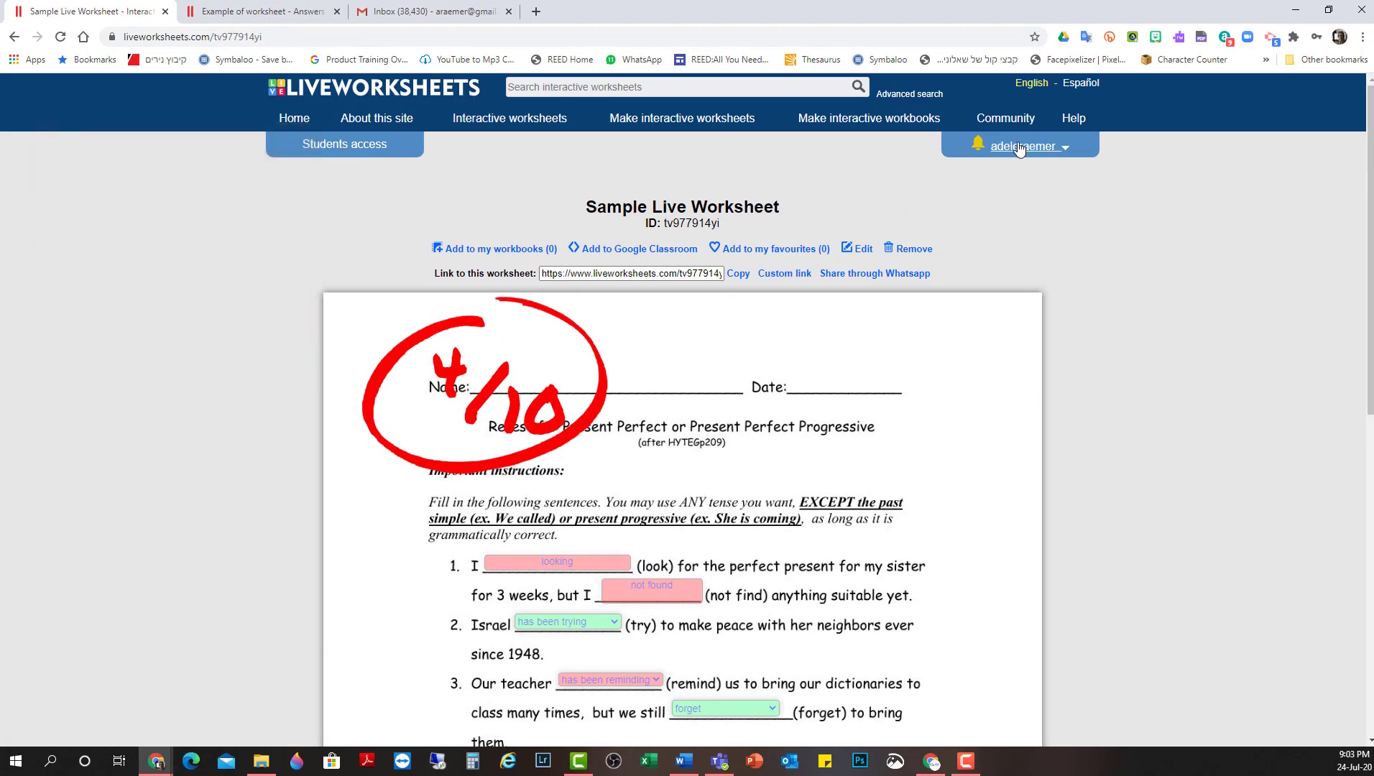
click(1021, 147)
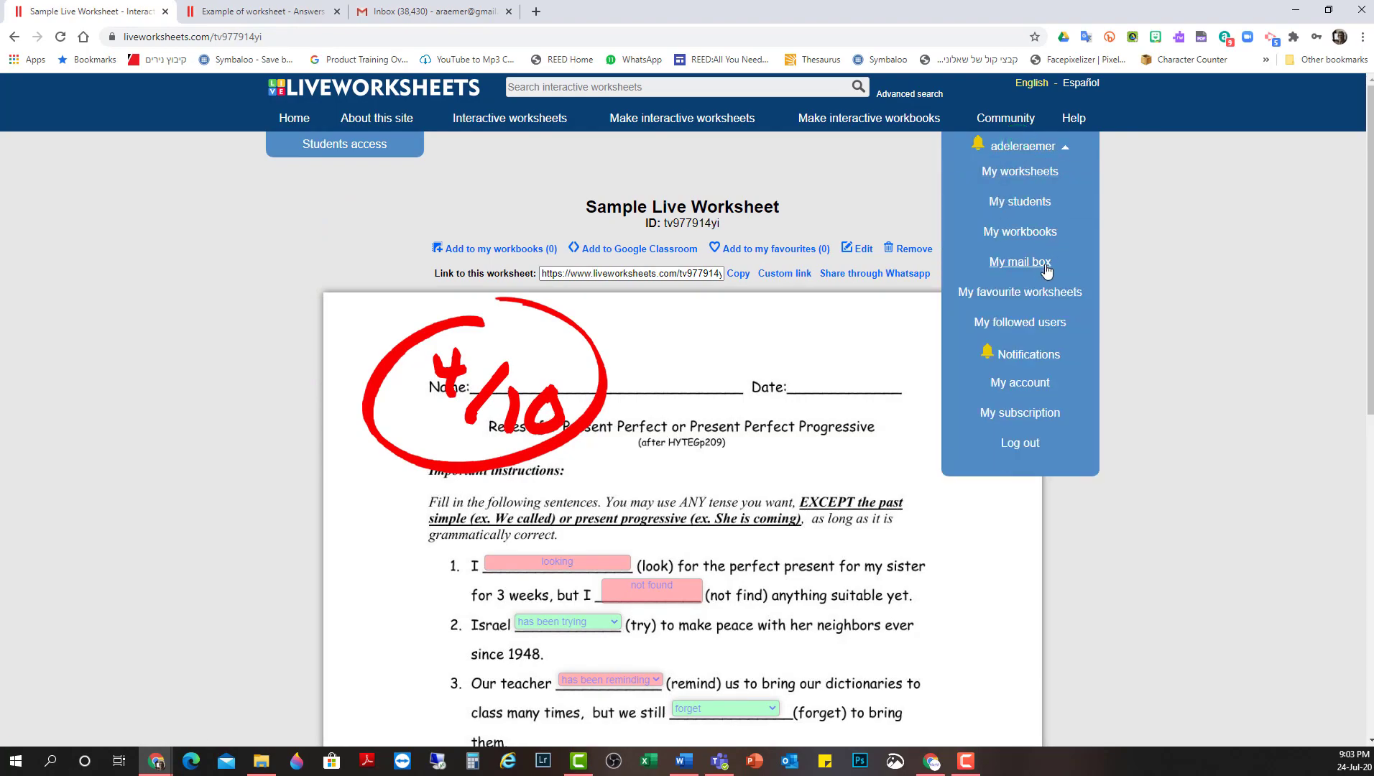
mouse_move(454, 139)
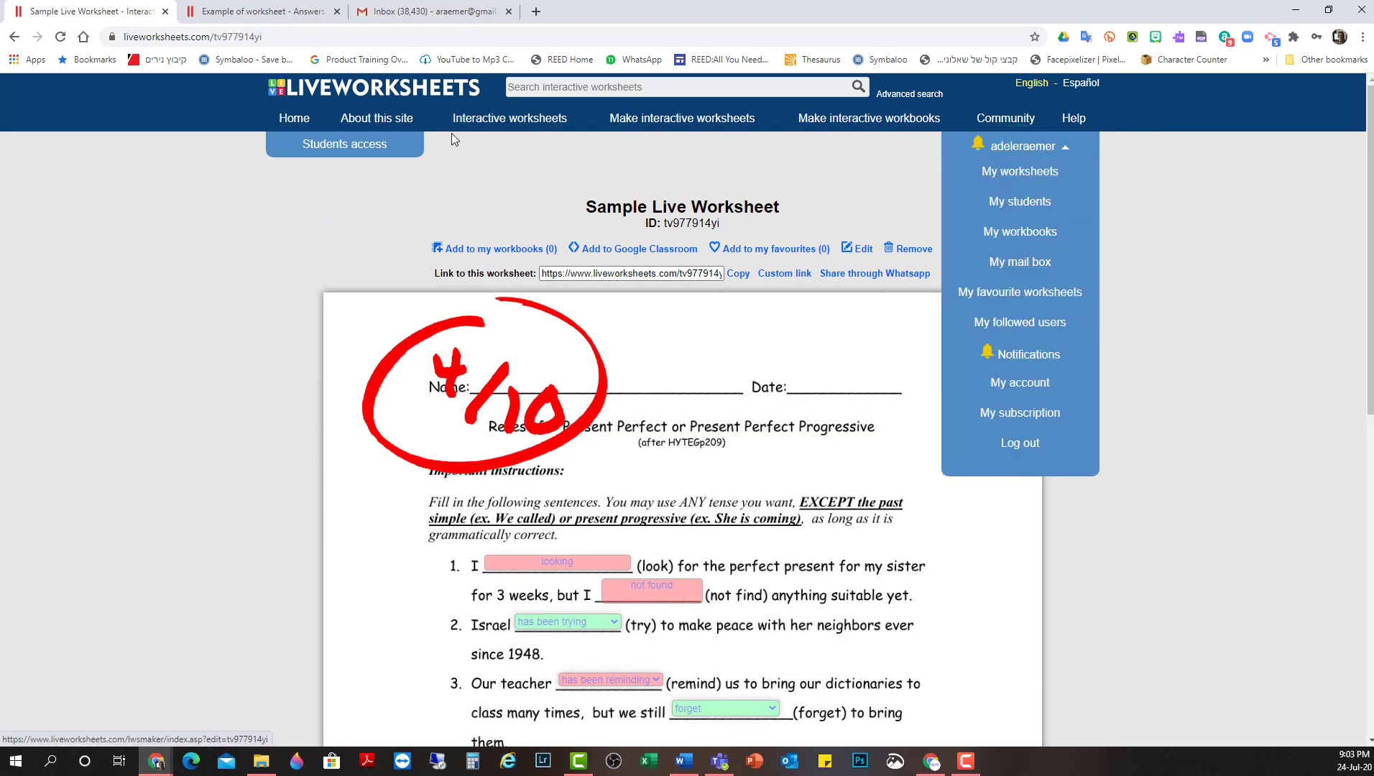
click(412, 11)
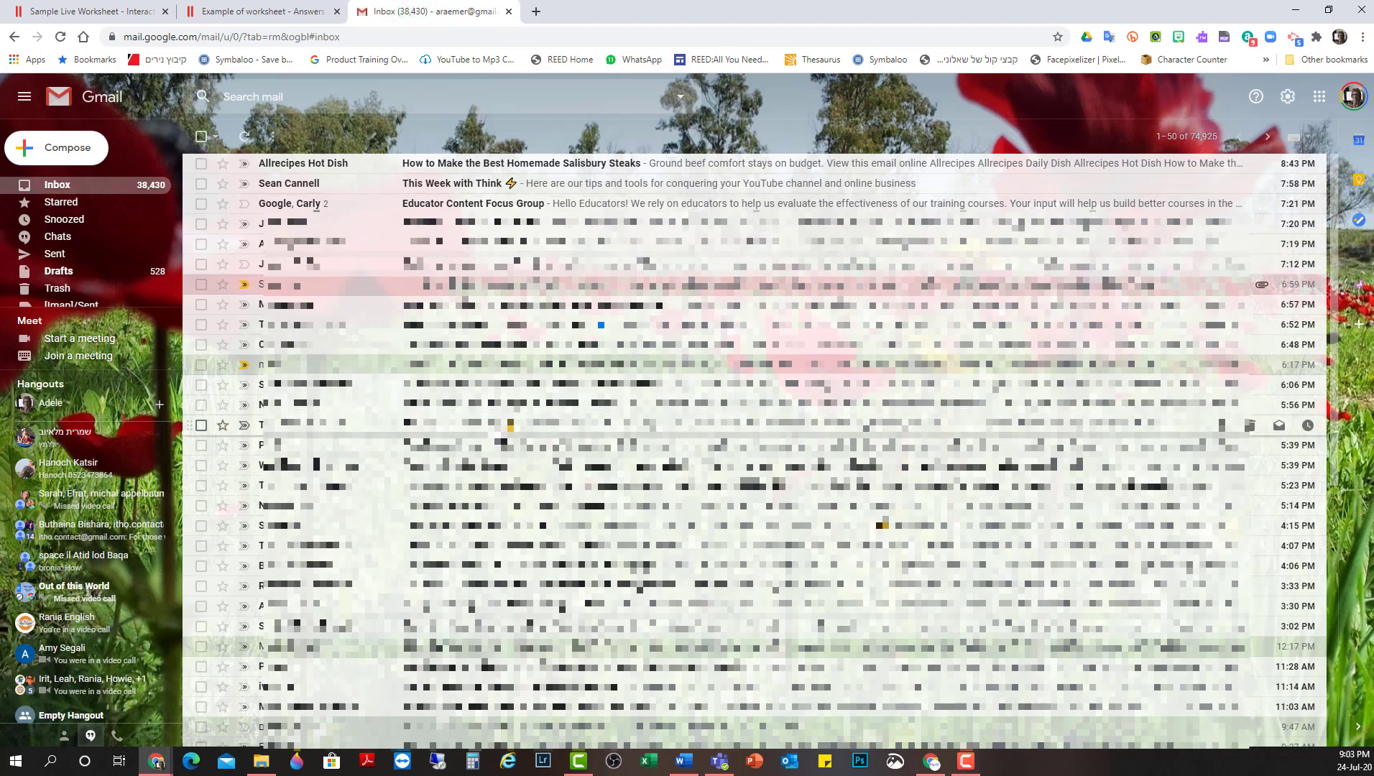
click(88, 11)
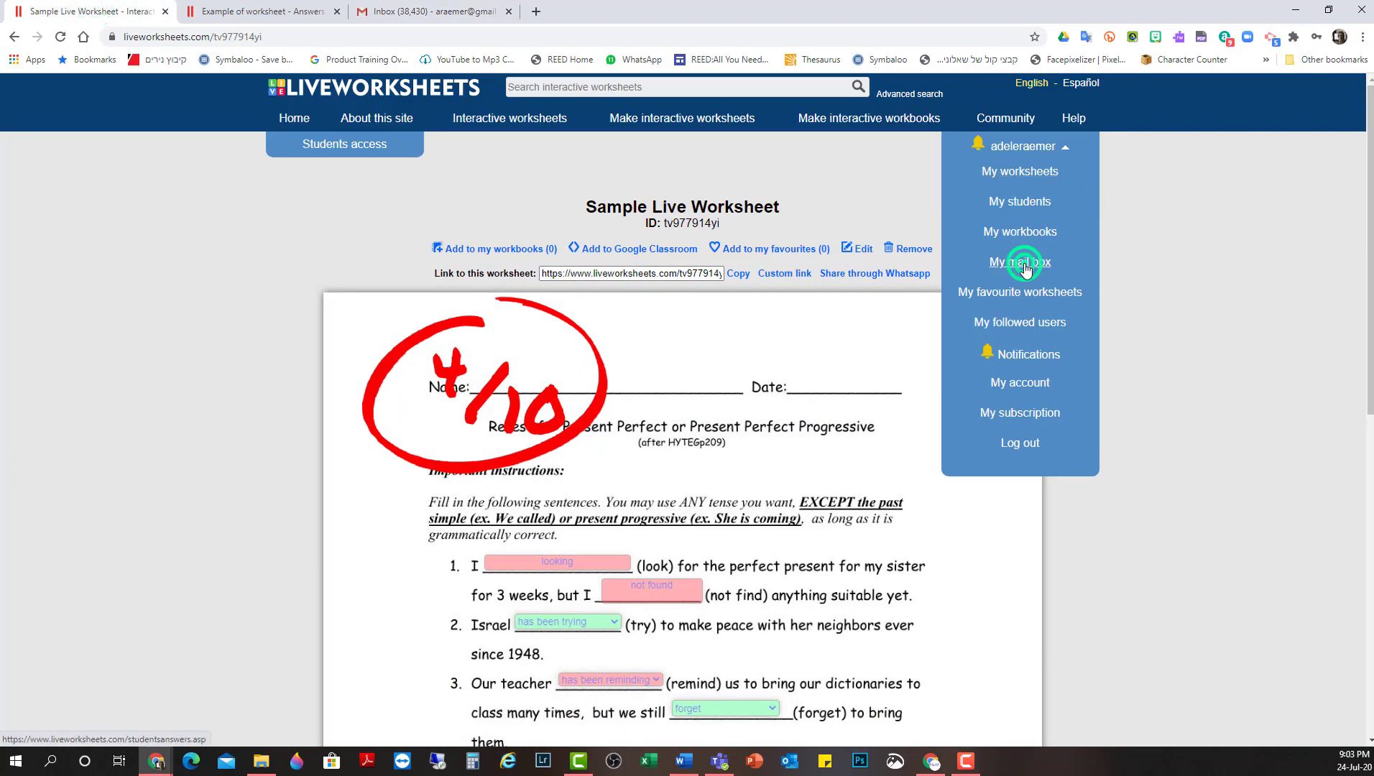
Step: Open My mail box and view Moshe Pipick's Sample Live Worksheet submission scored 4/10
click(1019, 261)
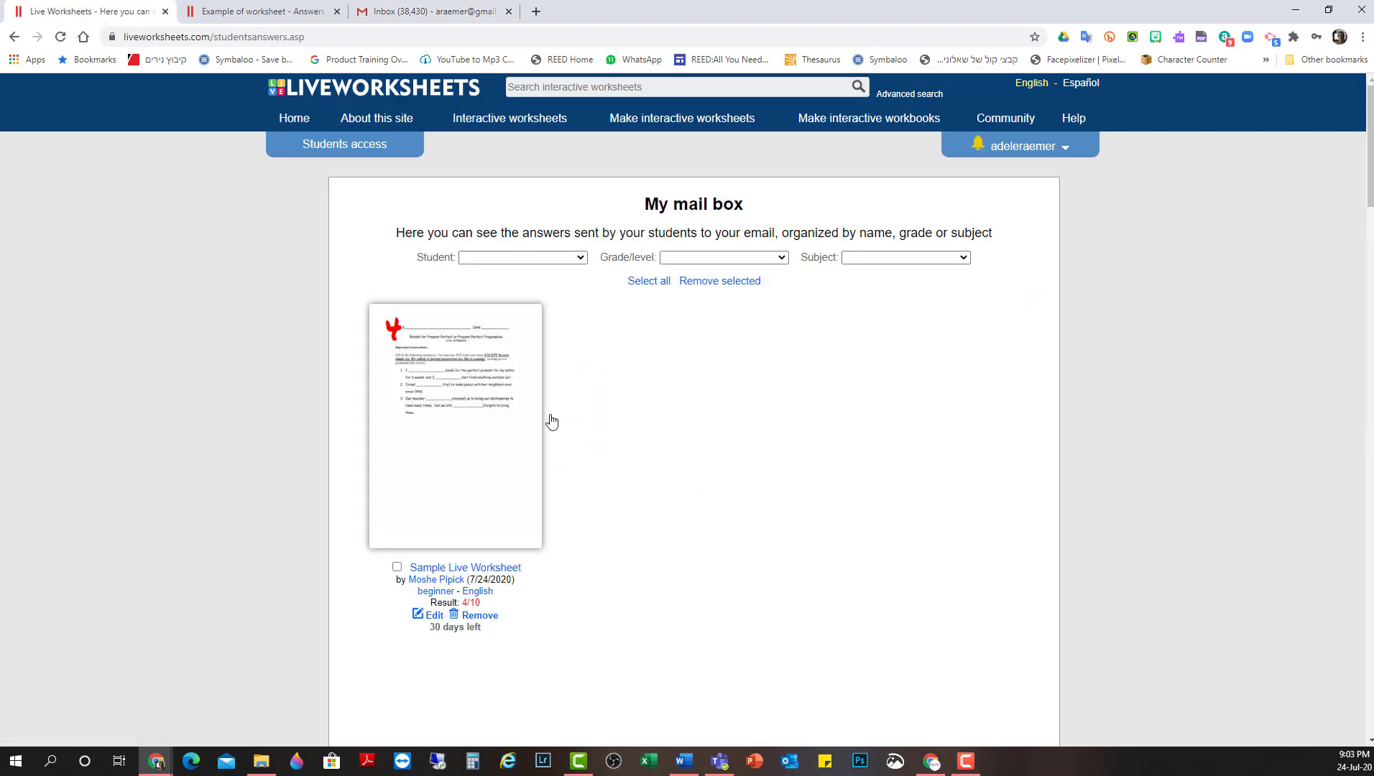
mouse_move(455, 403)
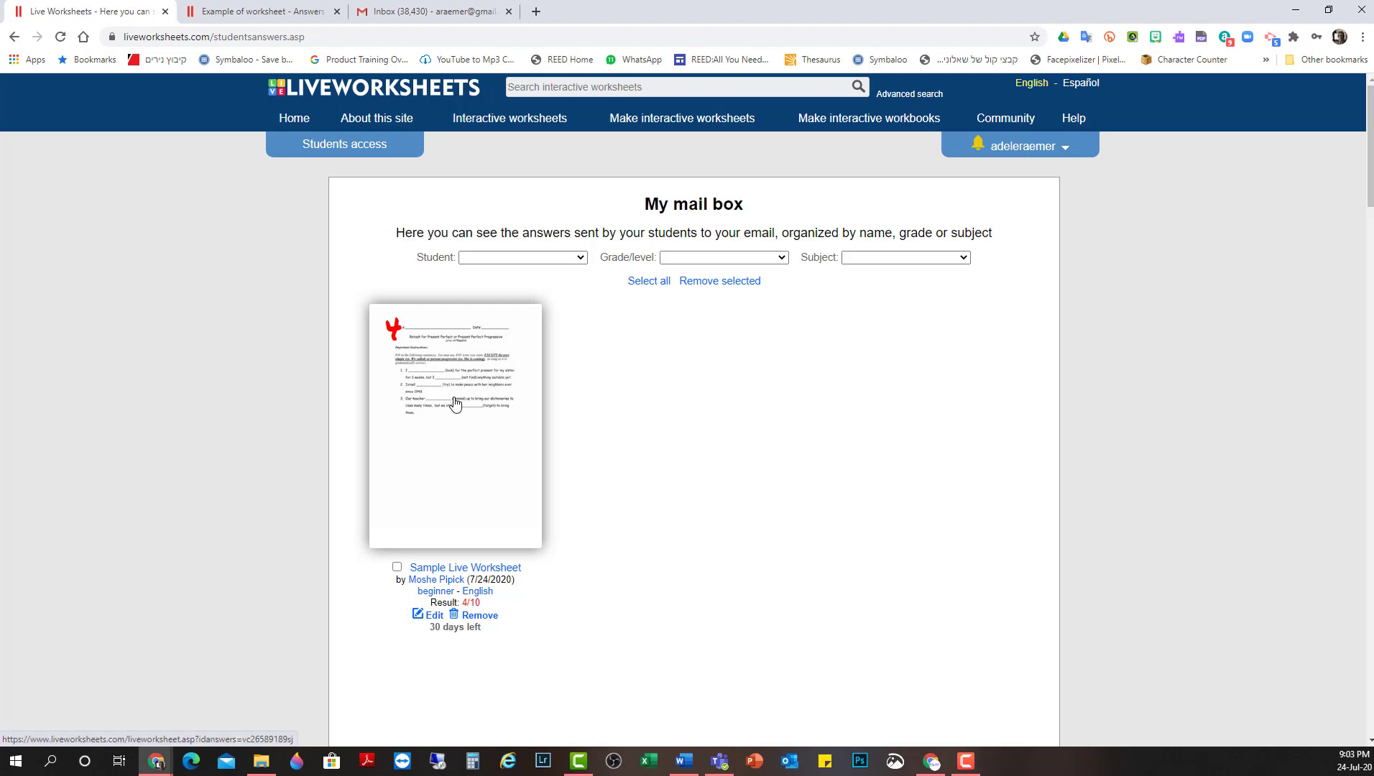
click(455, 424)
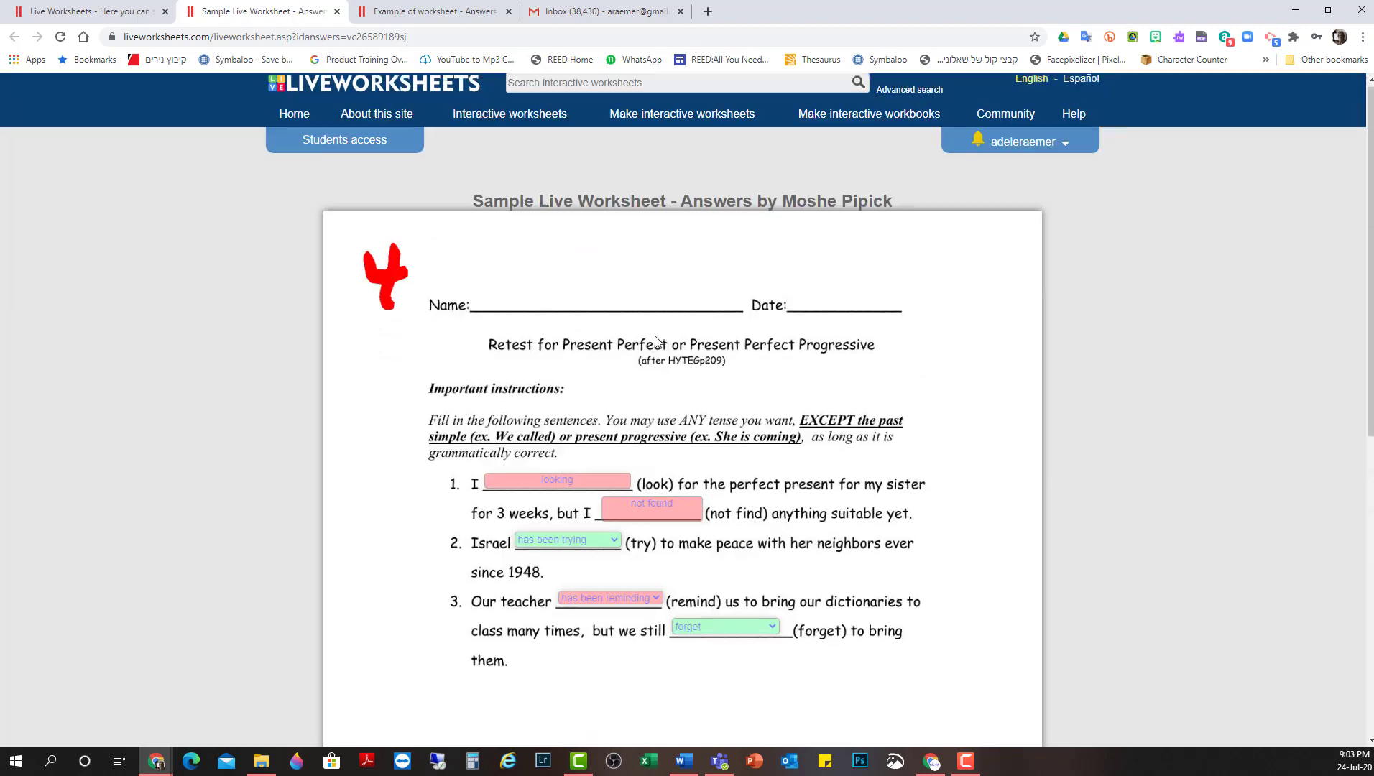
scroll(down, 3)
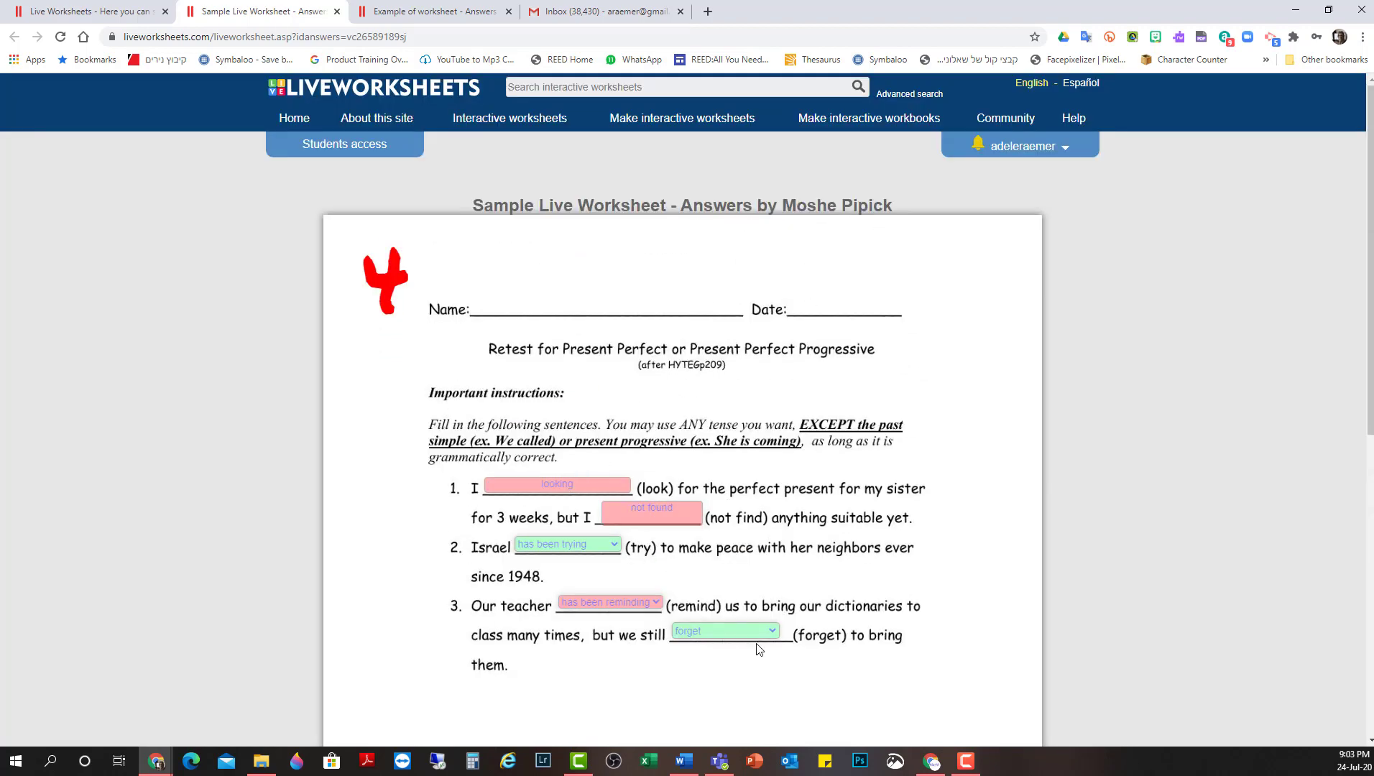
mouse_move(971, 525)
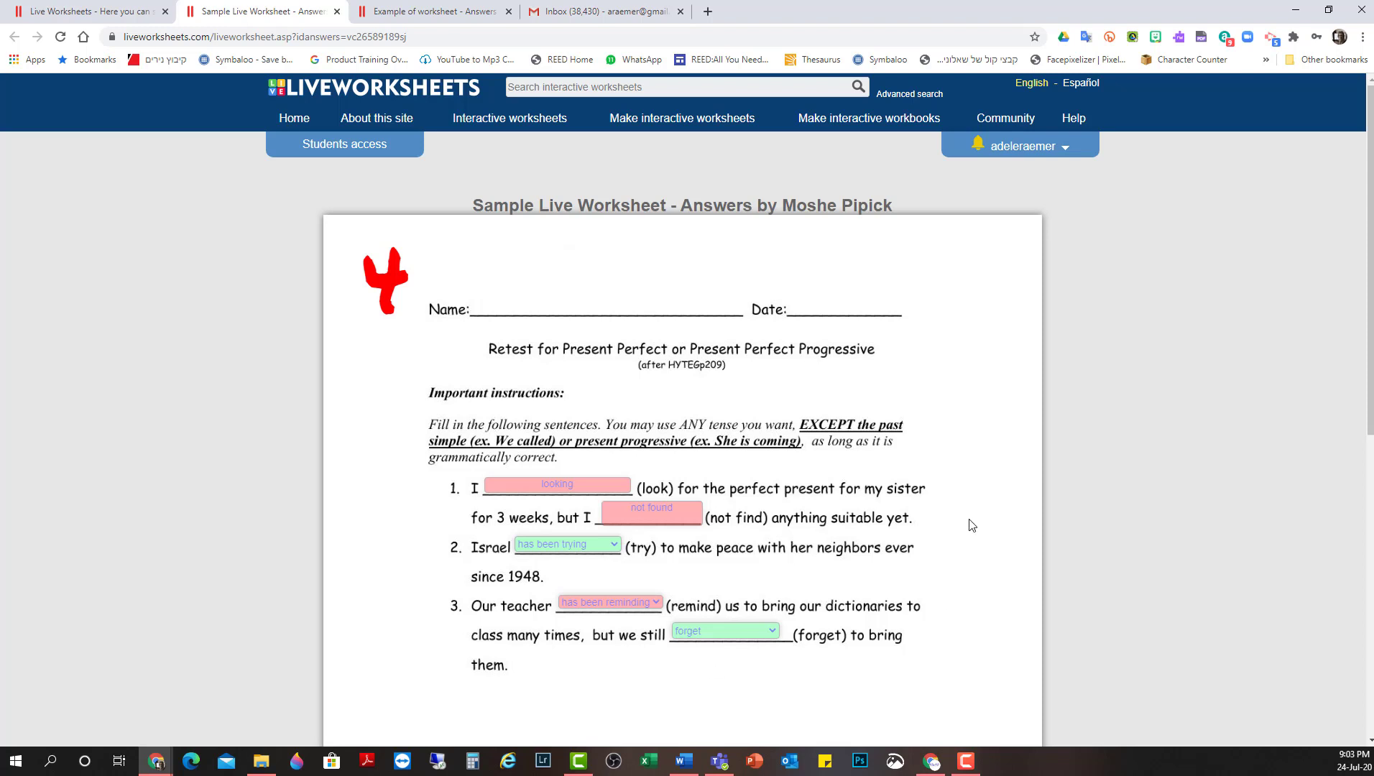
mouse_move(938, 492)
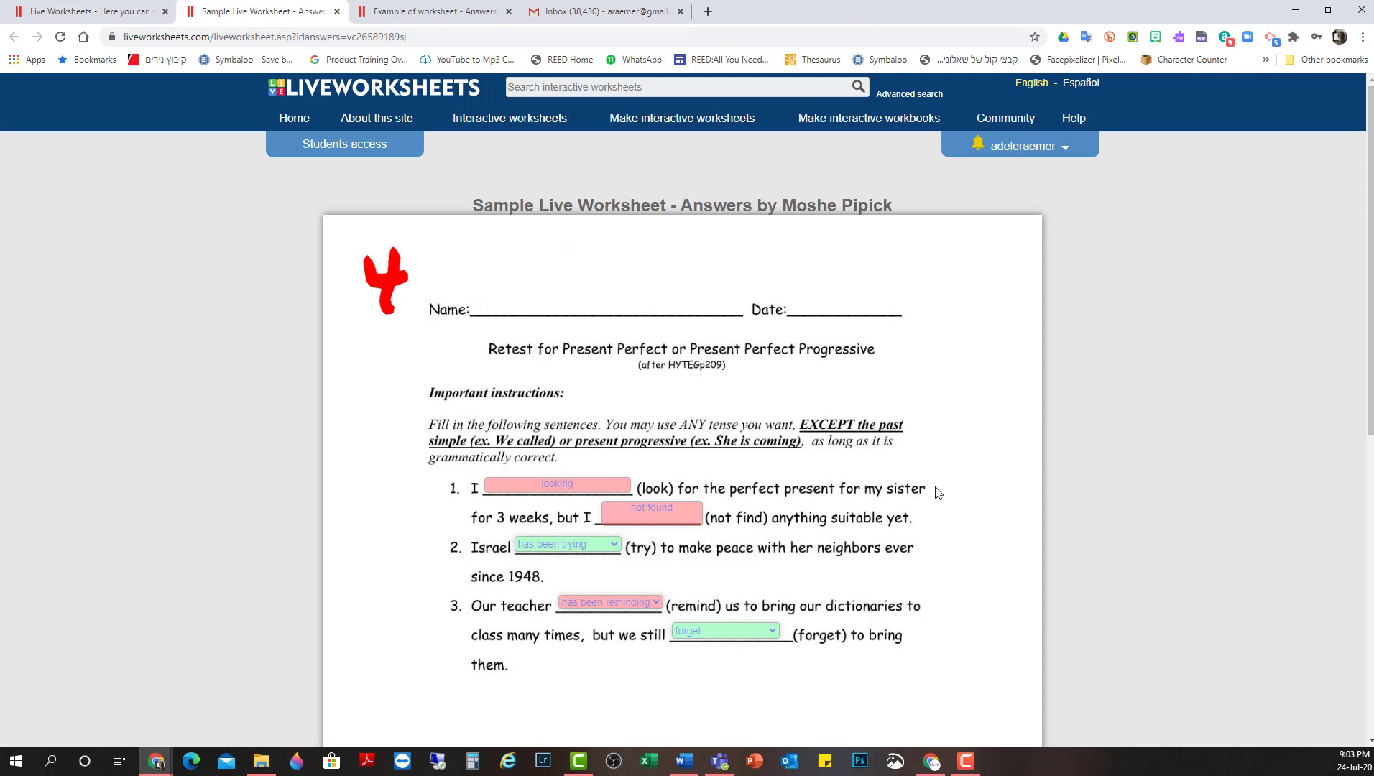